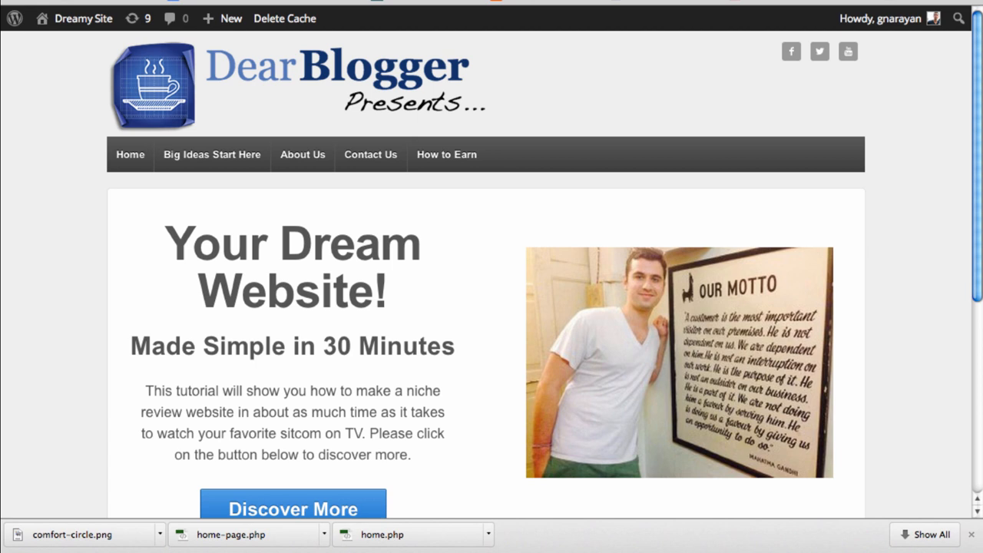
pyautogui.moveTo(427, 342)
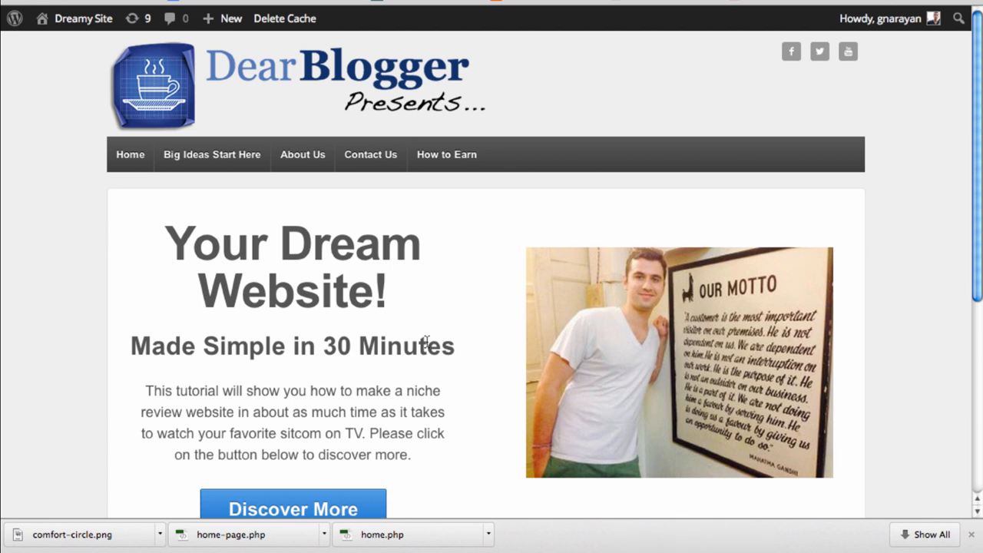
pyautogui.moveTo(674, 144)
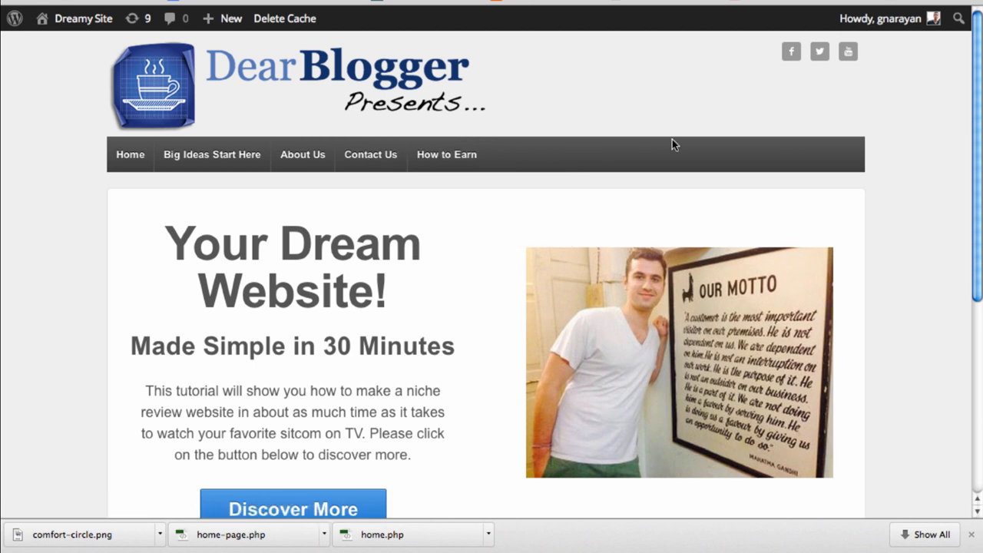
pyautogui.moveTo(370, 155)
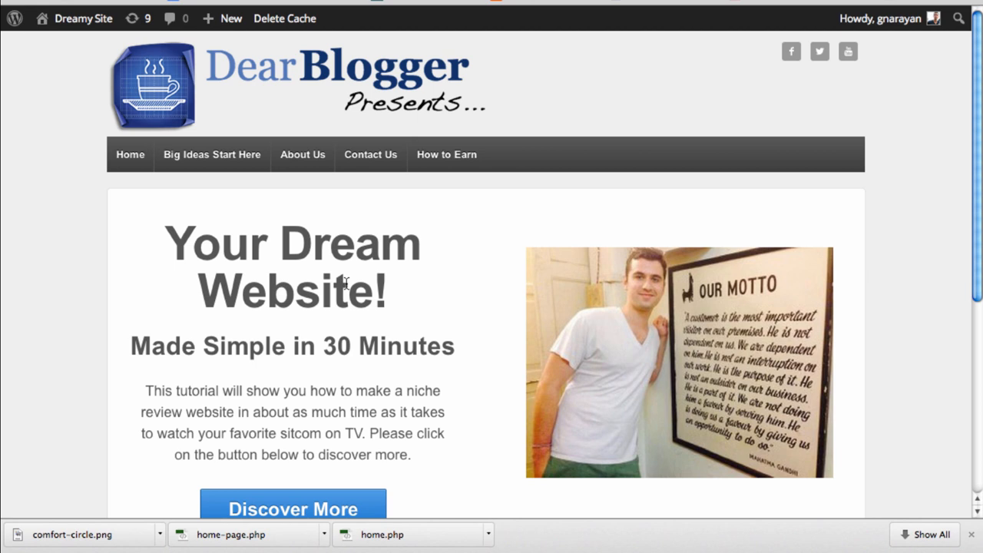
pyautogui.moveTo(291, 100)
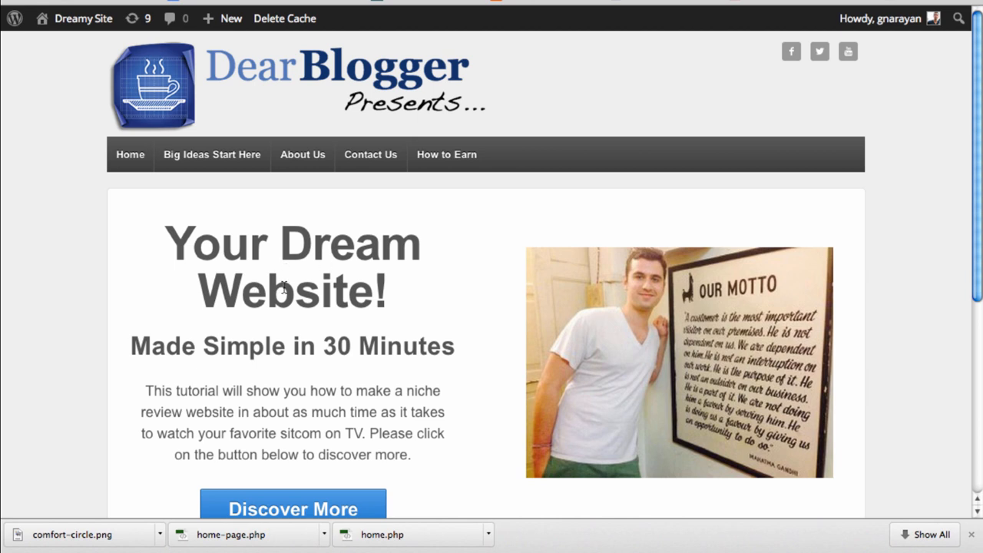
pyautogui.moveTo(423, 208)
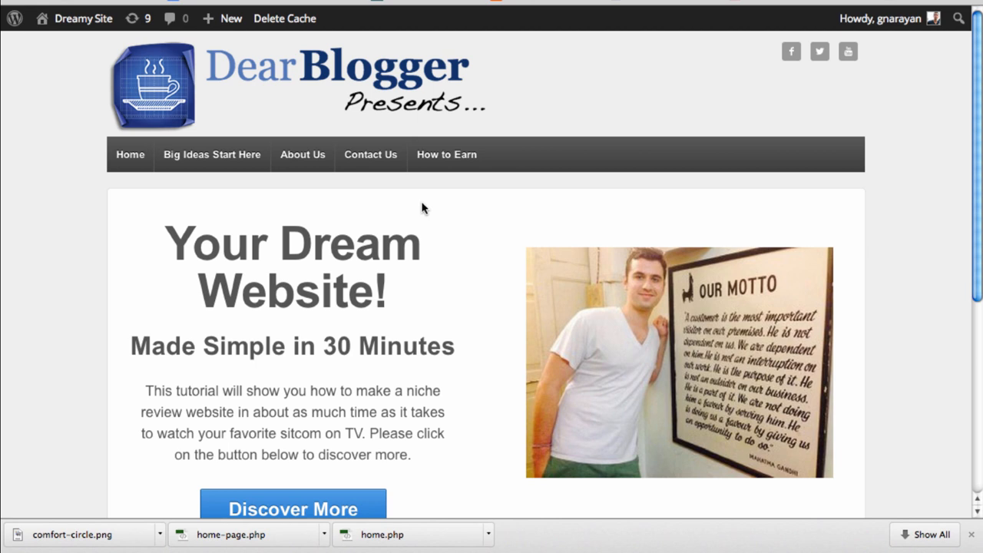
pyautogui.moveTo(368, 342)
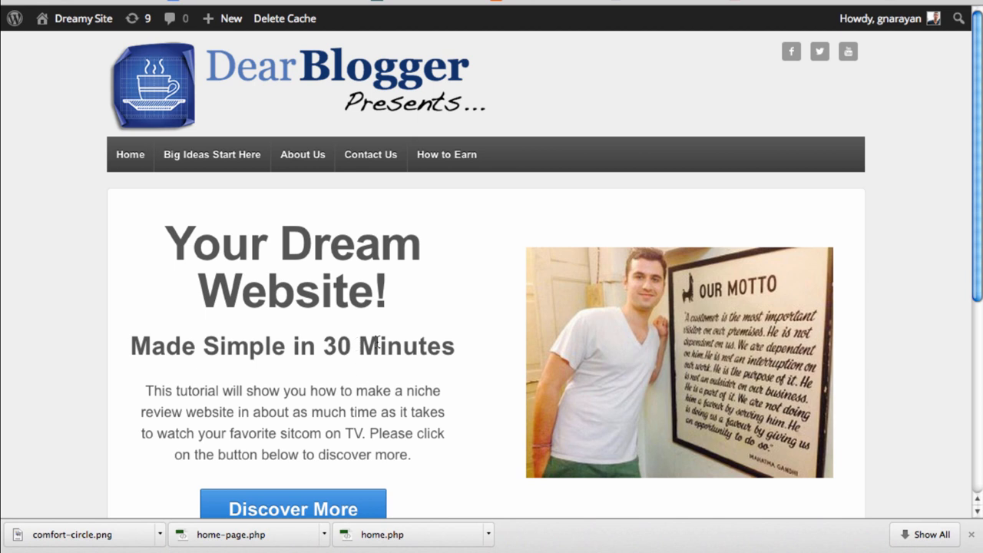
pyautogui.moveTo(333, 356)
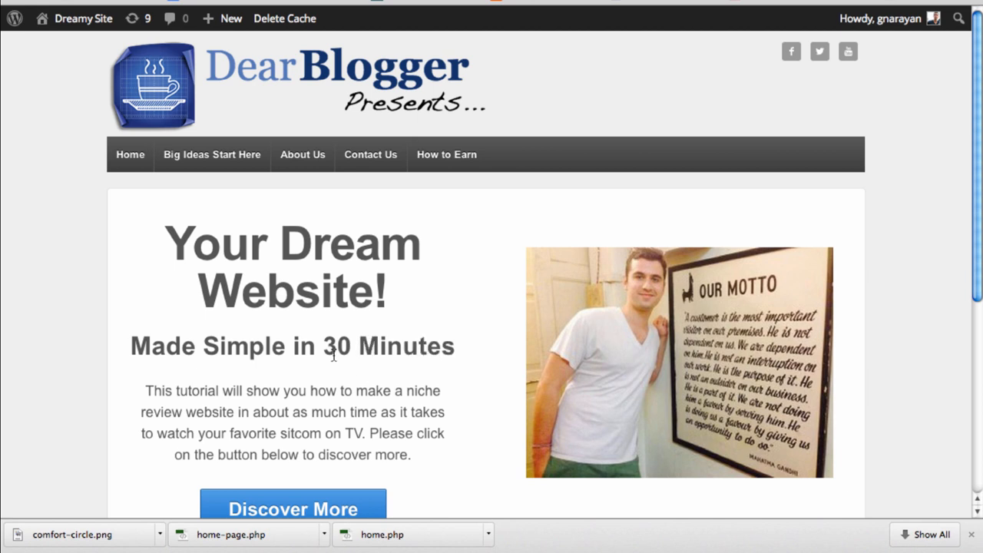
# Right-click an empty area of the Dear Blogger home page to show its context menu
pyautogui.doubleClick(304, 346)
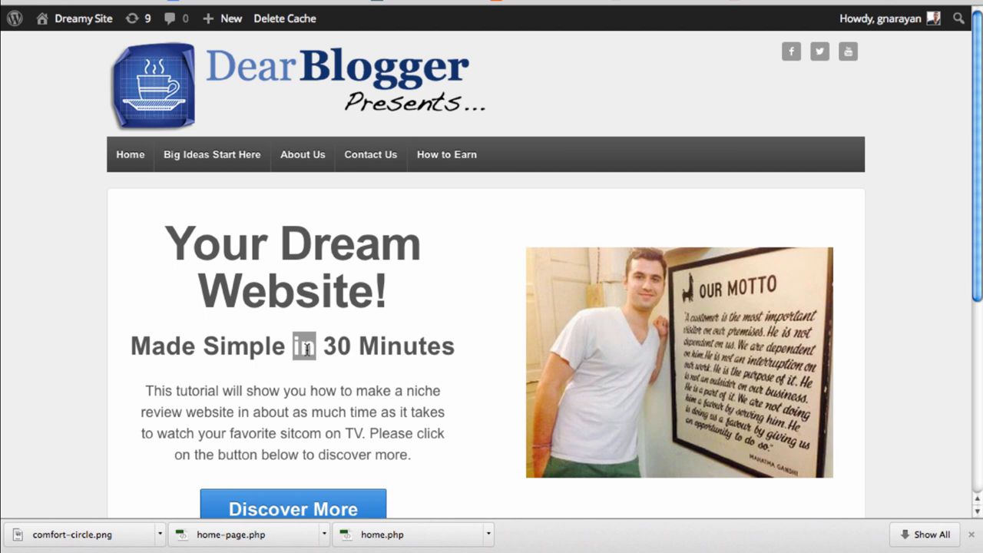
pyautogui.rightClick(303, 346)
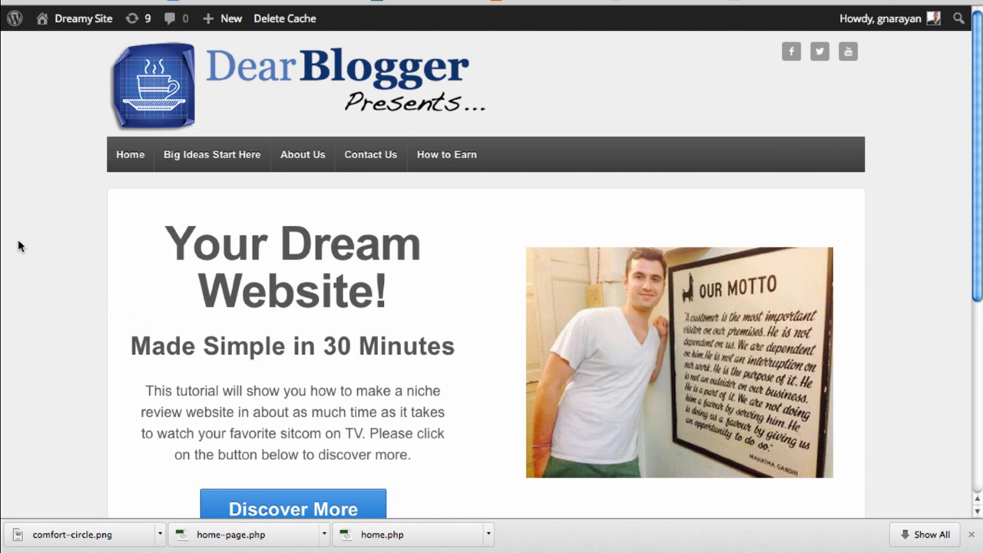
pyautogui.rightClick(20, 244)
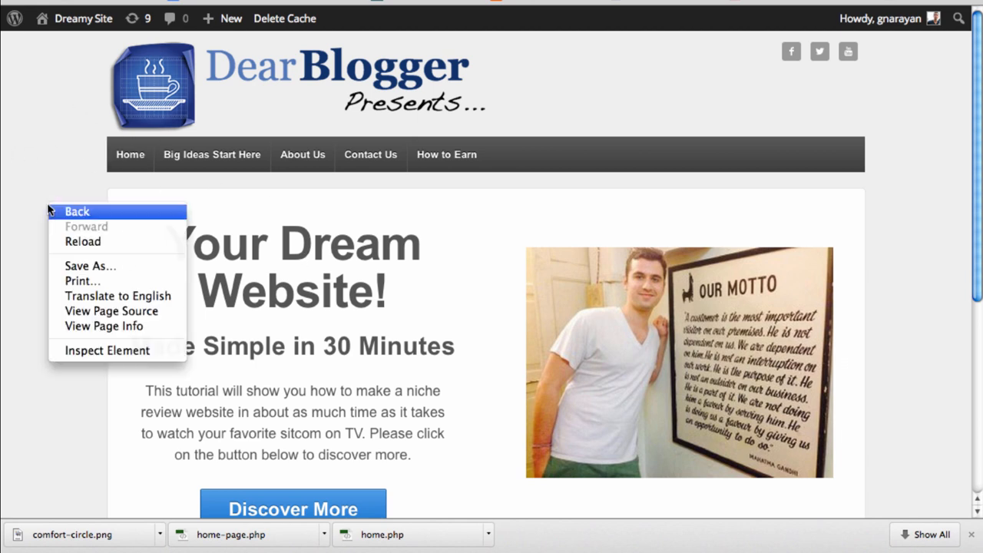
pyautogui.moveTo(107, 351)
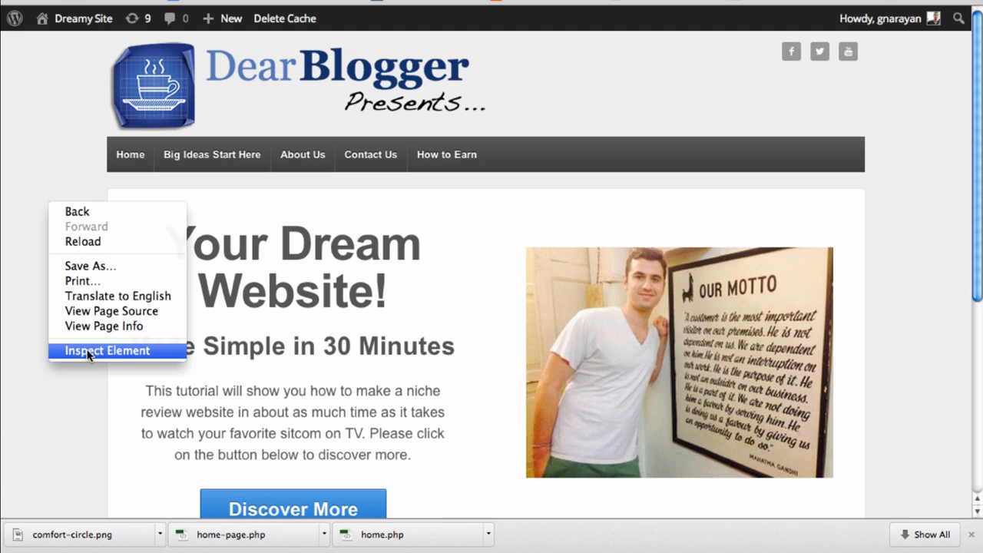
# Choose Inspect Element to open DevTools on the home page's markup
pyautogui.click(107, 350)
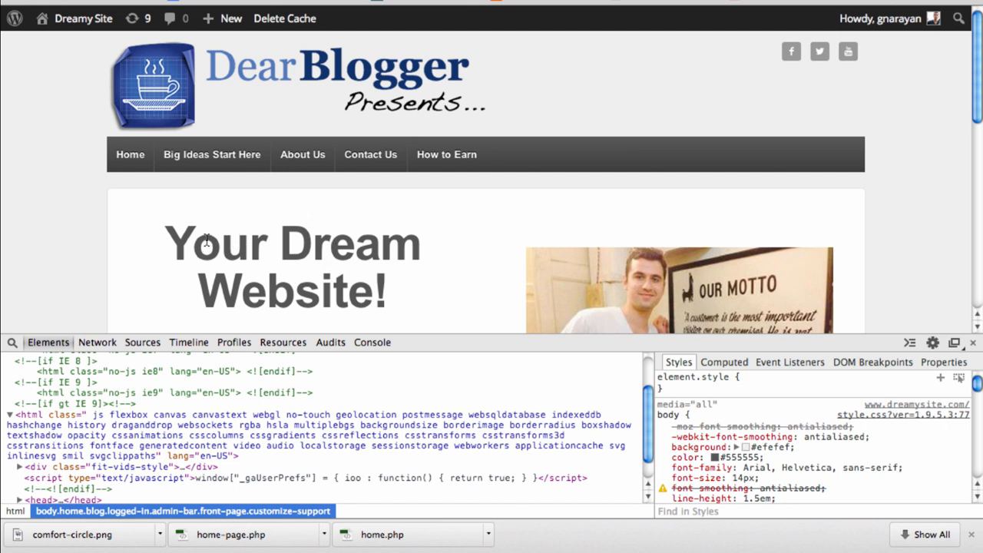
pyautogui.moveTo(387, 278)
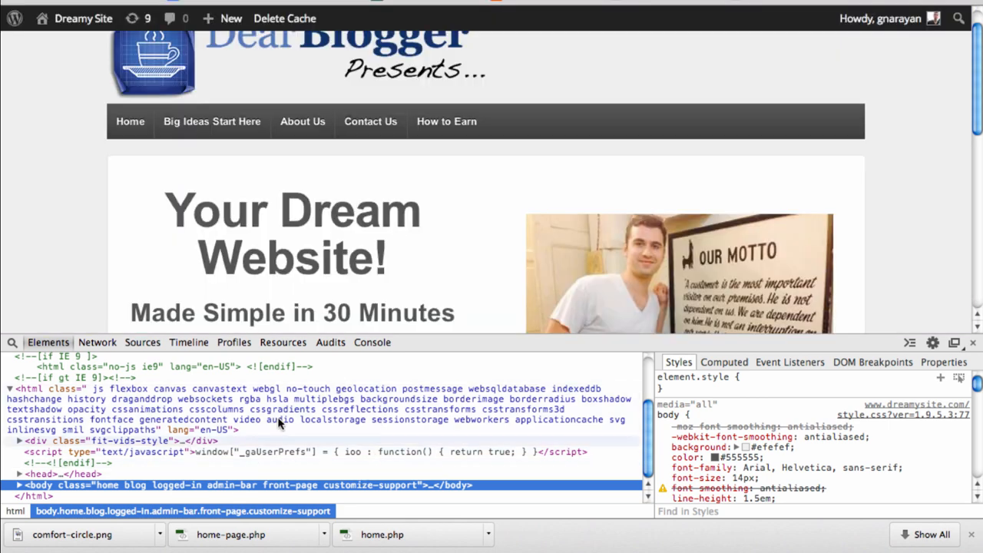
pyautogui.moveTo(277, 422)
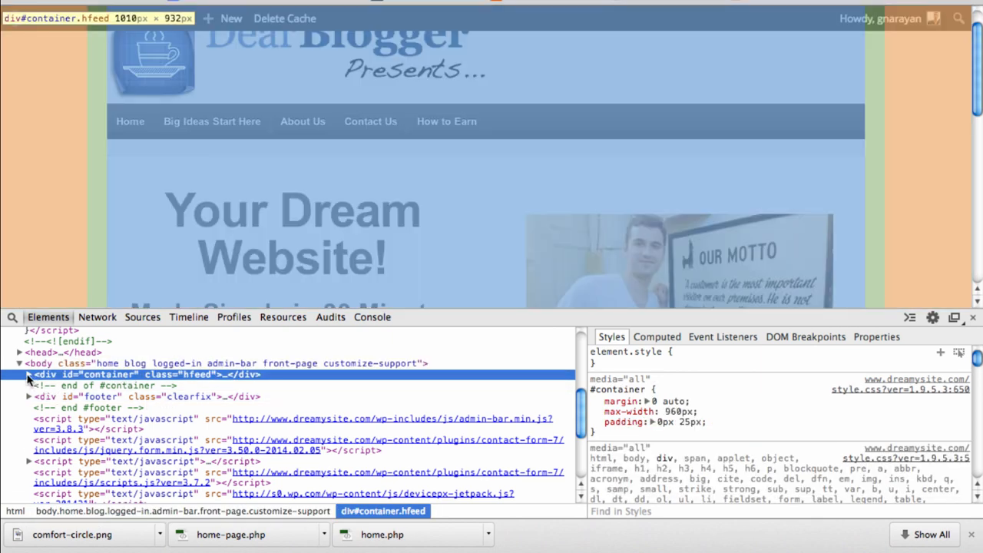
# Expand container, wrapper, featured and featured-content nodes, then select the featured-title heading
pyautogui.click(28, 374)
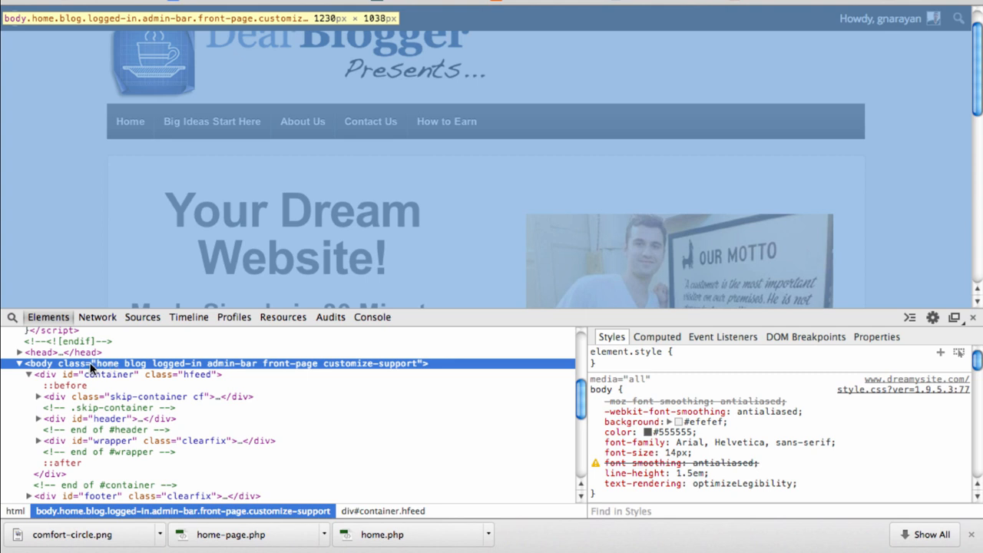
pyautogui.moveTo(102, 367)
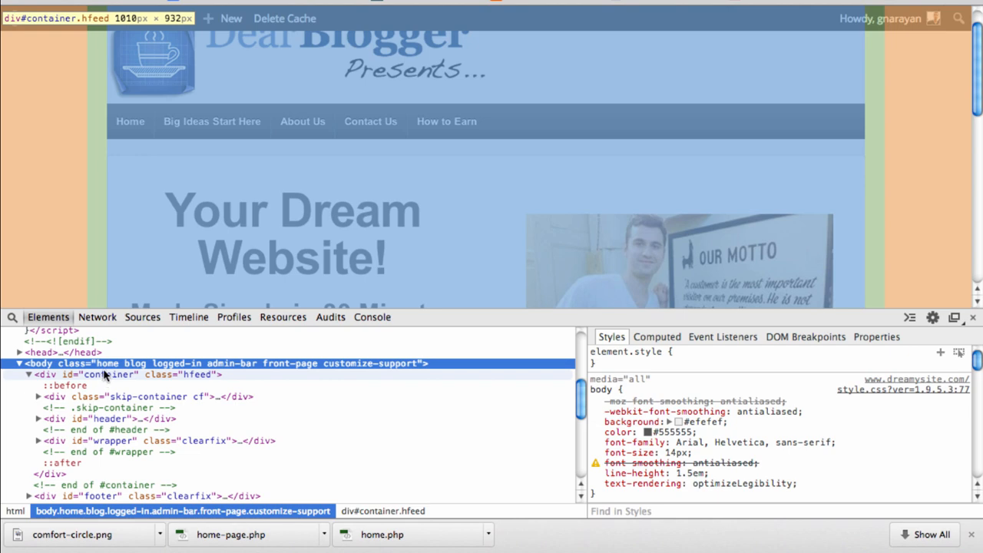
pyautogui.click(88, 374)
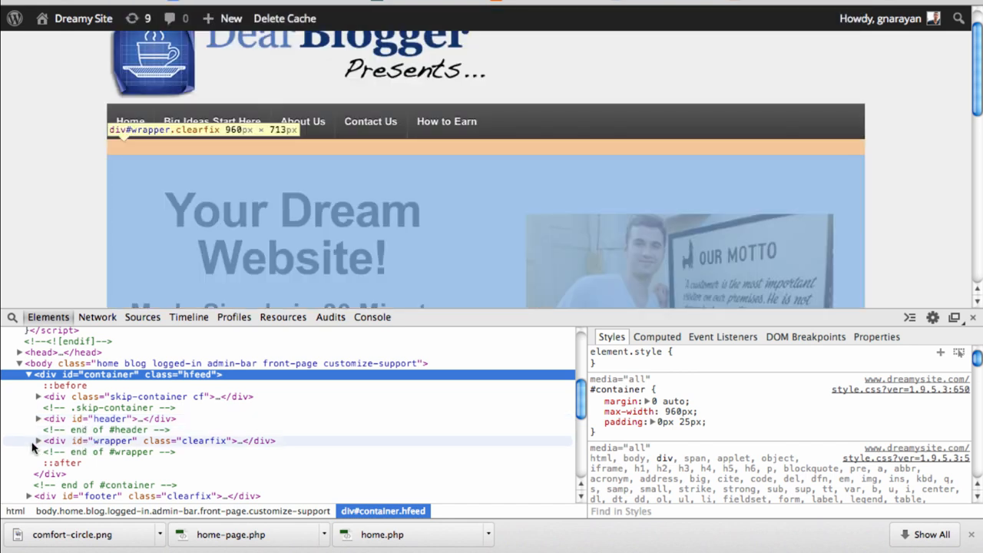
pyautogui.click(38, 440)
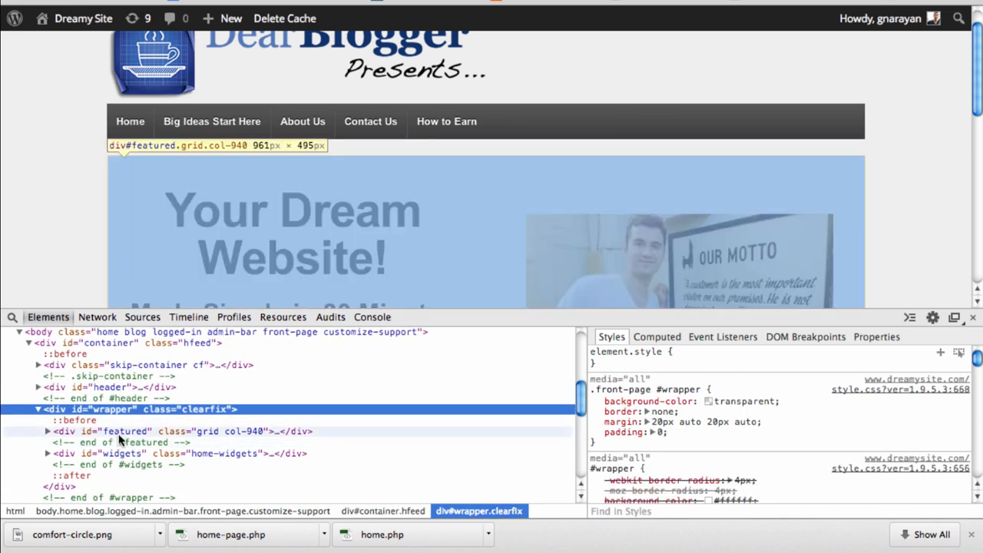
pyautogui.click(116, 431)
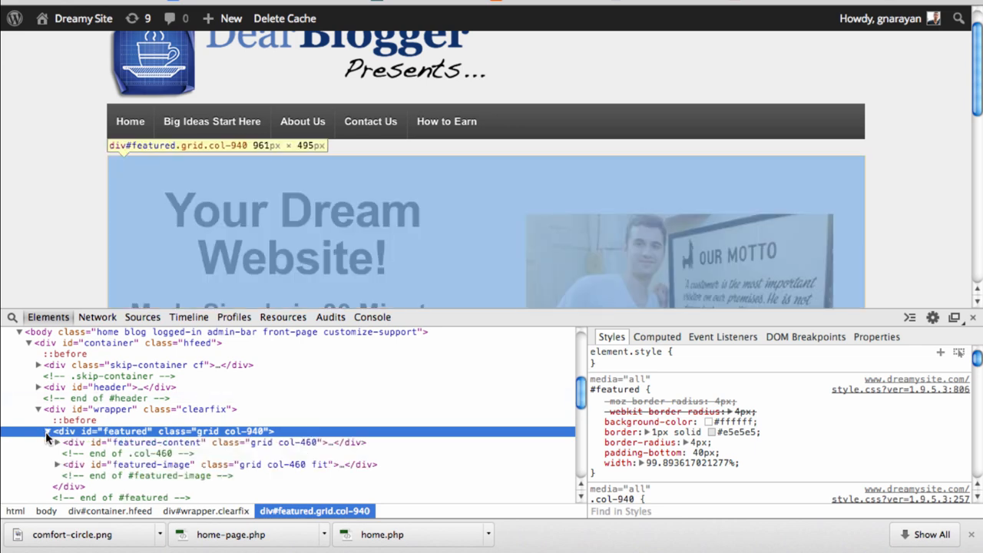
pyautogui.click(142, 443)
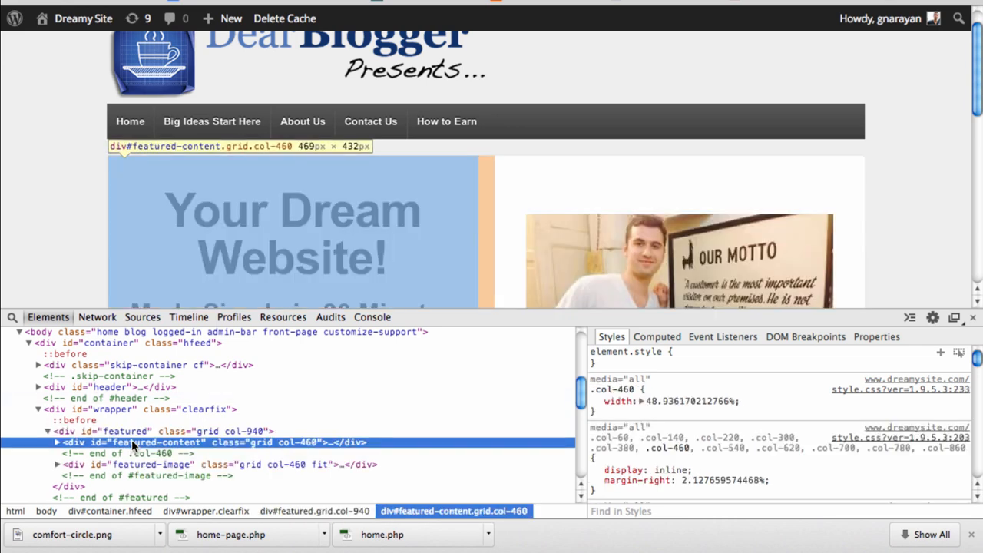
pyautogui.click(56, 443)
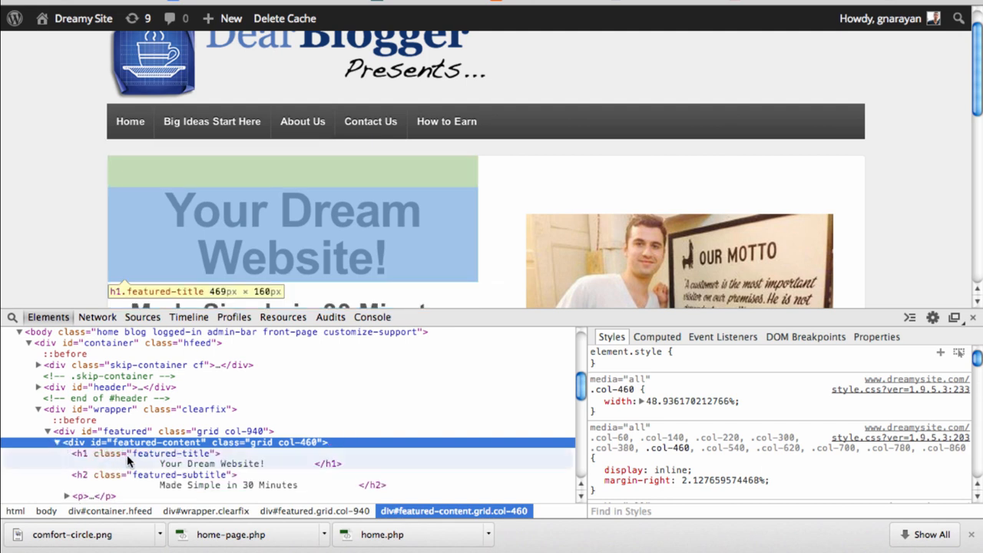
pyautogui.click(149, 453)
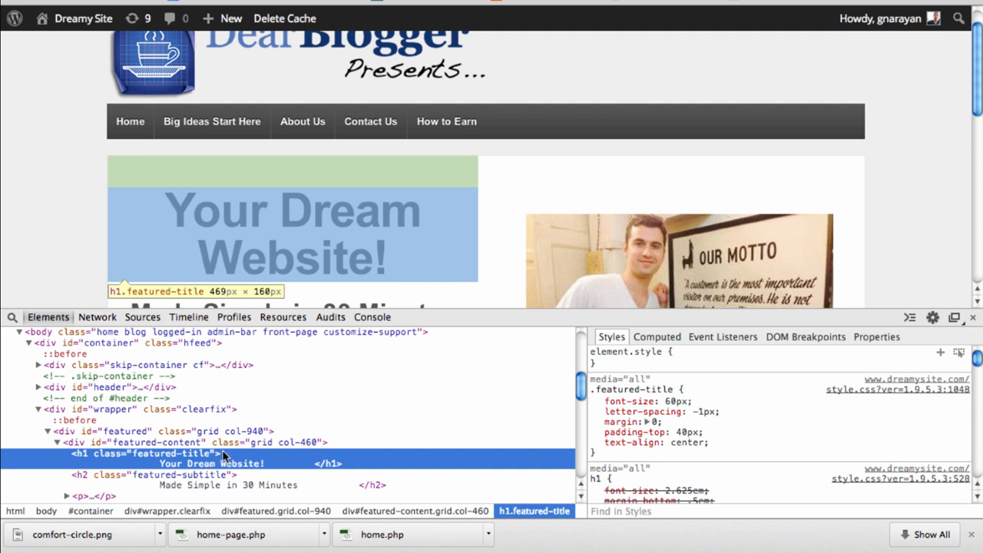
pyautogui.moveTo(113, 461)
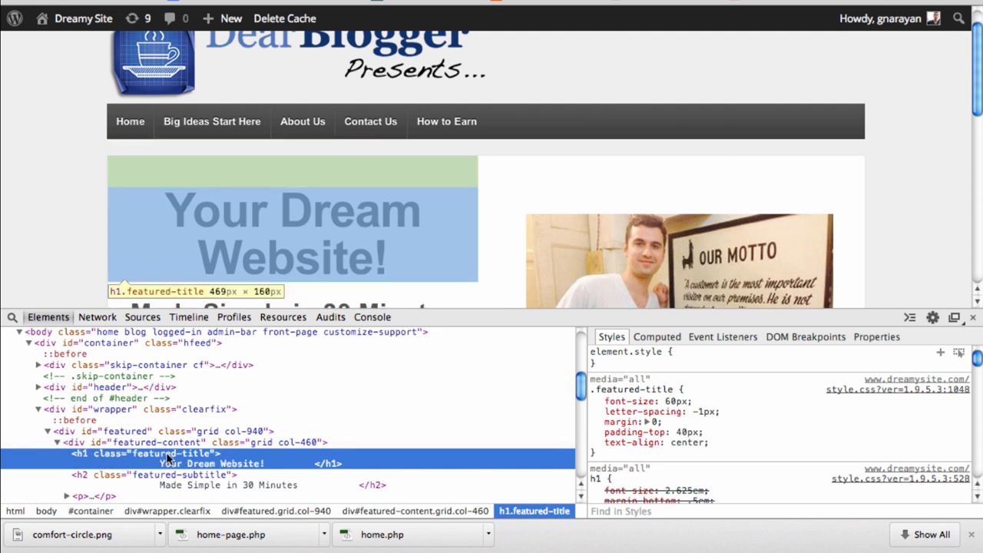
pyautogui.moveTo(256, 469)
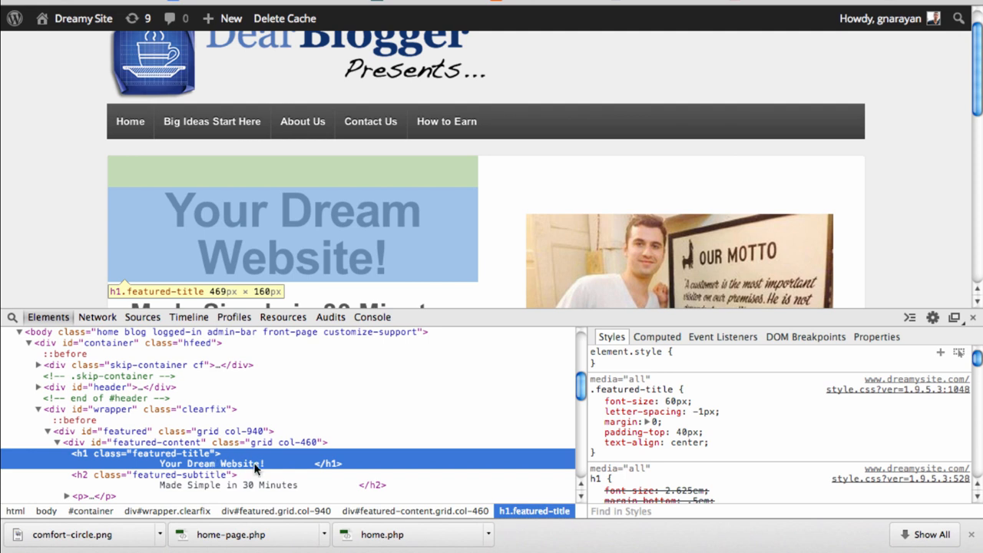
pyautogui.moveTo(161, 467)
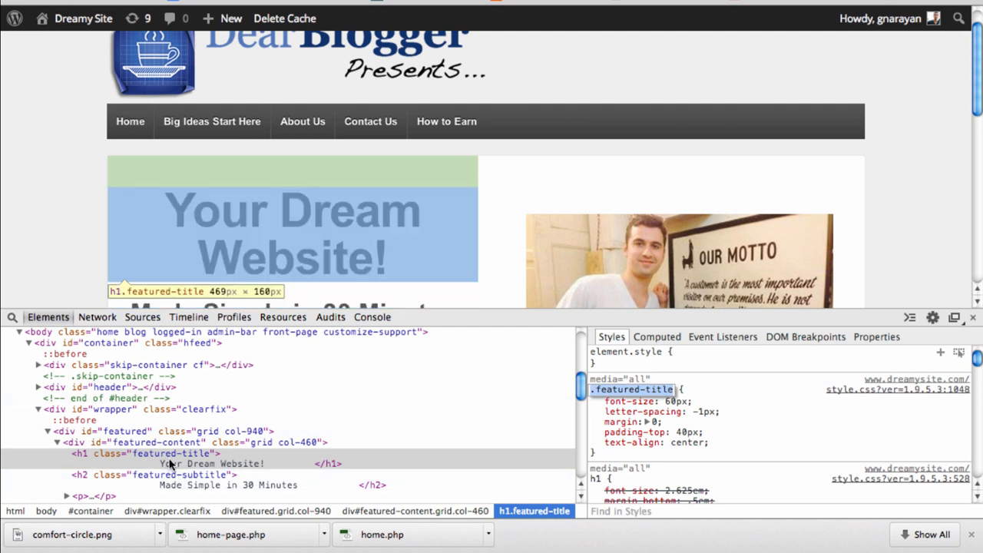
# Reselect the h1.featured-title node to view its 60px, centred style rule
pyautogui.click(146, 453)
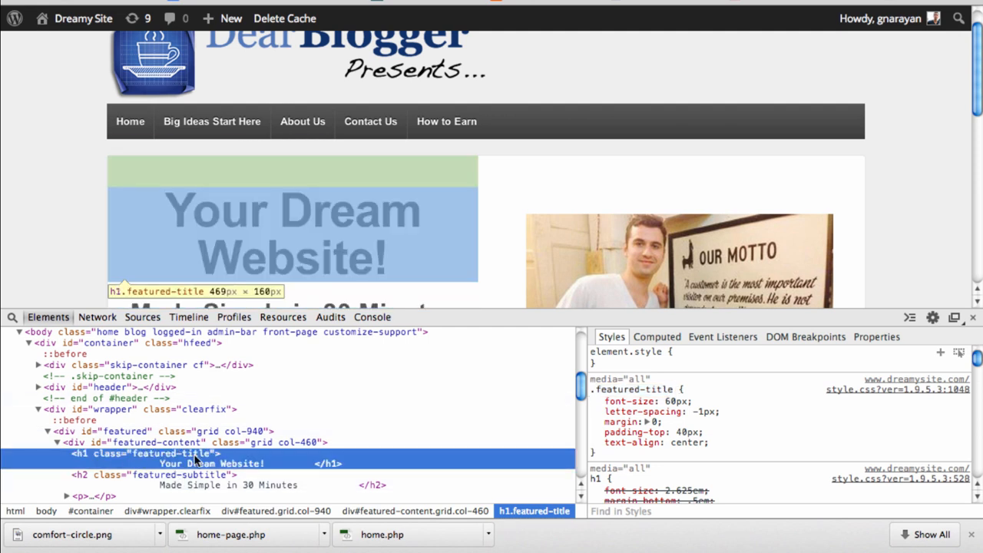
pyautogui.moveTo(100, 466)
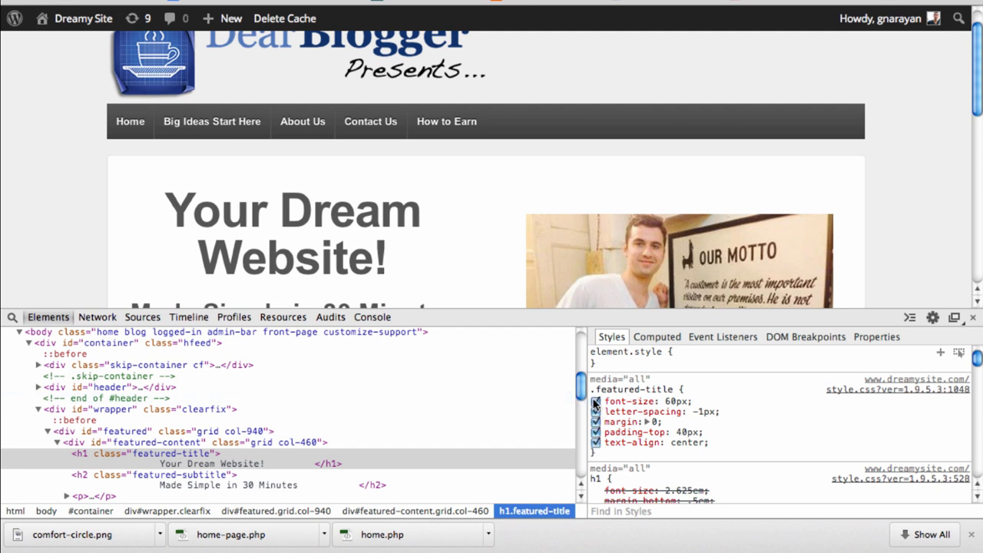
# Toggle the .featured-title font-size, margin and text-align declarations off and back on
pyautogui.click(595, 401)
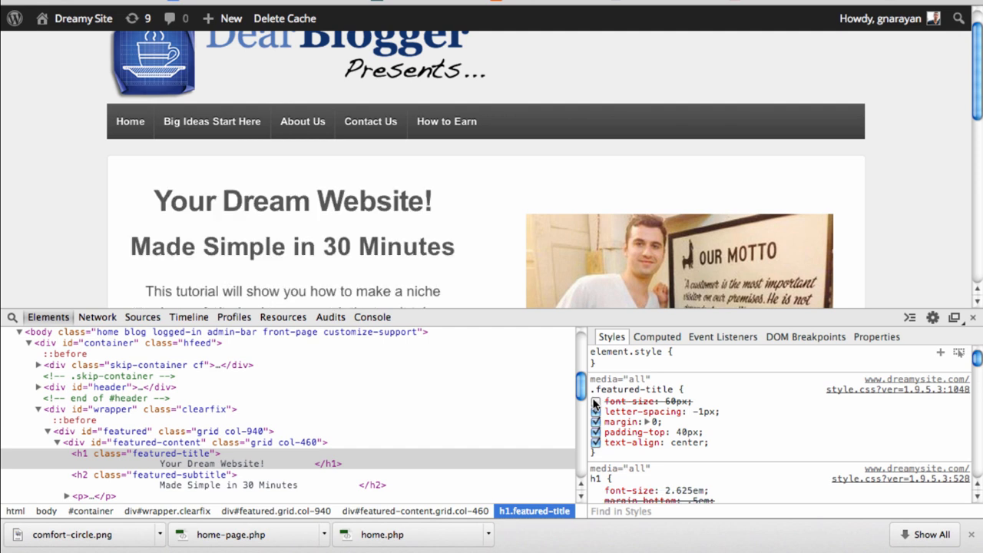
pyautogui.click(596, 401)
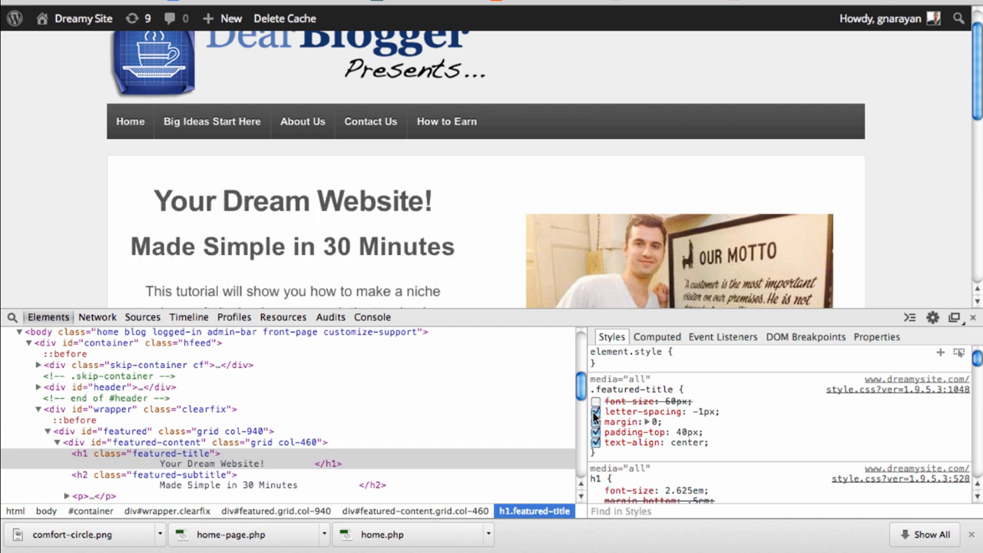
pyautogui.click(595, 401)
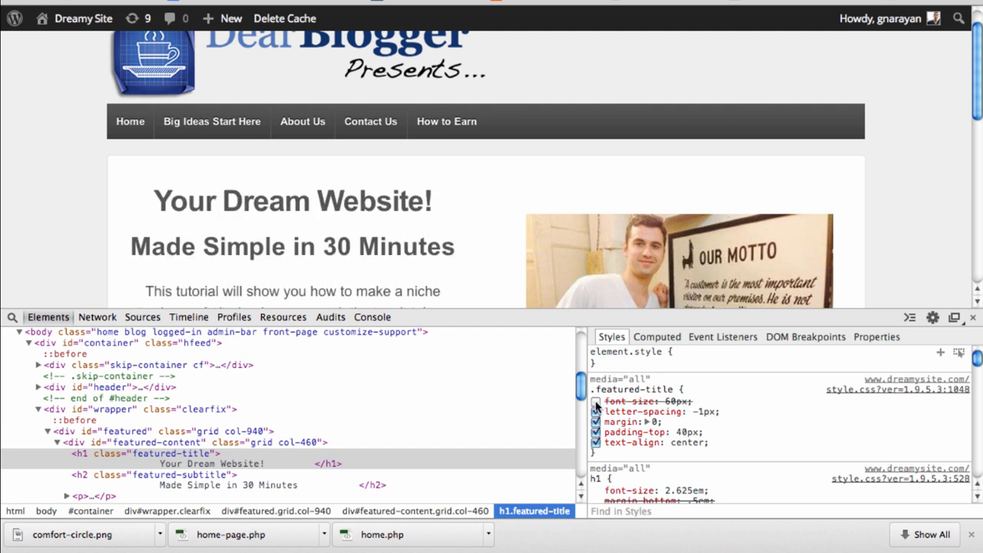
pyautogui.click(595, 401)
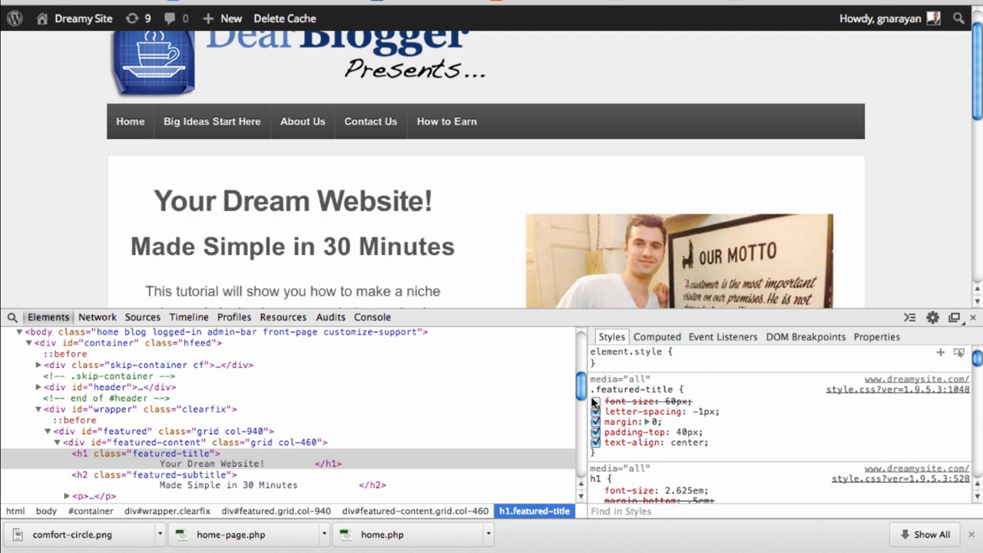
pyautogui.click(595, 401)
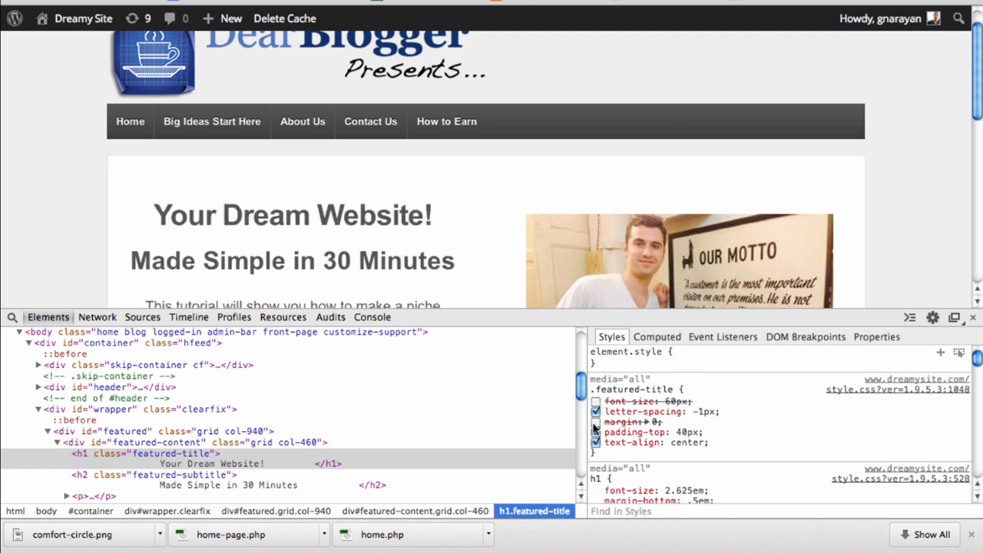
pyautogui.click(595, 421)
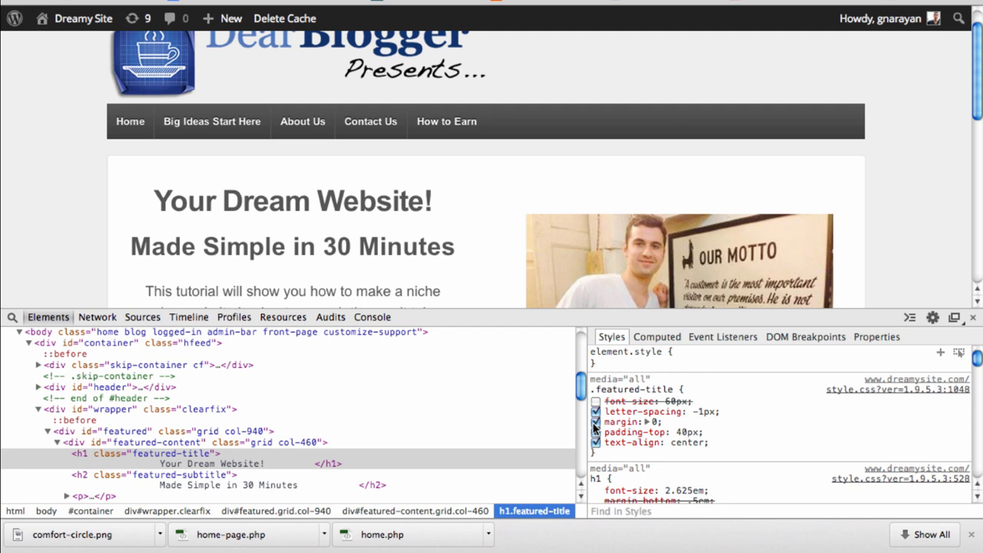
pyautogui.click(596, 400)
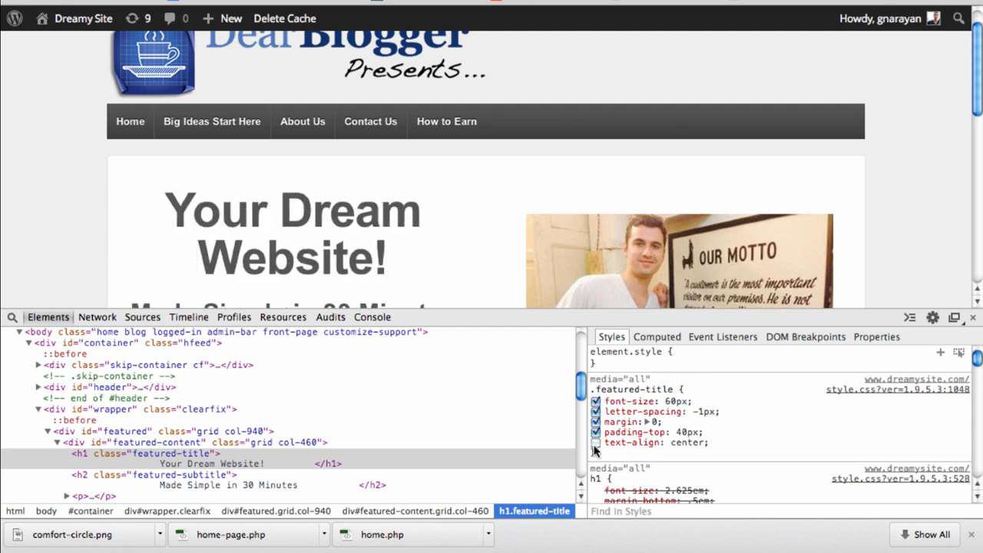
pyautogui.click(596, 442)
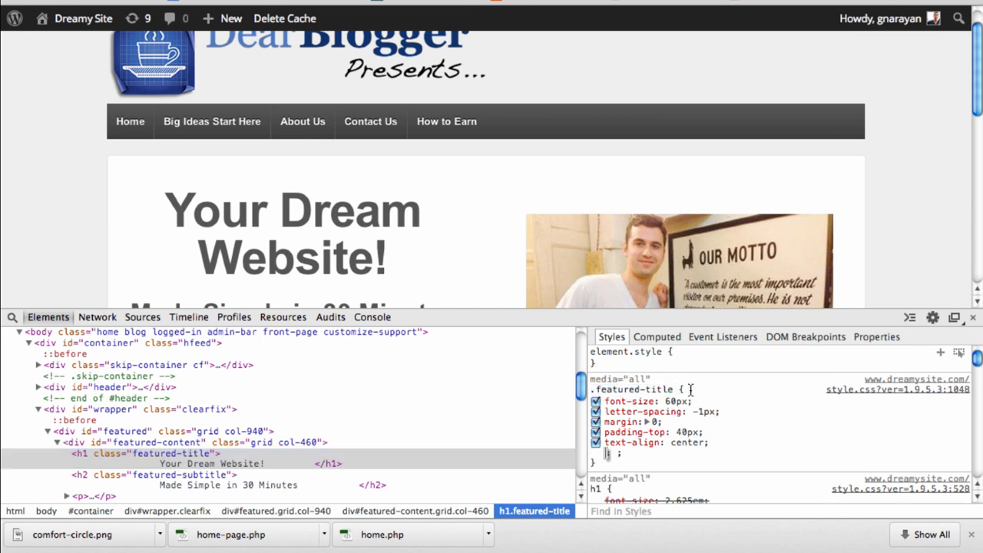
pyautogui.moveTo(873, 393)
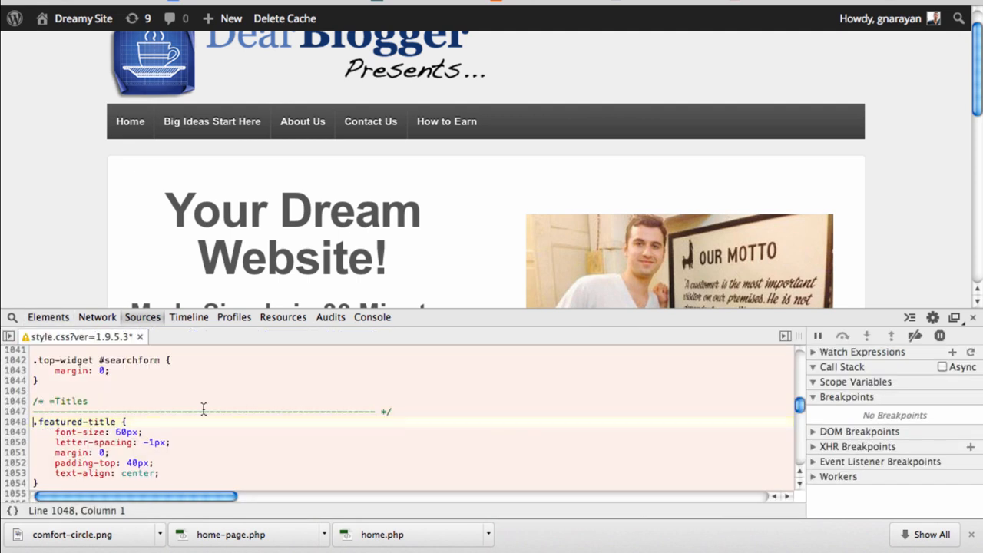
# Scroll style.css in Sources to the .featured-title rule near line 1048
pyautogui.scroll(-3)
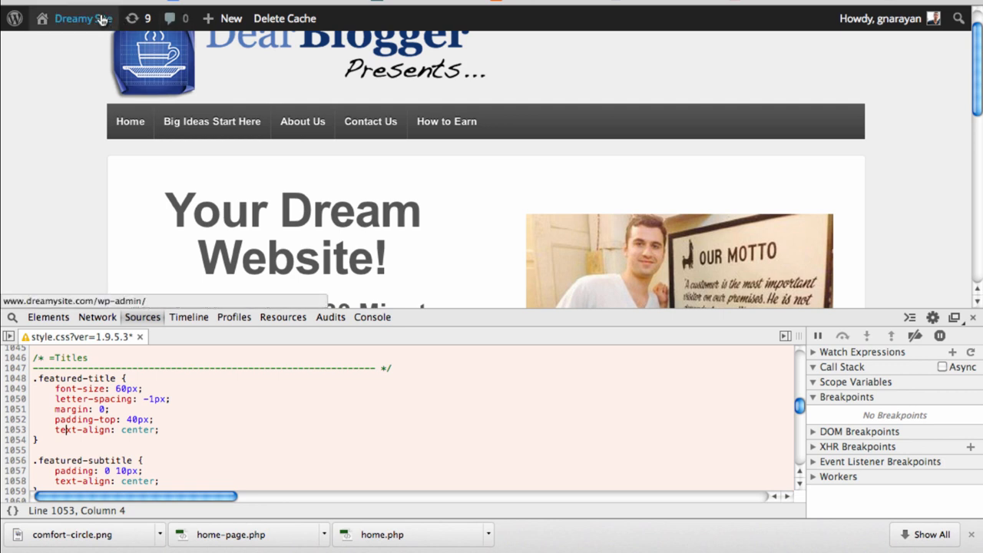
# Open the Dreamy Site admin-bar dashboard link in a new tab
pyautogui.rightClick(83, 19)
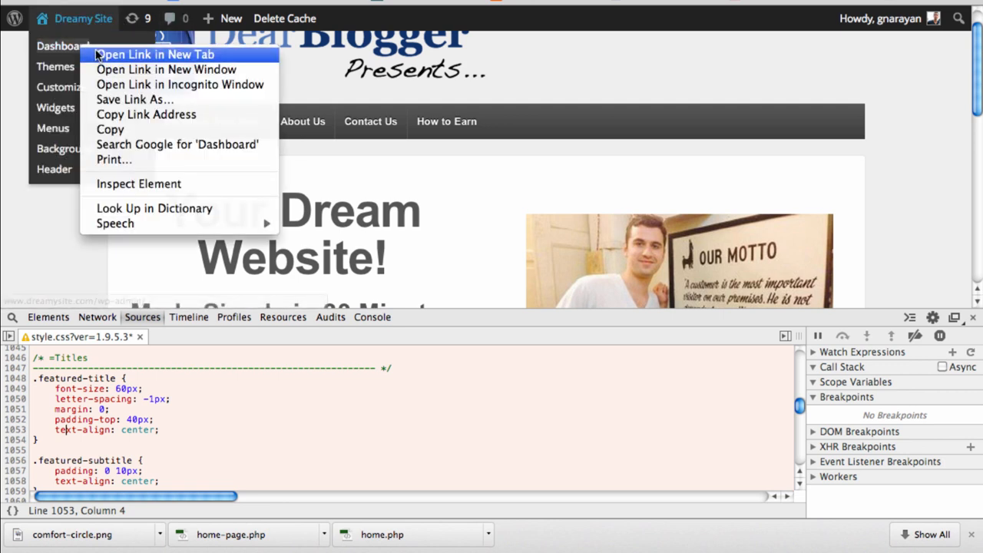
pyautogui.click(154, 54)
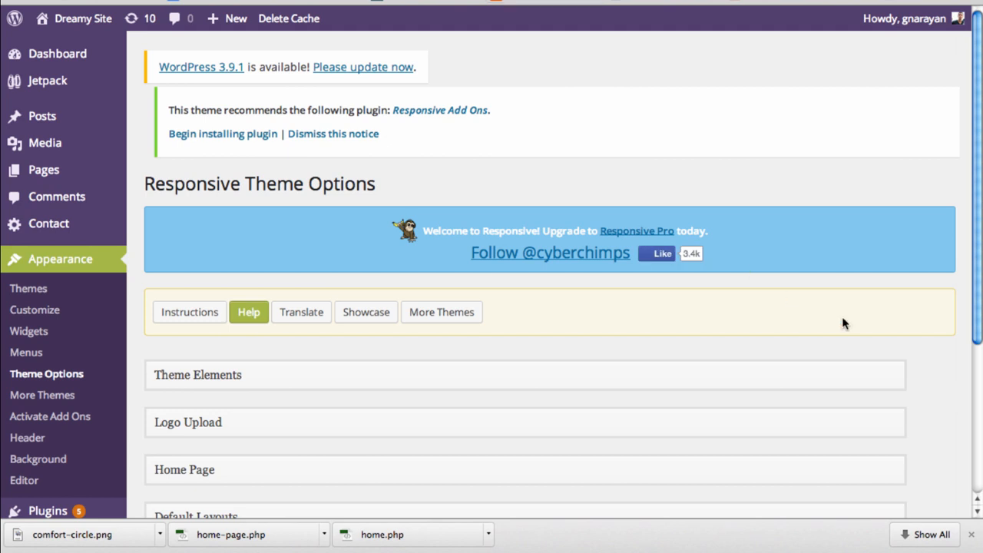
pyautogui.scroll(-3)
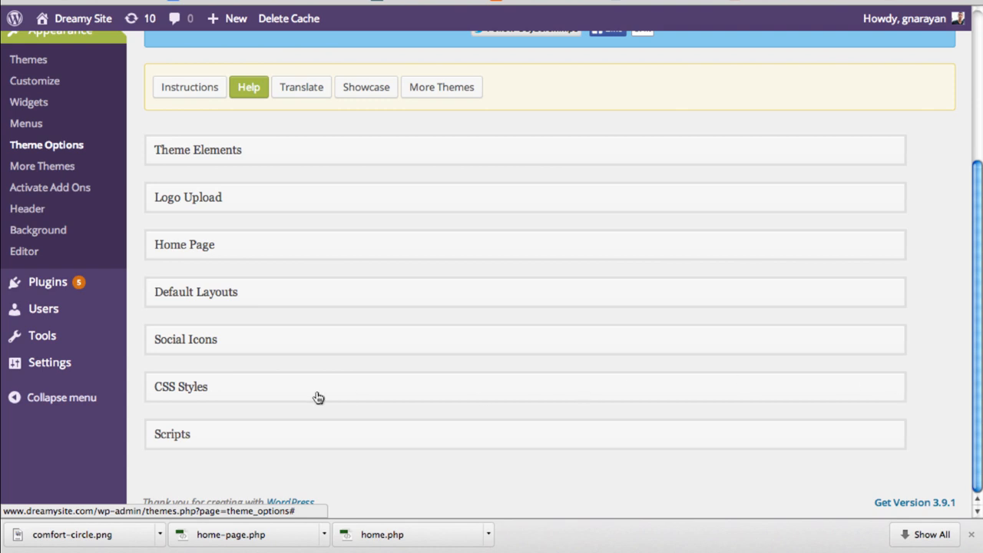
pyautogui.moveTo(520, 392)
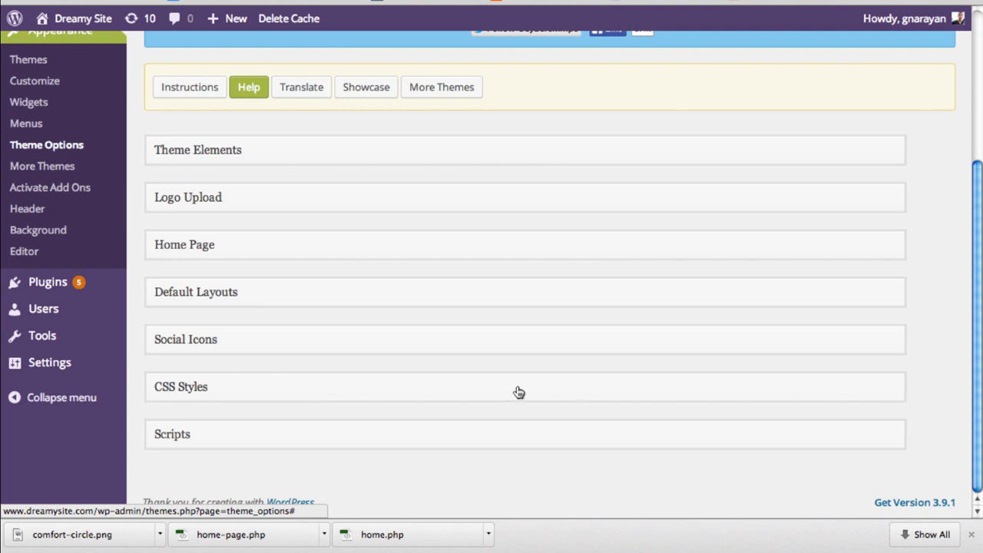
pyautogui.moveTo(877, 390)
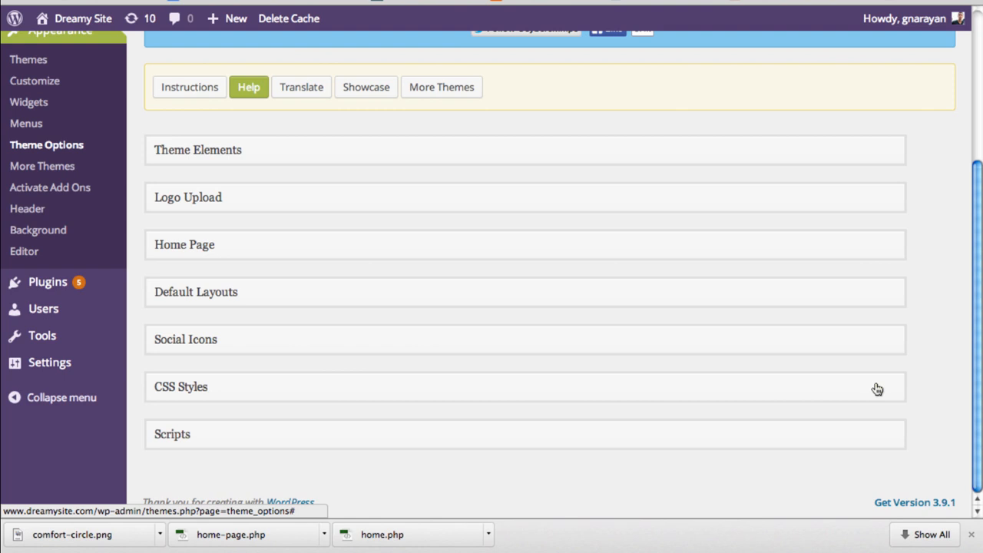
pyautogui.moveTo(884, 393)
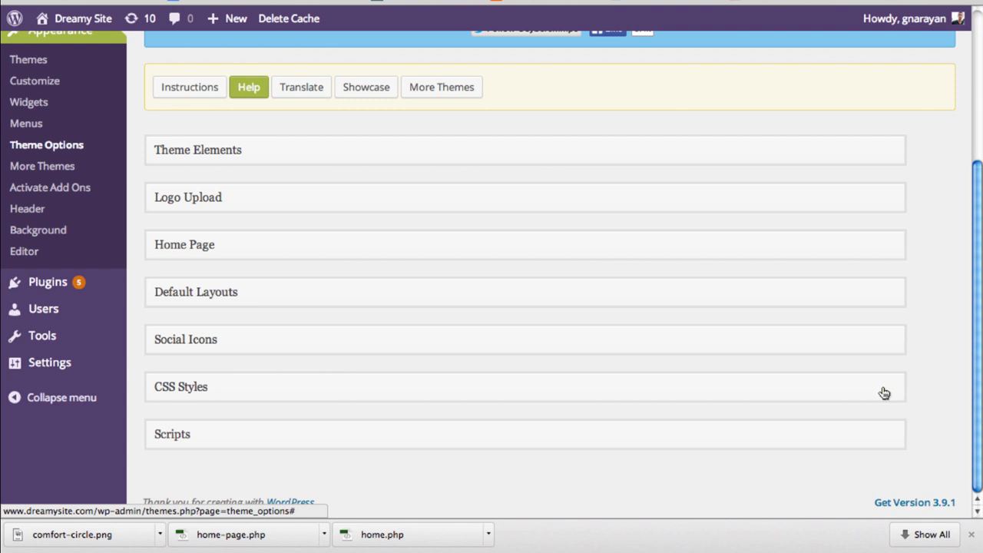
pyautogui.moveTo(267, 389)
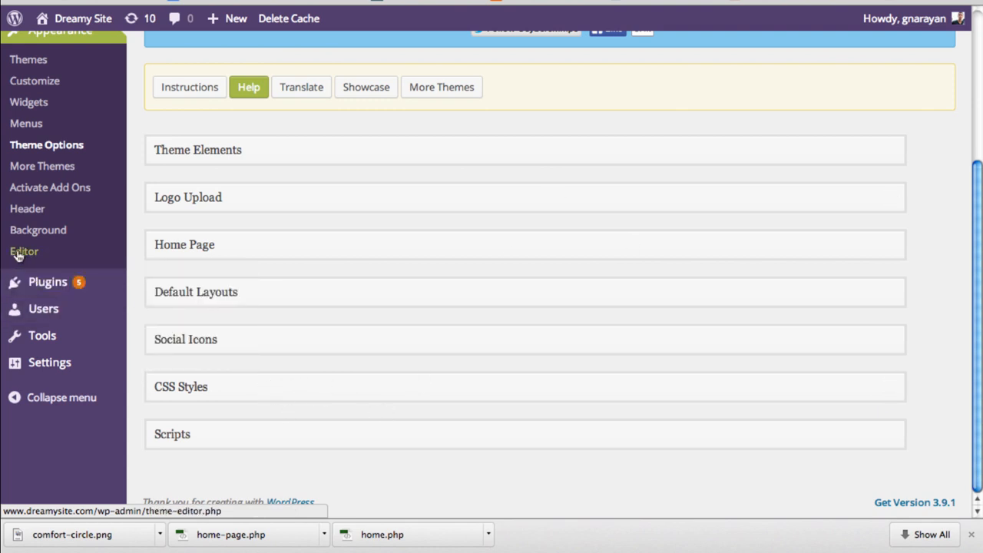
pyautogui.click(24, 251)
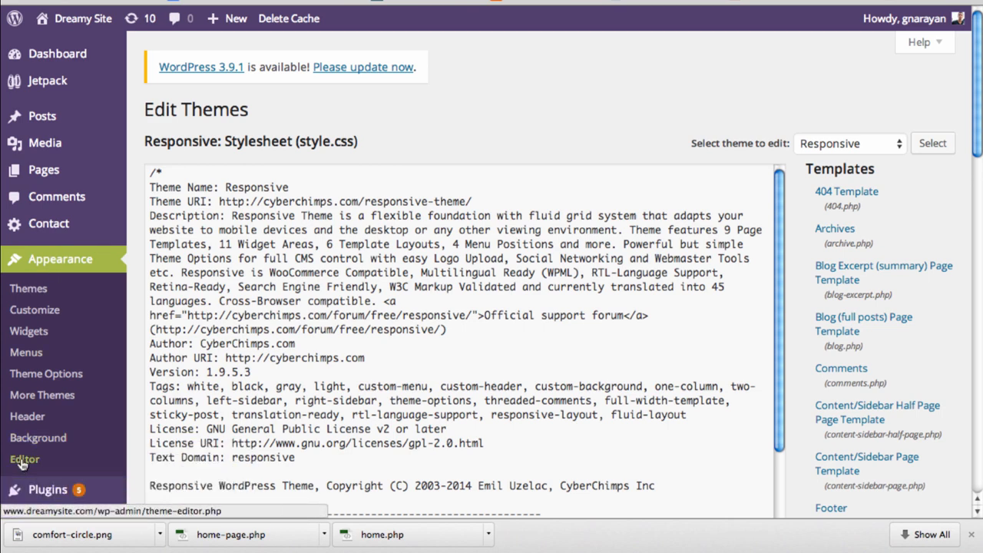
pyautogui.scroll(-3)
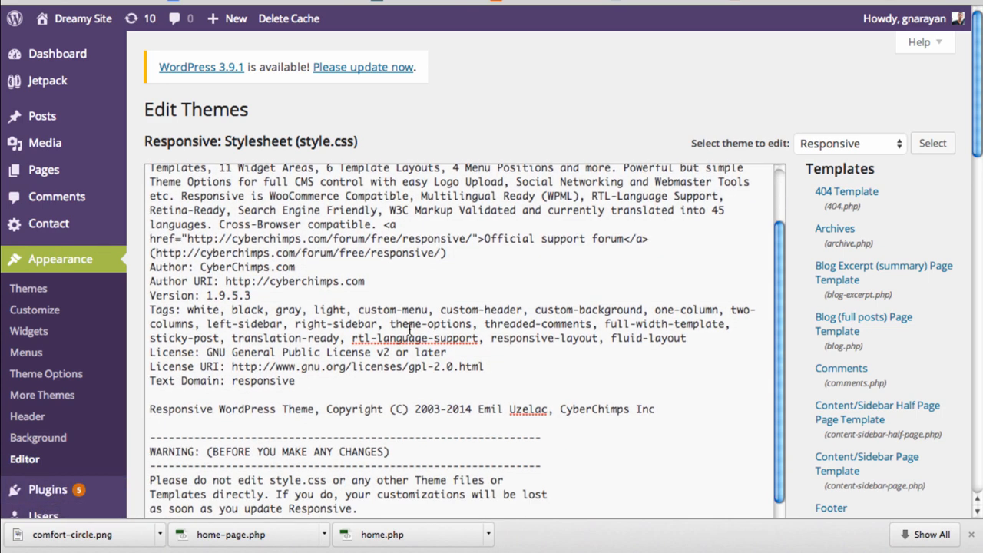
pyautogui.scroll(-3)
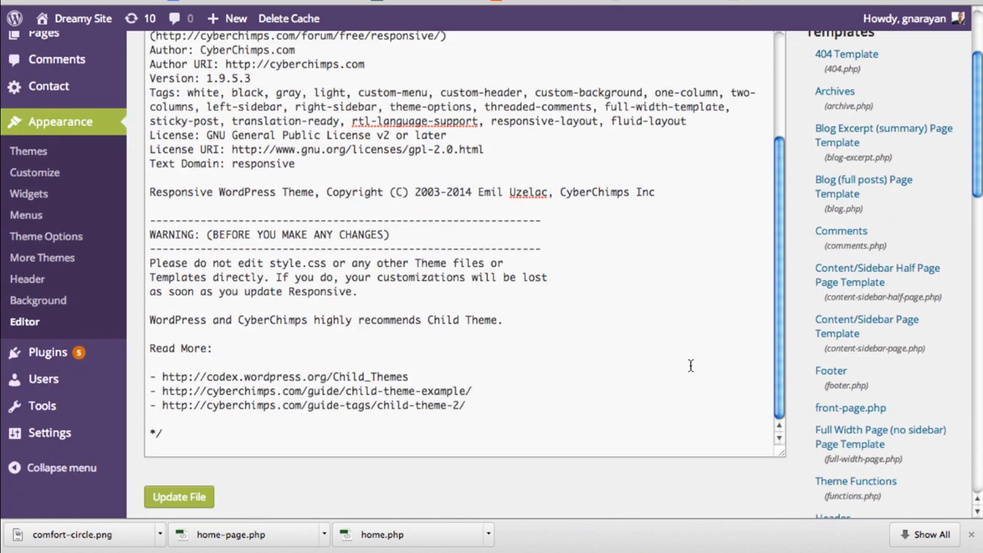
pyautogui.moveTo(428, 386)
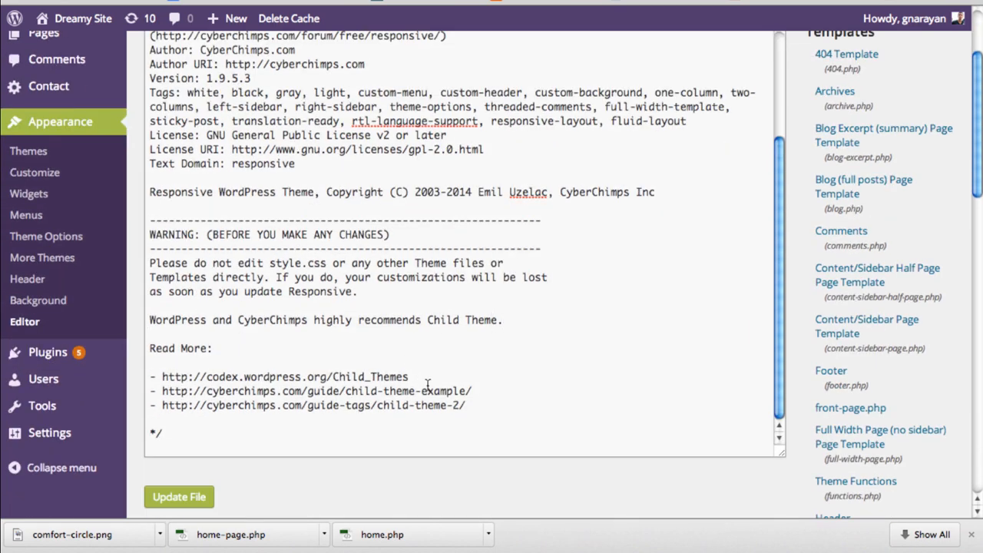
pyautogui.moveTo(653, 417)
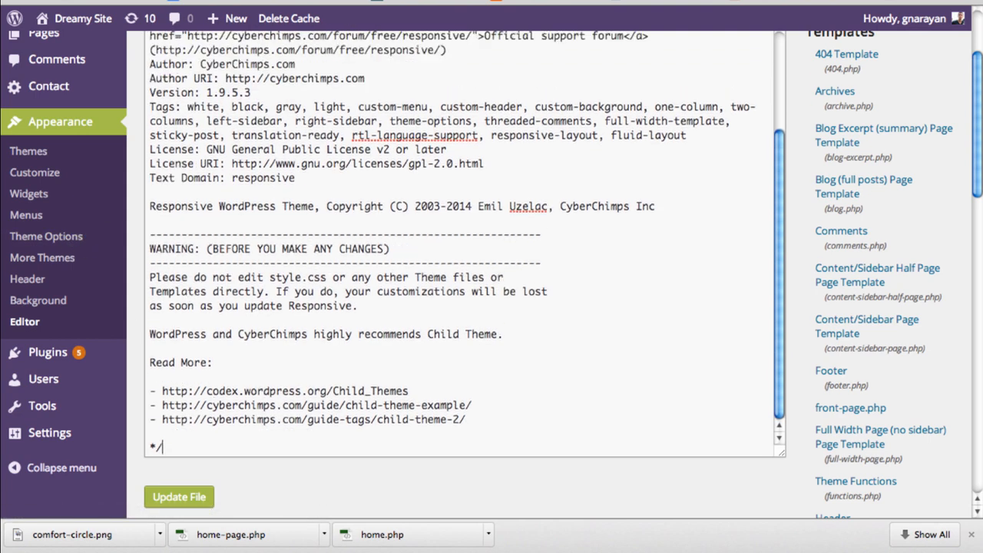
pyautogui.scroll(-3)
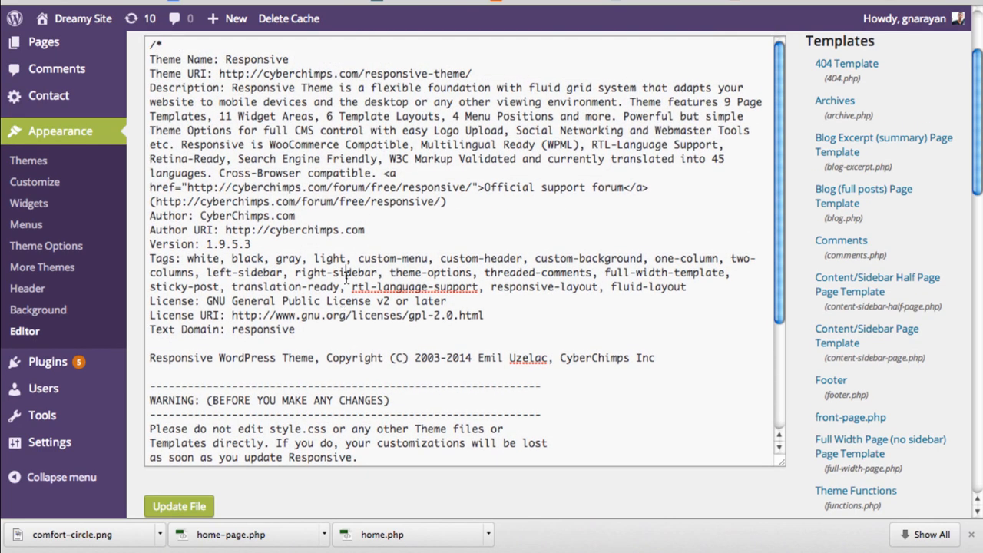
pyautogui.doubleClick(353, 272)
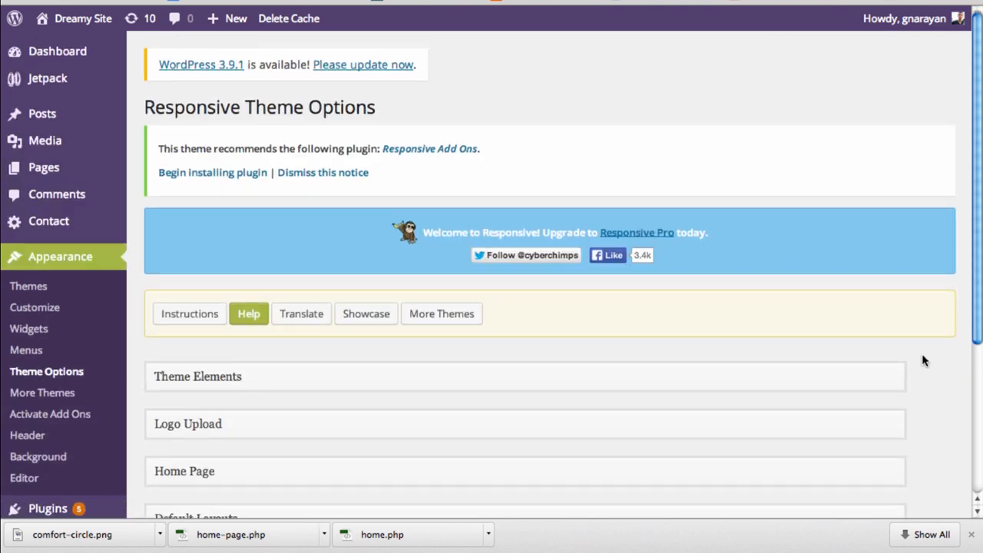
# Type a .featured-title rule with color: red into the theme's custom CSS styles
pyautogui.scroll(-3)
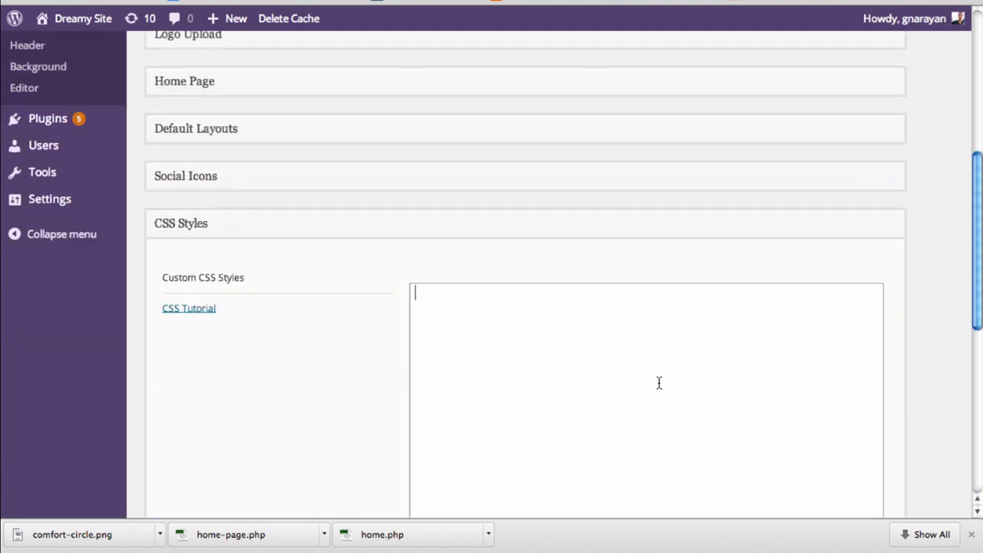
pyautogui.scroll(-3)
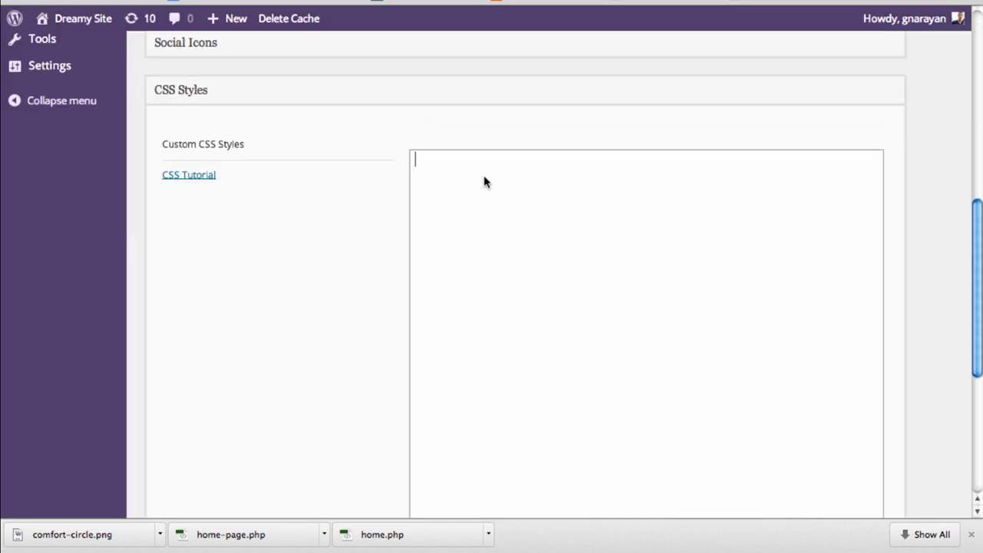
pyautogui.write('.feature')
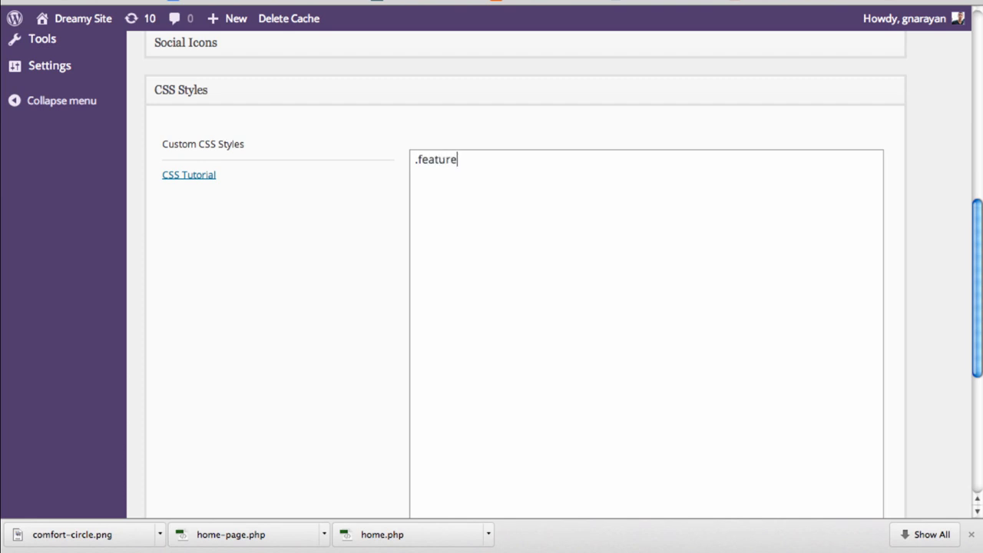
pyautogui.write('d-')
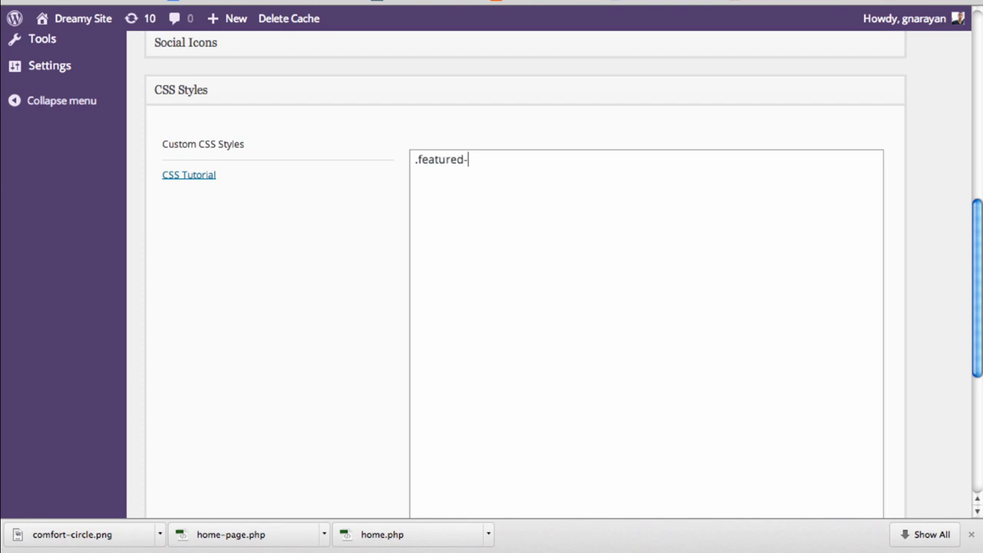
pyautogui.write('title {')
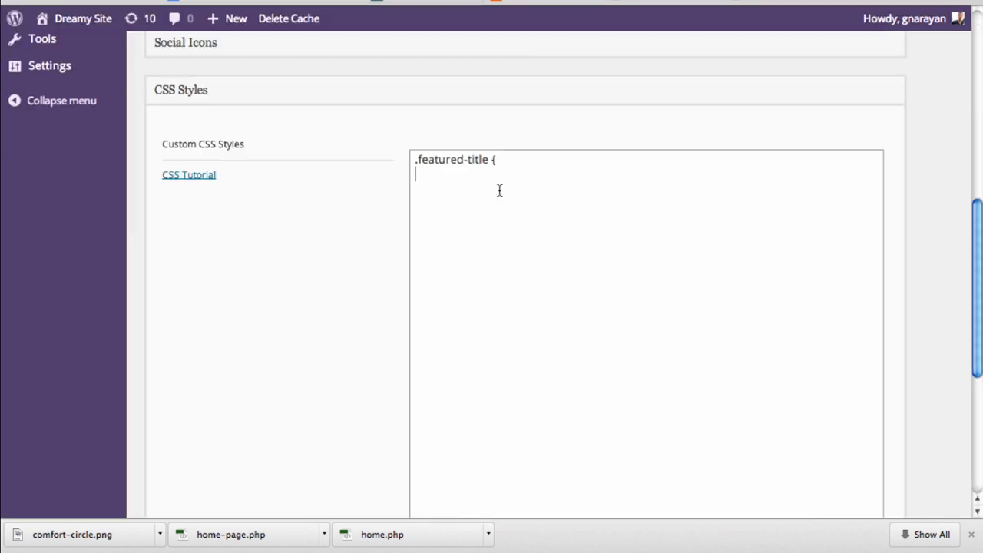
pyautogui.write('color: #')
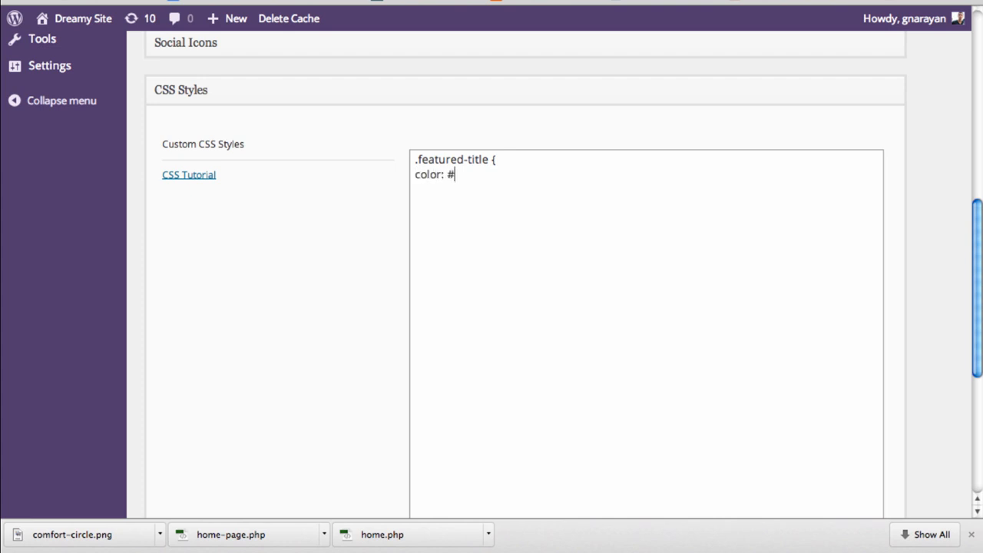
pyautogui.write('red;')
pyautogui.write('font-famliy: Georgia, serif;')
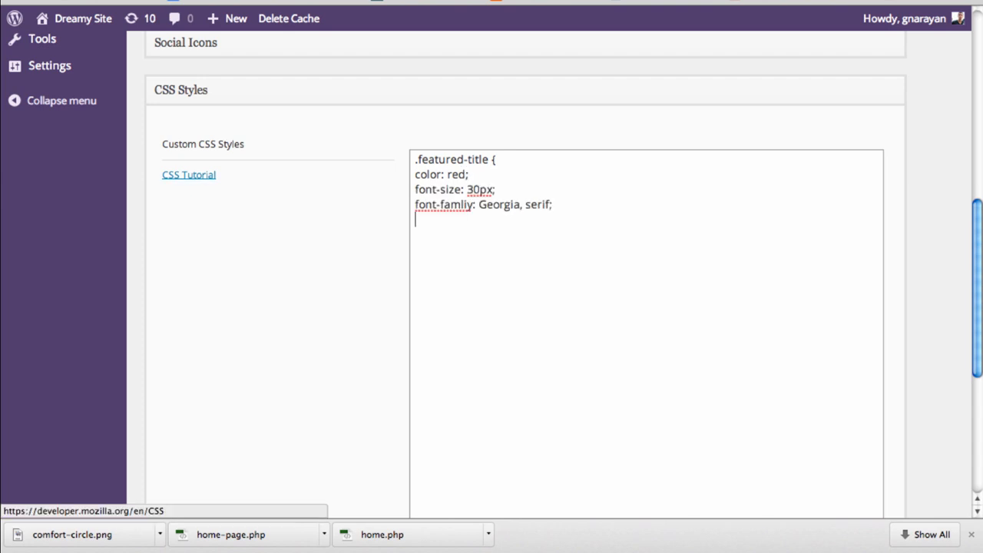
pyautogui.write('}')
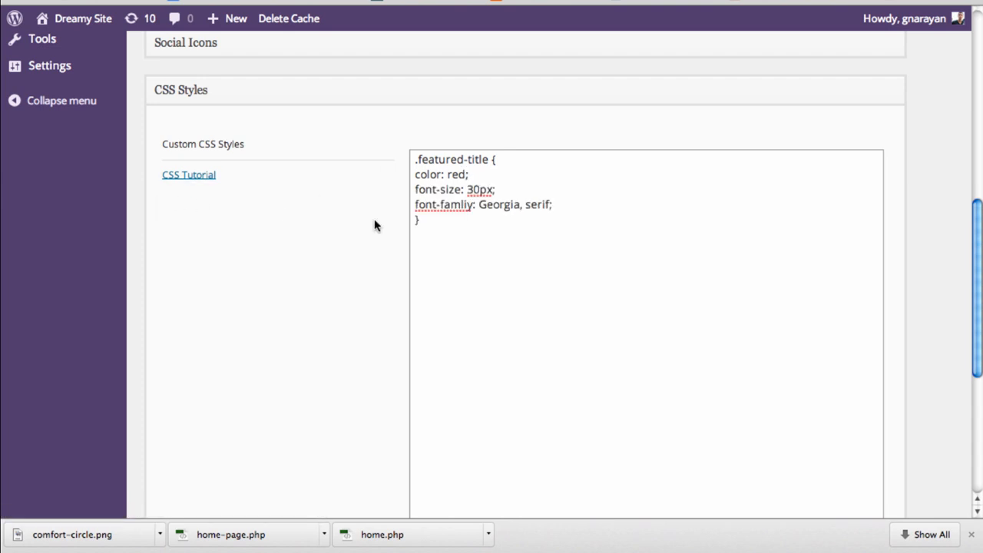
pyautogui.scroll(-3)
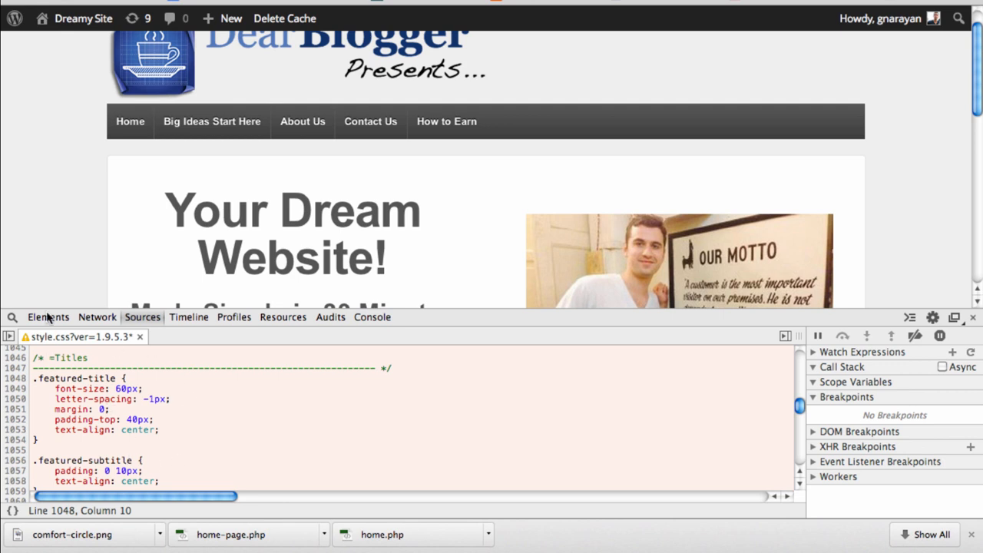
pyautogui.moveTo(50, 318)
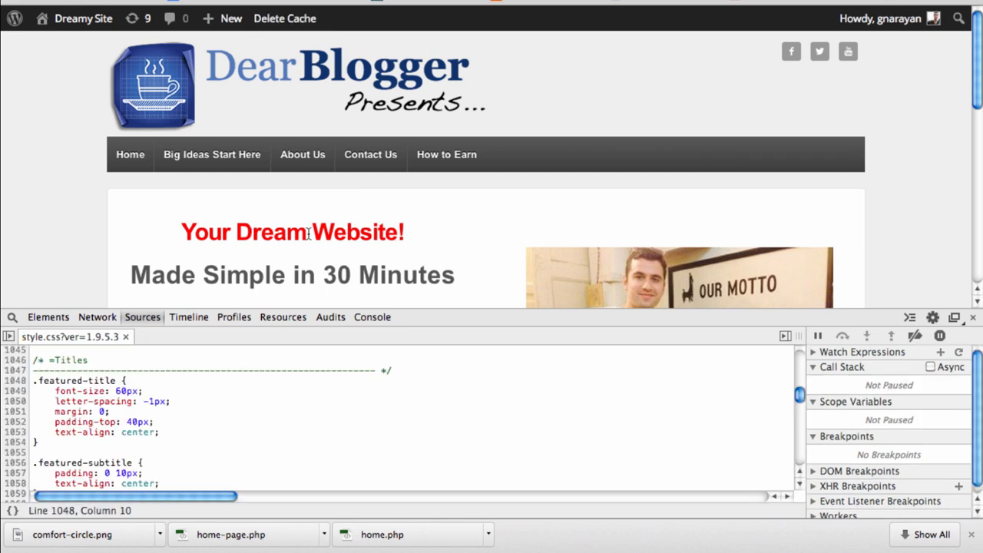
# Compare style.css's .featured-title rule with the custom CSS on the Theme Options tab
pyautogui.scroll(-3)
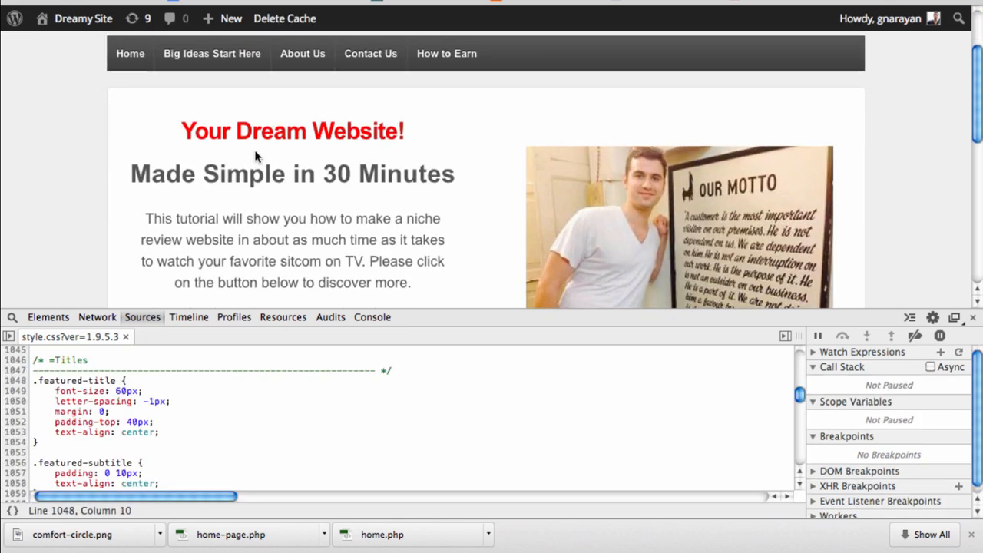
pyautogui.moveTo(304, 105)
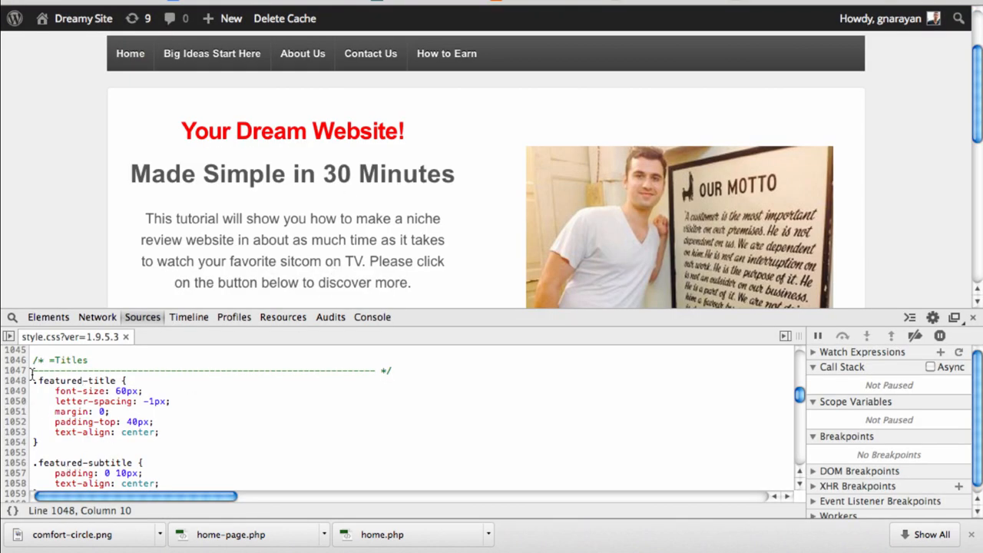
pyautogui.doubleClick(98, 380)
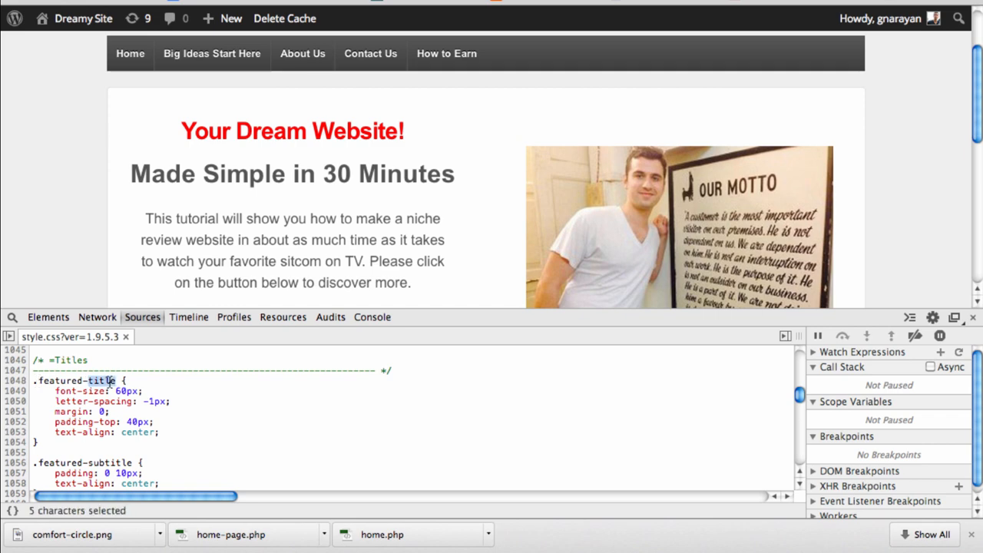
pyautogui.click(446, 53)
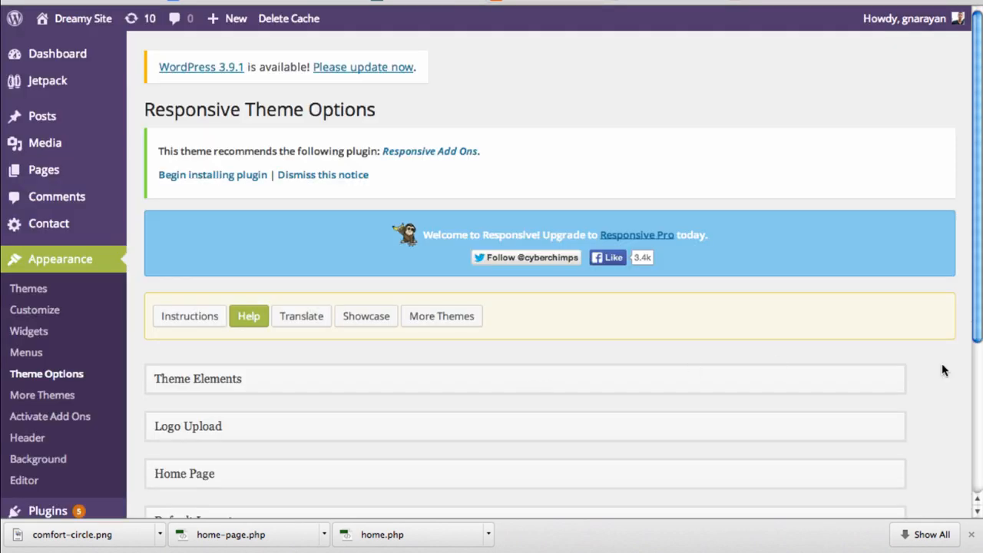
pyautogui.scroll(-3)
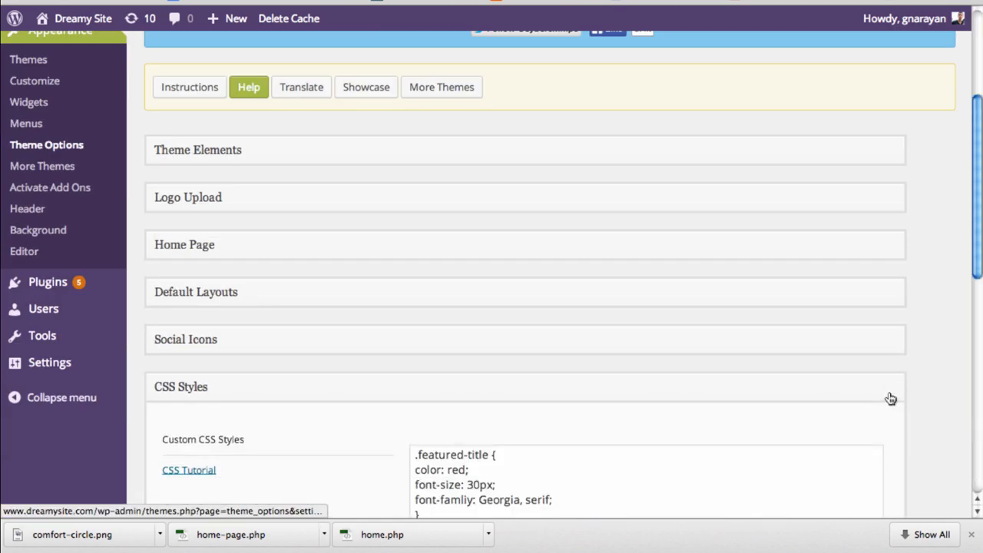
pyautogui.scroll(-3)
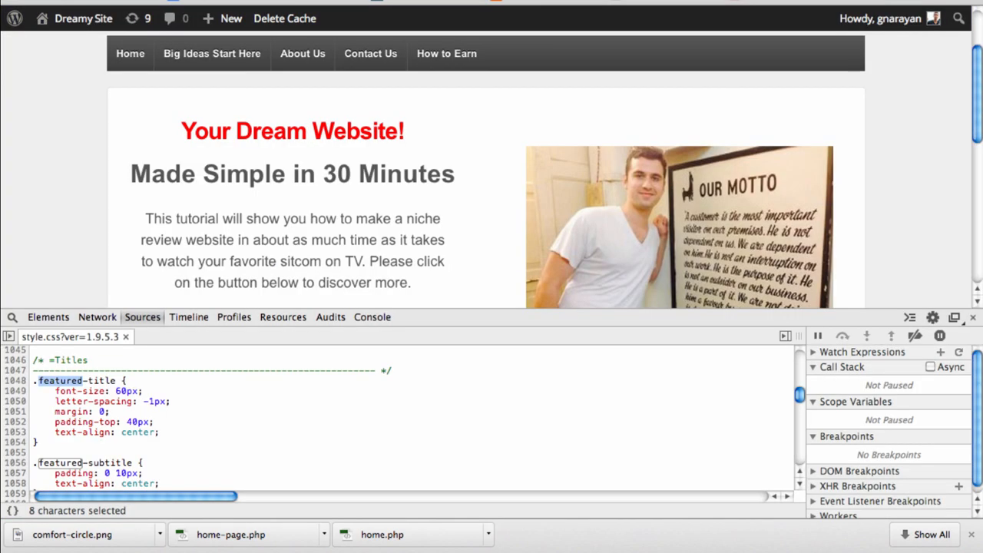
pyautogui.moveTo(296, 374)
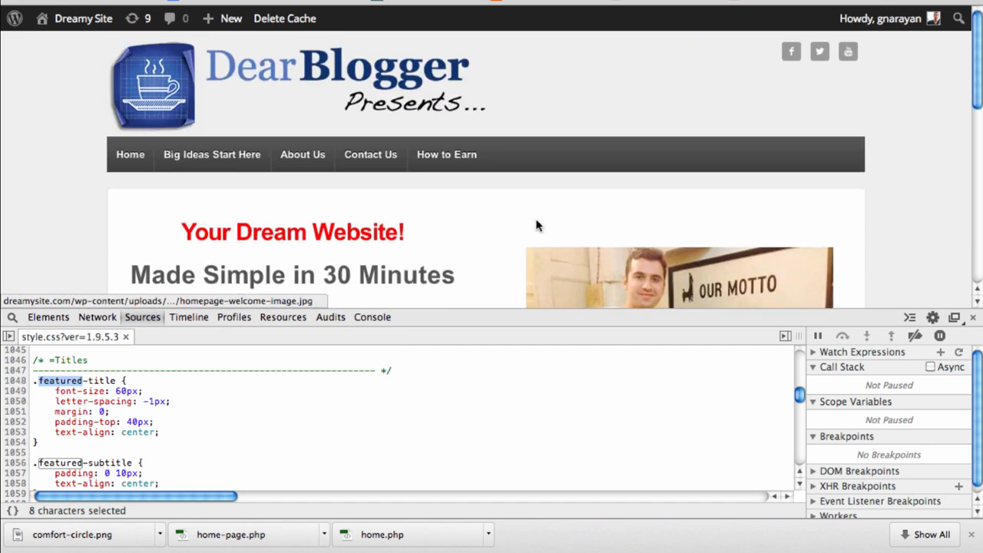
pyautogui.scroll(-3)
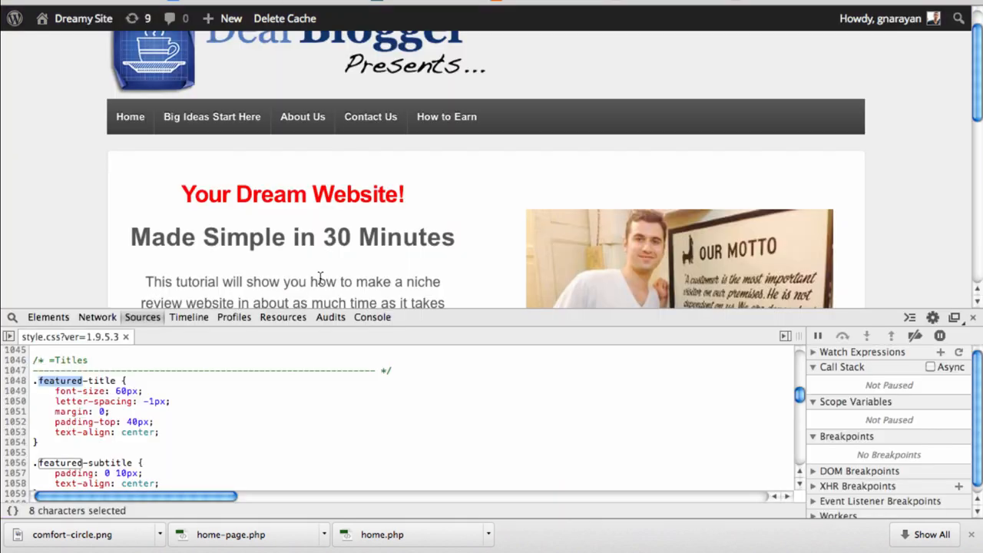
# Select the h1 title, then the body node, in the Elements tree
pyautogui.click(48, 316)
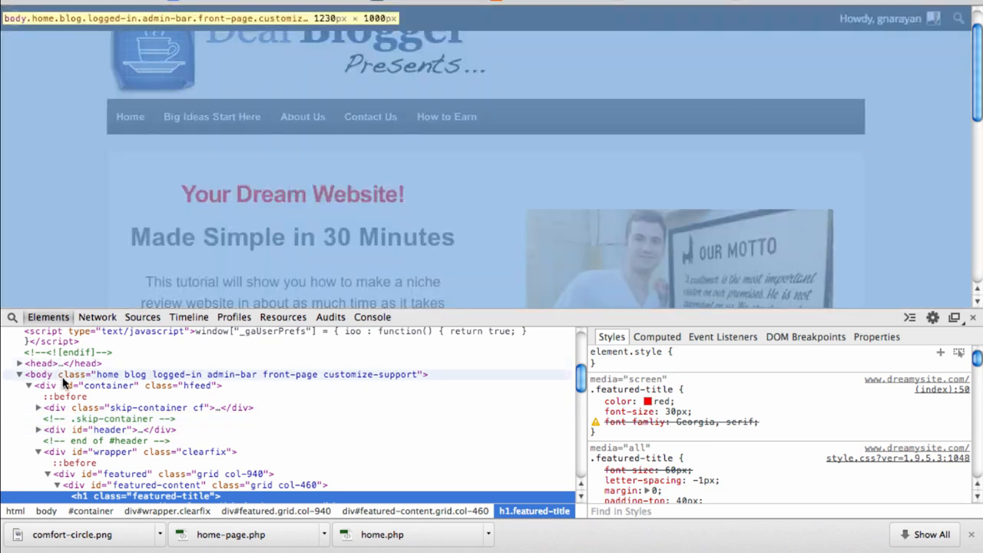
pyautogui.click(39, 374)
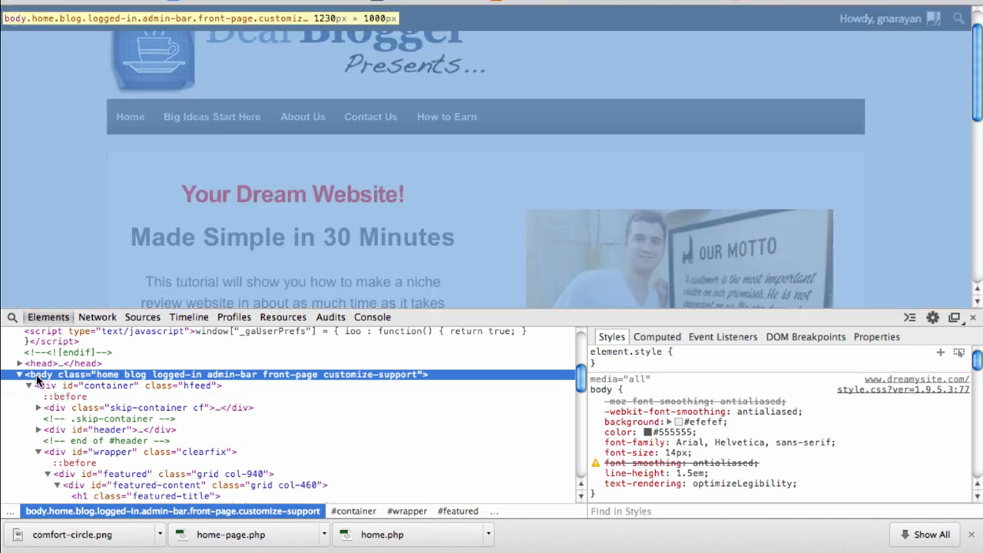
pyautogui.click(50, 384)
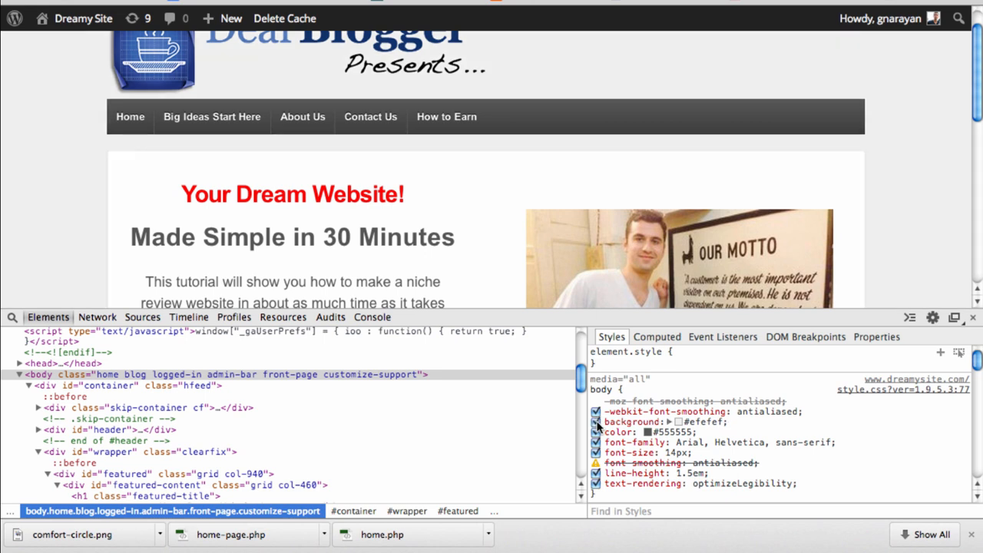
# Toggle the body background and font-family declarations off and back on
pyautogui.click(597, 422)
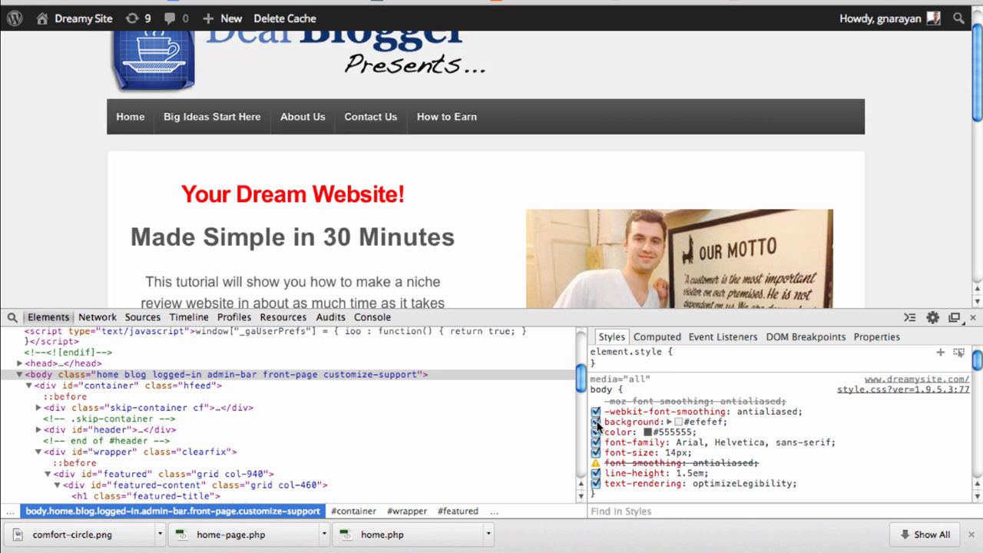
pyautogui.click(595, 421)
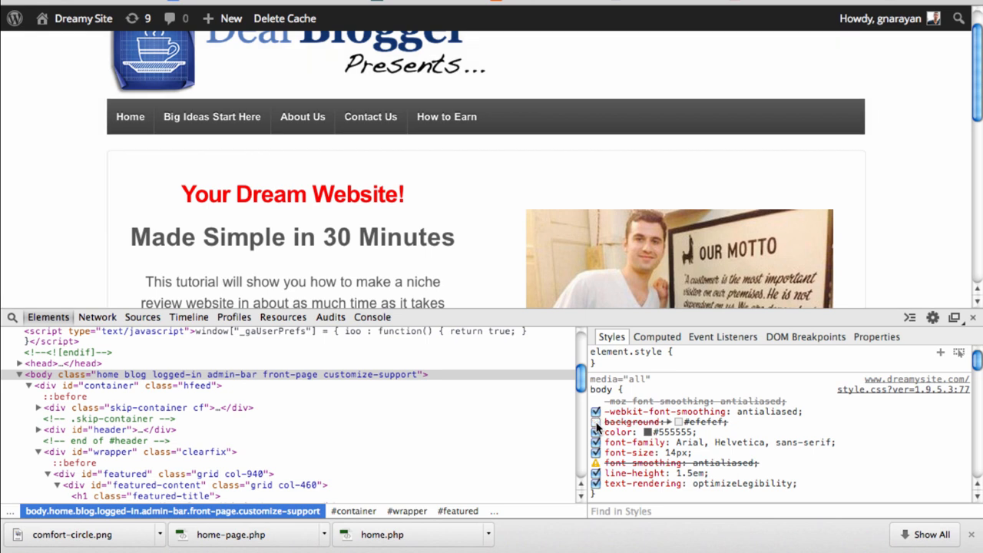
pyautogui.click(596, 421)
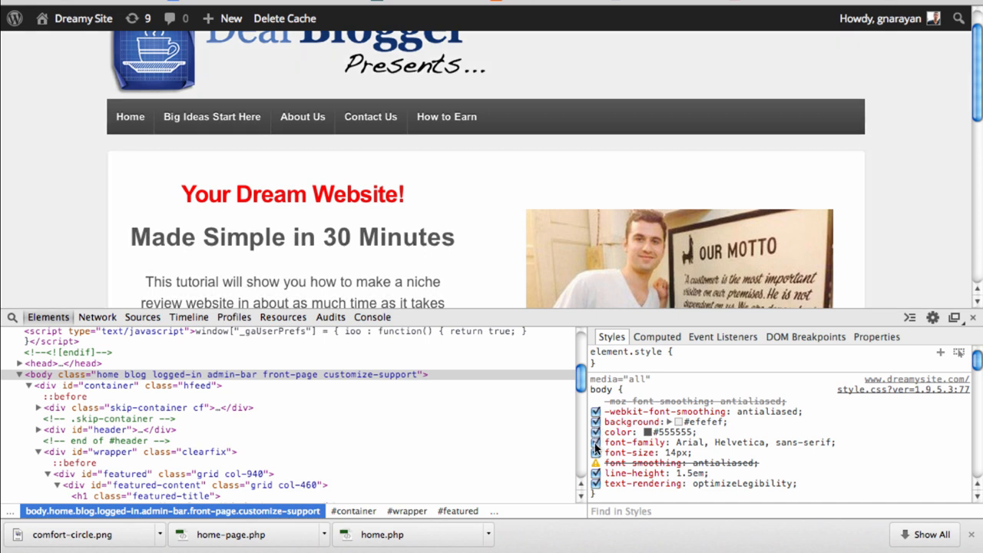
pyautogui.click(595, 442)
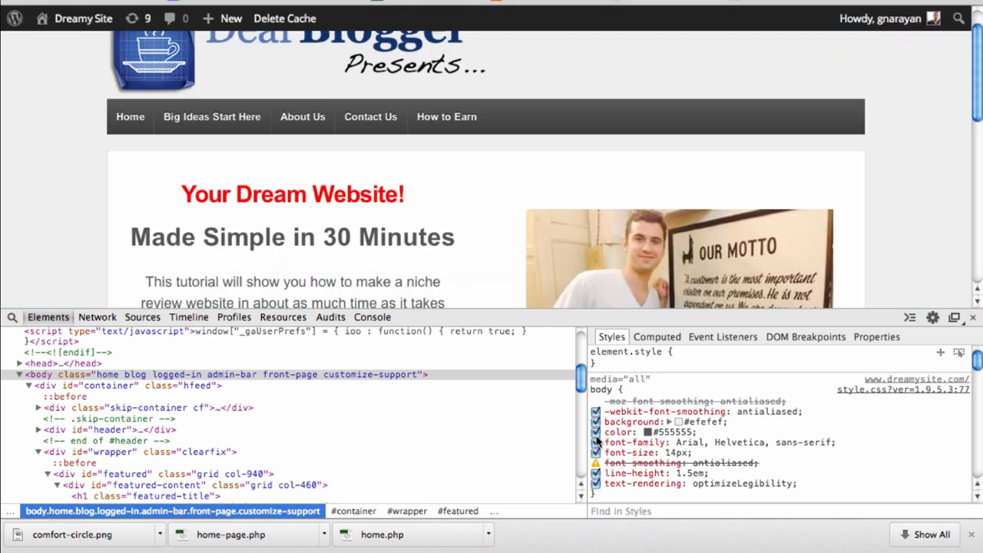
pyautogui.moveTo(370, 116)
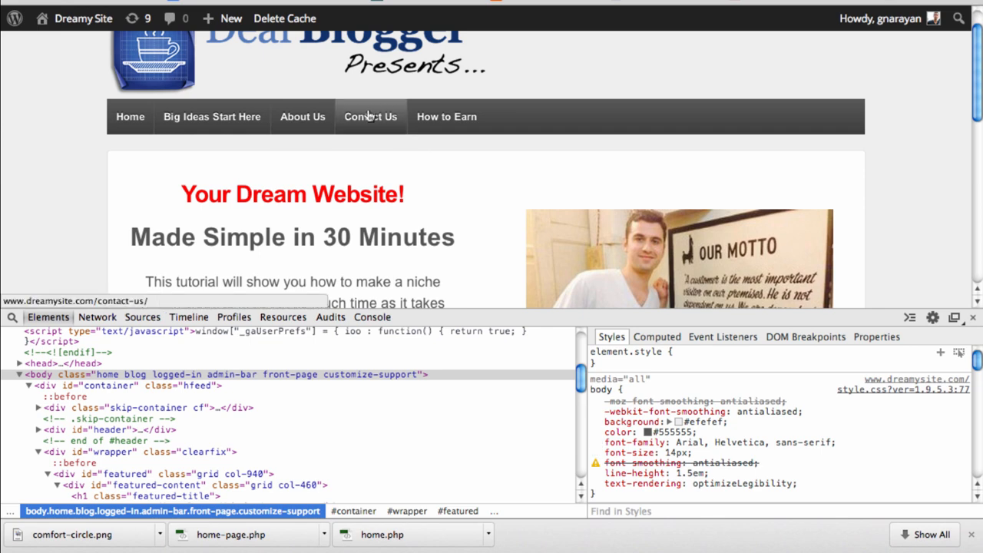
pyautogui.scroll(-3)
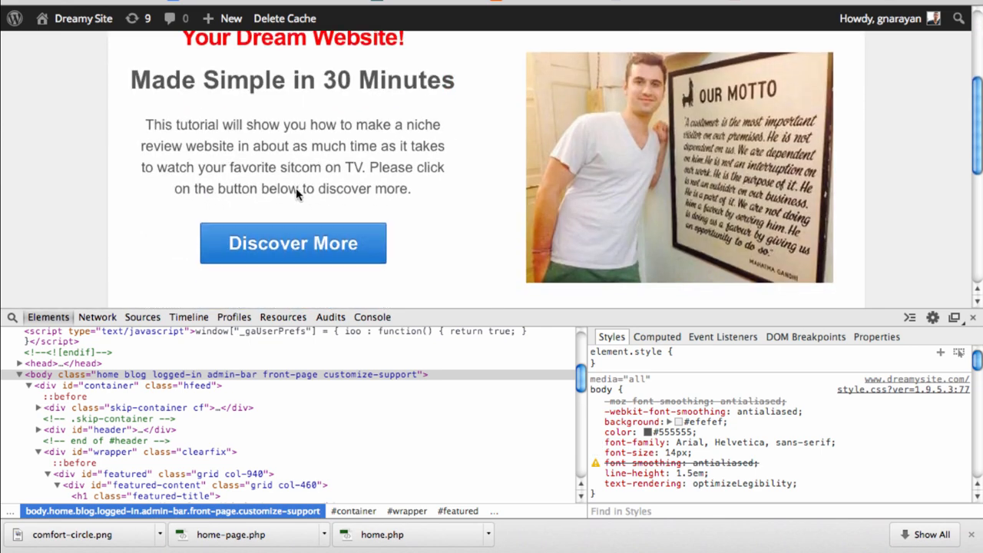
pyautogui.scroll(-3)
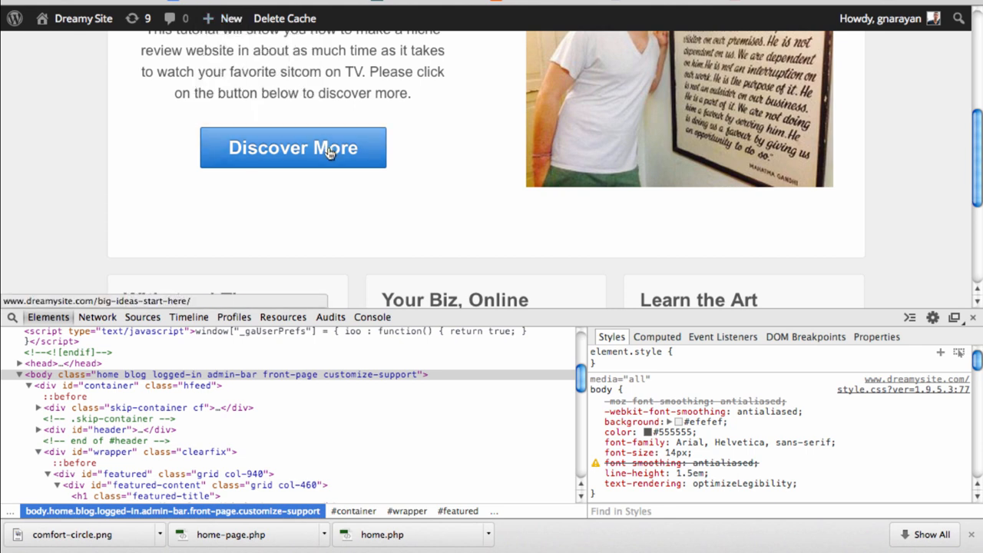
pyautogui.scroll(-3)
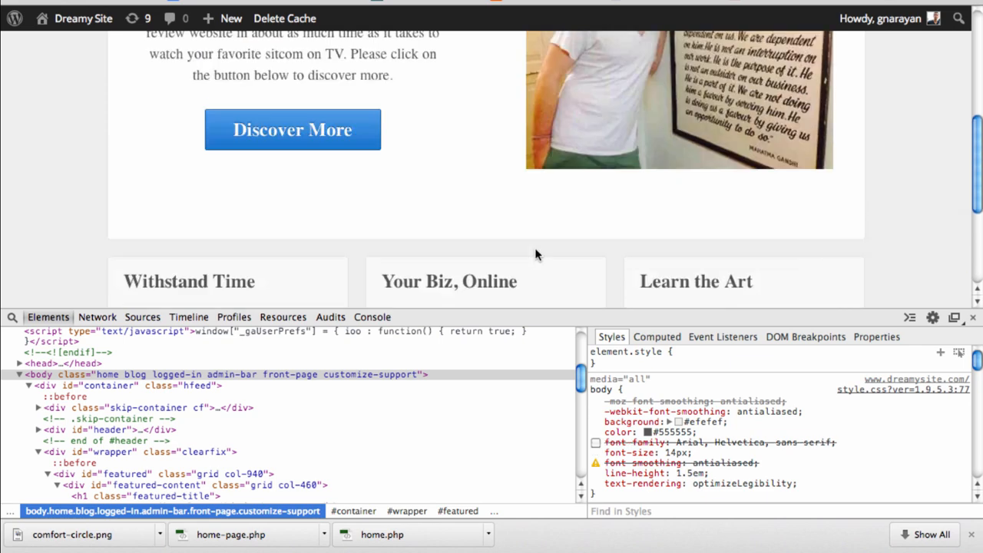
pyautogui.scroll(3)
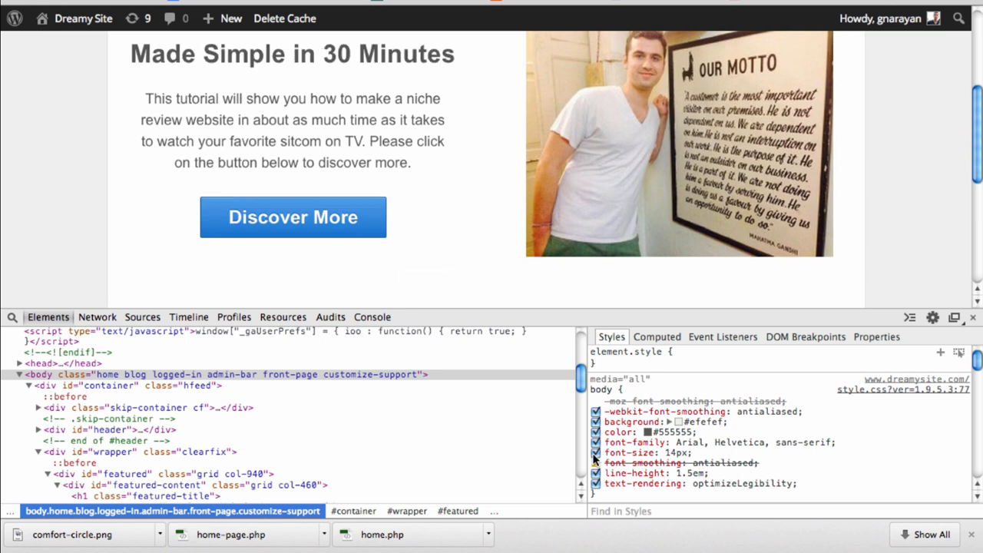
pyautogui.moveTo(596, 464)
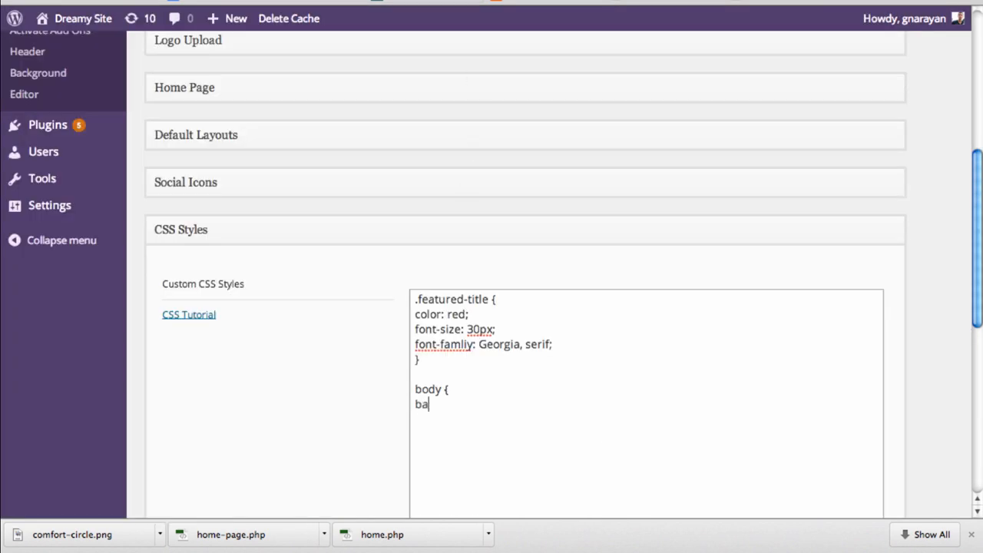
# Add a body rule with background: green below the featured-title rule in the custom CSS
pyautogui.write('ckground:')
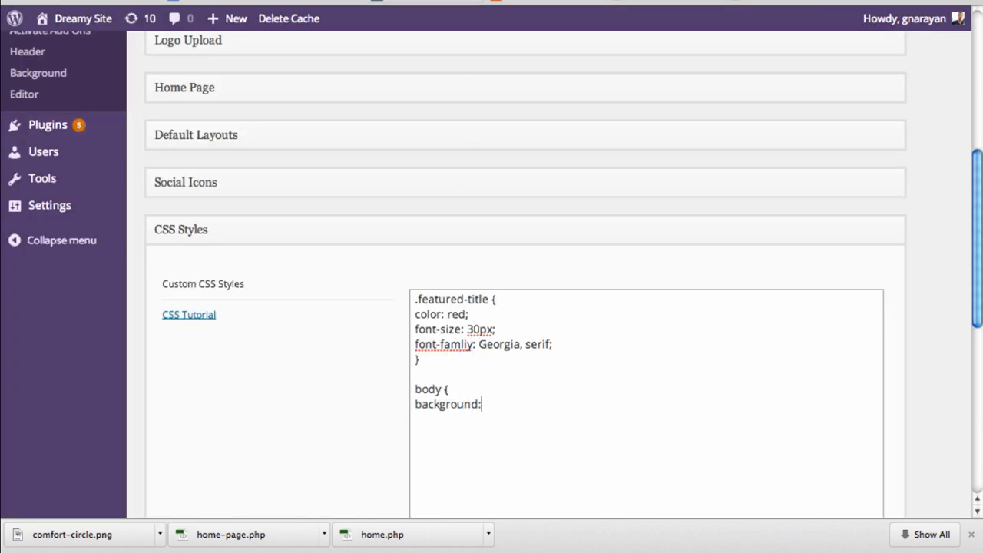
pyautogui.write('g')
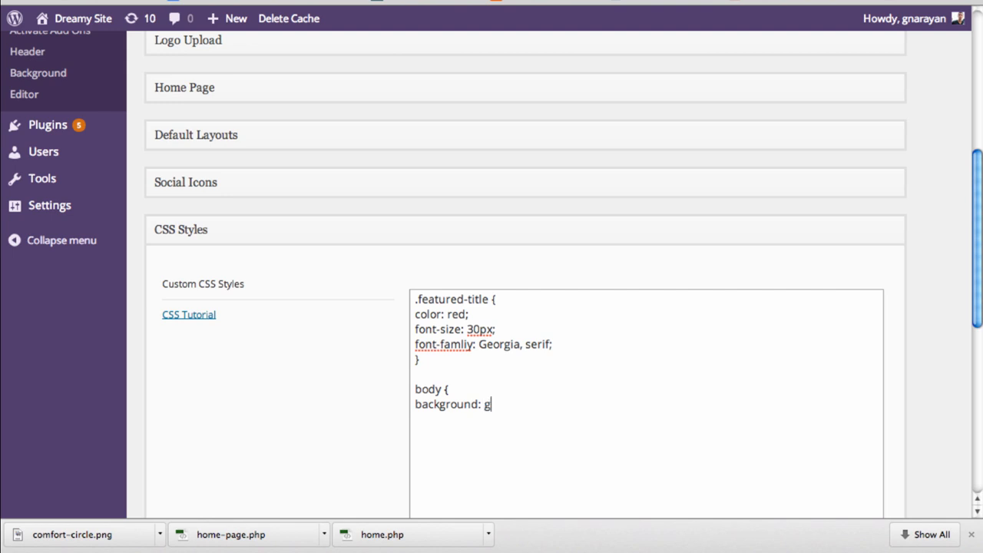
pyautogui.write('reeb;')
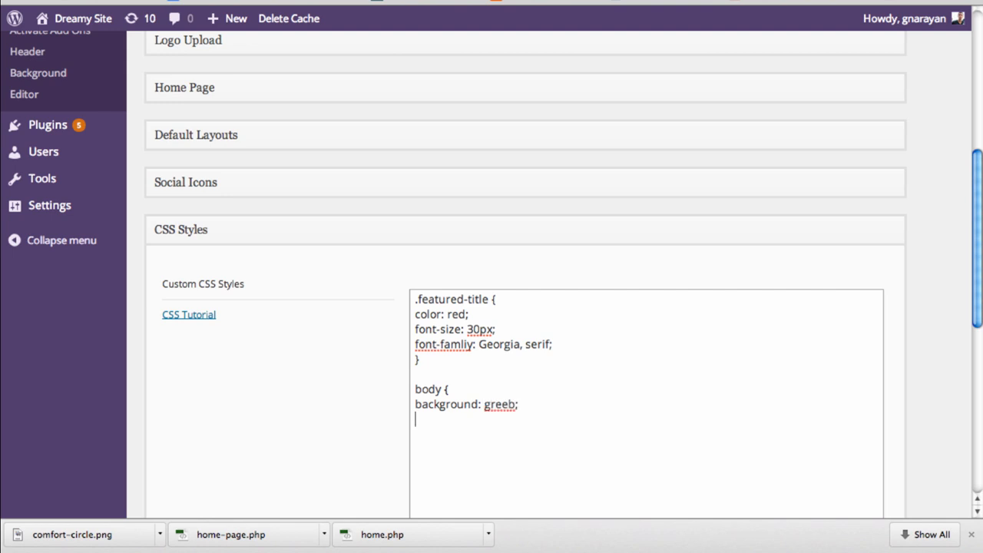
pyautogui.write('green')
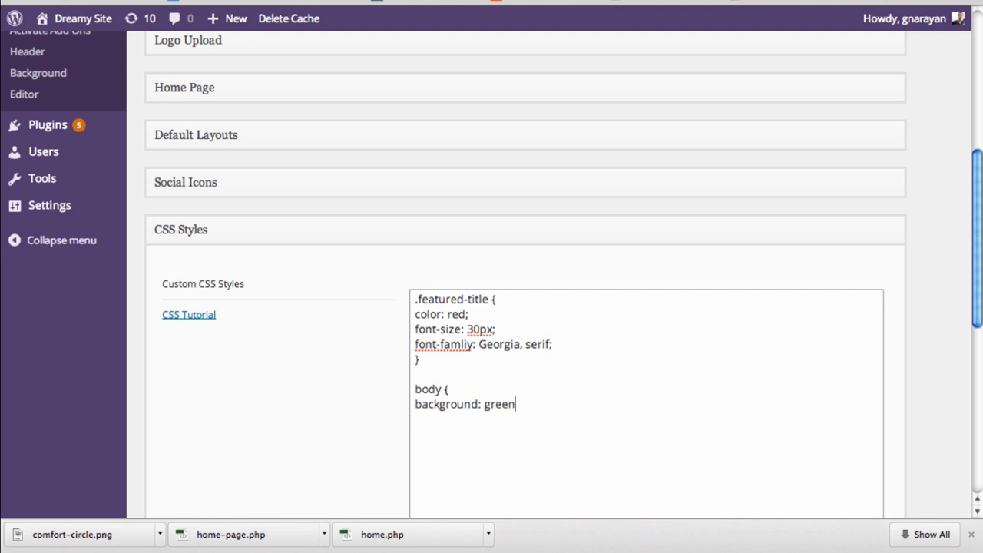
pyautogui.write('}')
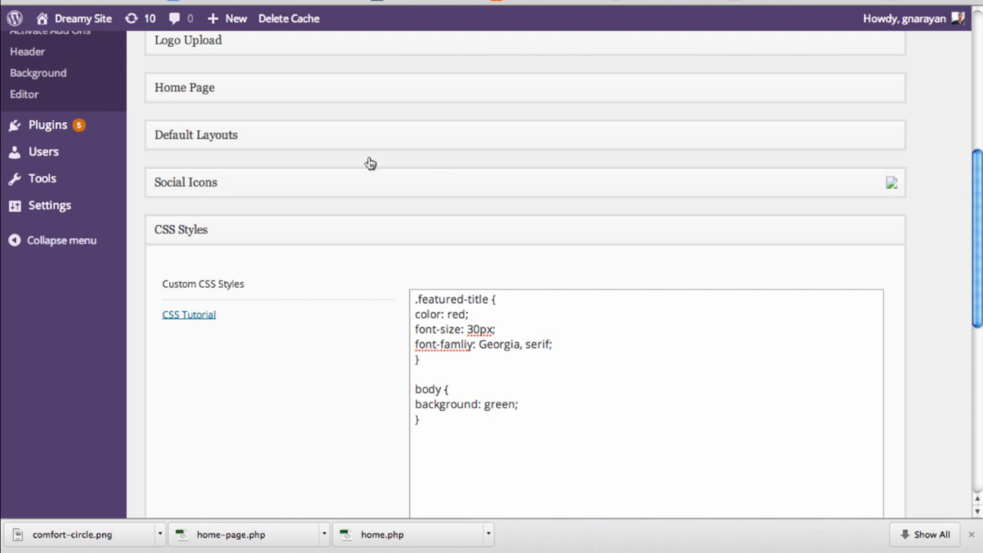
pyautogui.scroll(-3)
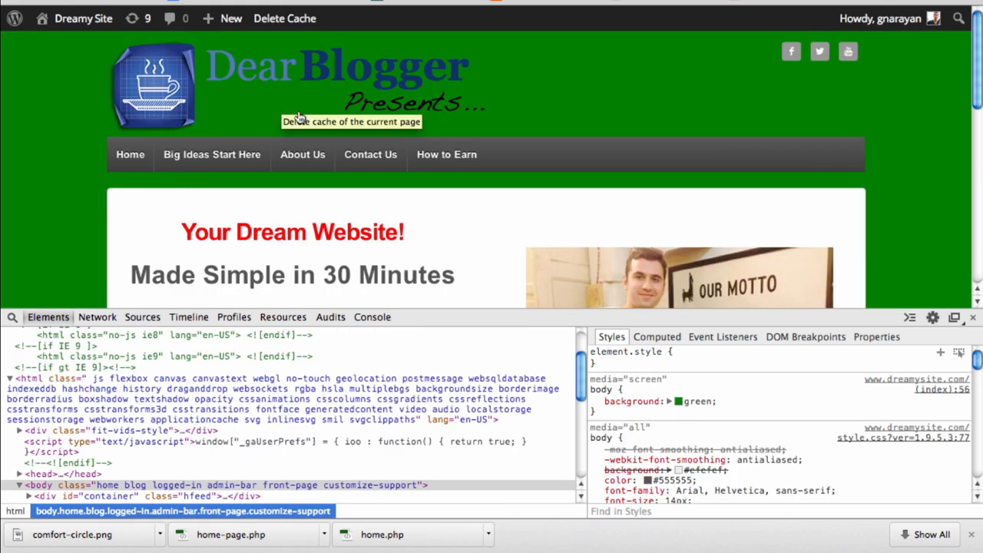
pyautogui.moveTo(628, 181)
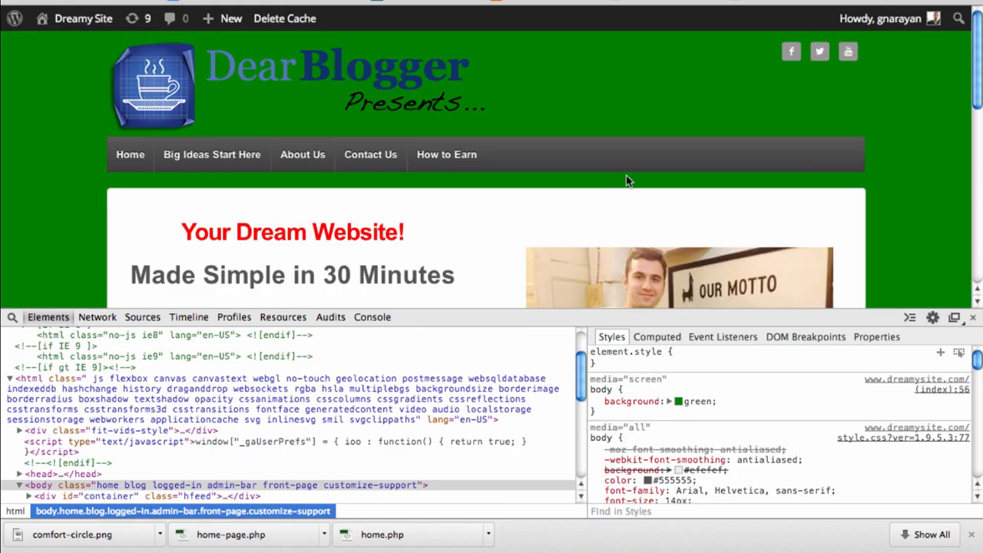
pyautogui.moveTo(284, 194)
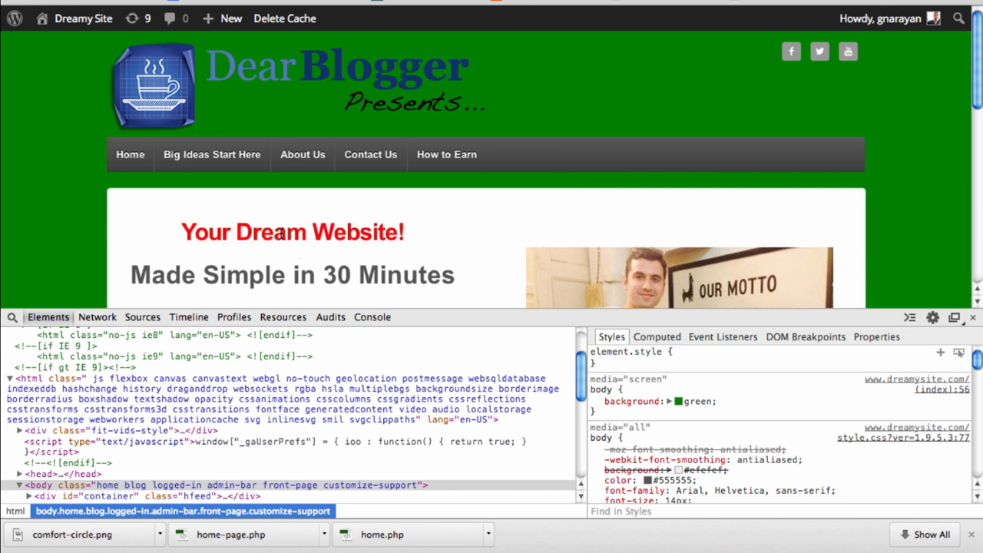
# Inspect the body styles, where background: green overrides the theme's struck-out original background
pyautogui.doubleClick(271, 232)
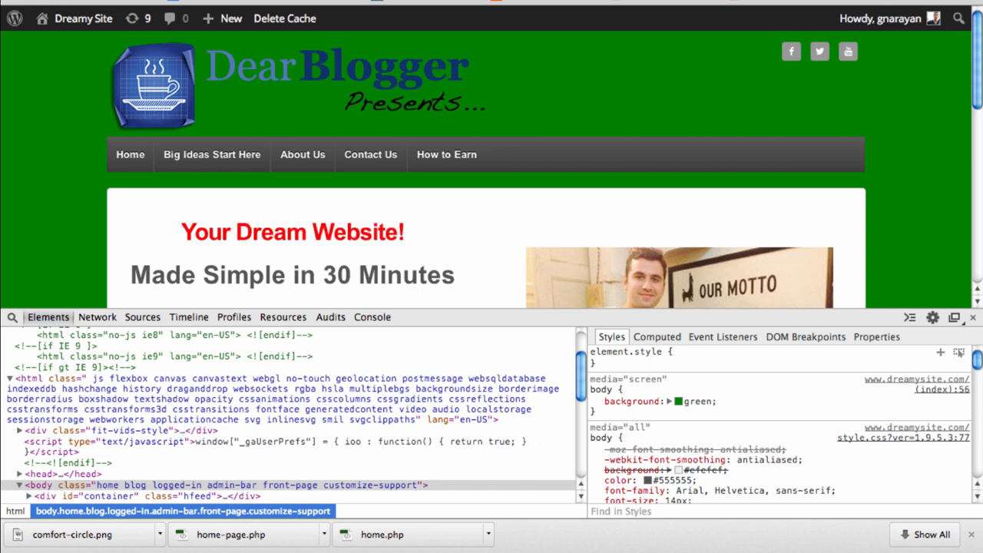
pyautogui.moveTo(406, 267)
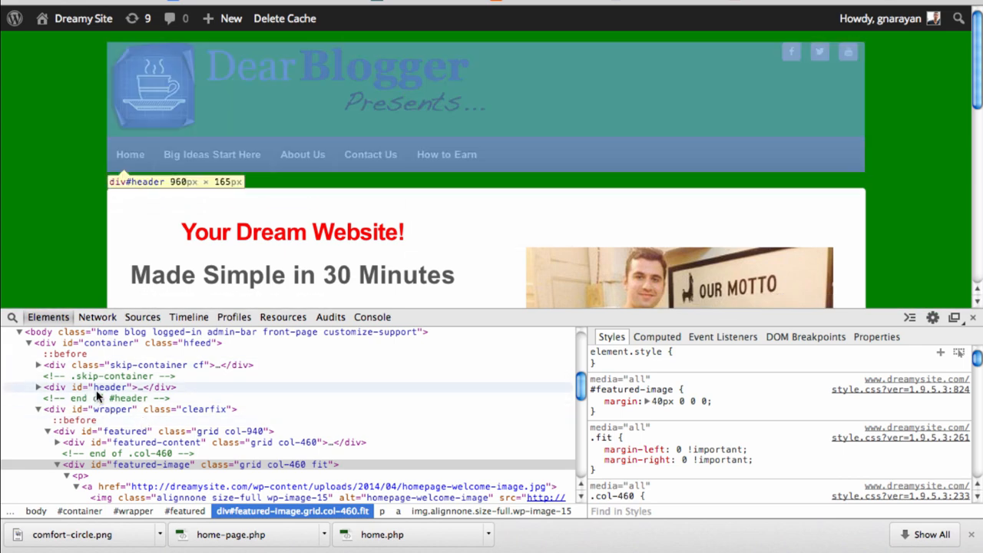
# Select and expand div#header, then inspect div#logo measuring 500px by 120px
pyautogui.click(108, 387)
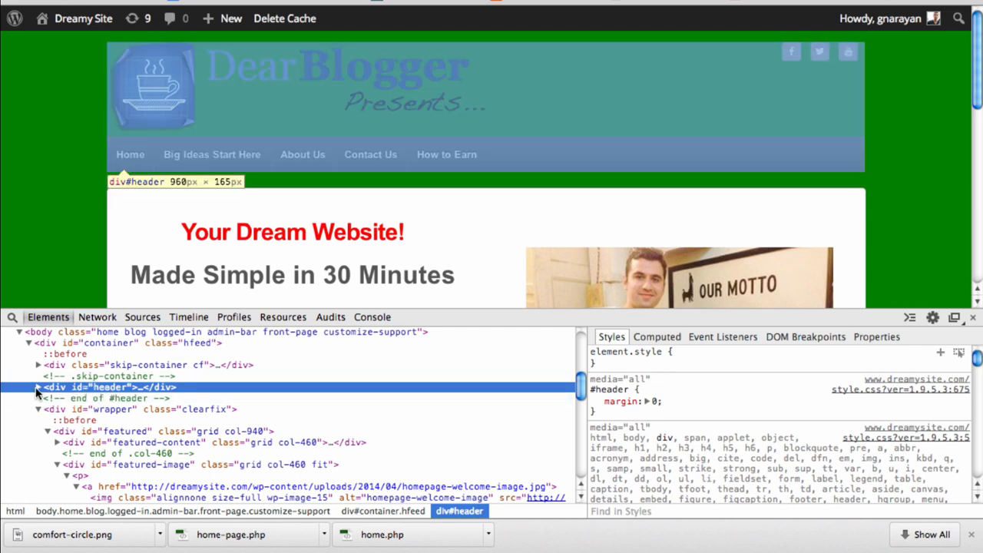
pyautogui.click(36, 387)
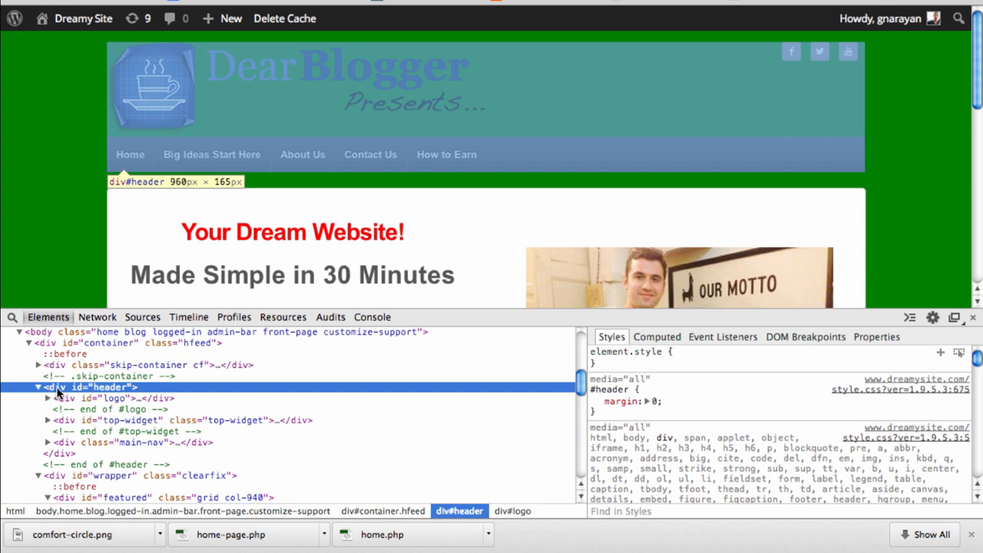
pyautogui.click(92, 398)
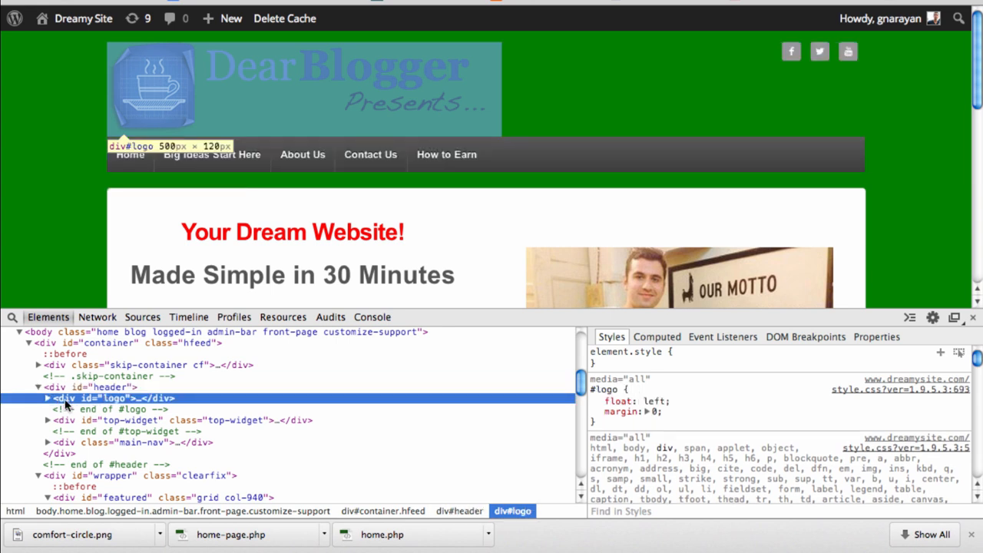
pyautogui.moveTo(77, 406)
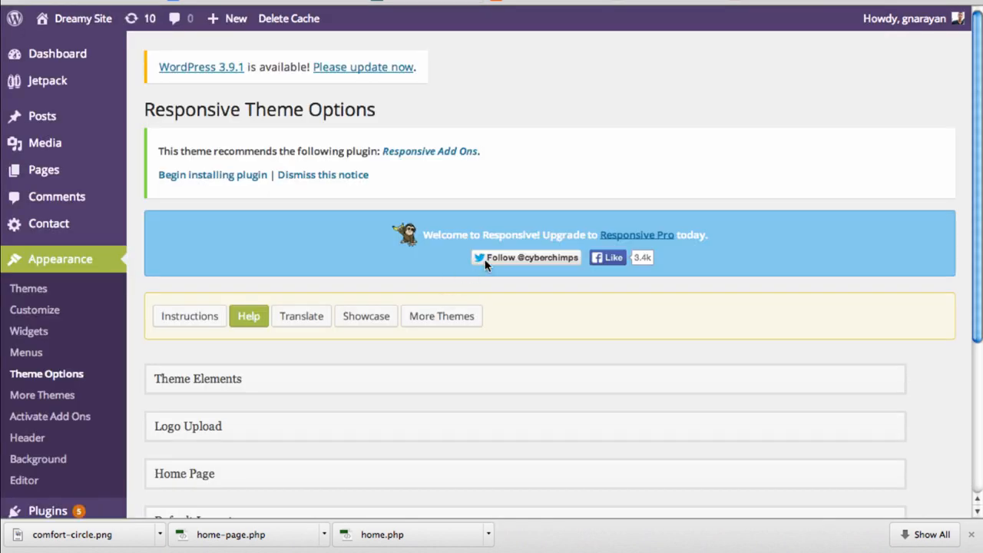
# Add a #logo rule with height: 200px to the custom CSS and save the theme options
pyautogui.scroll(-3)
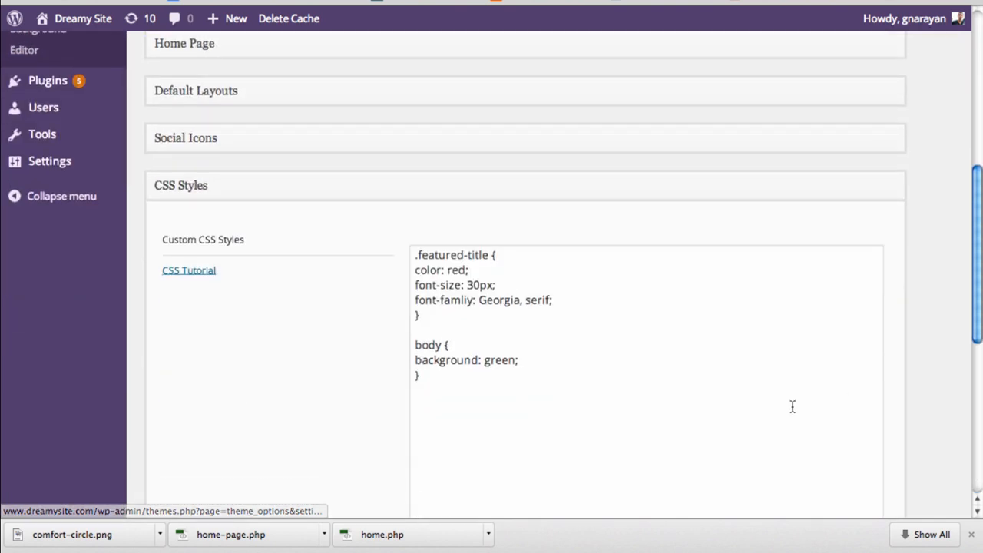
pyautogui.write('#')
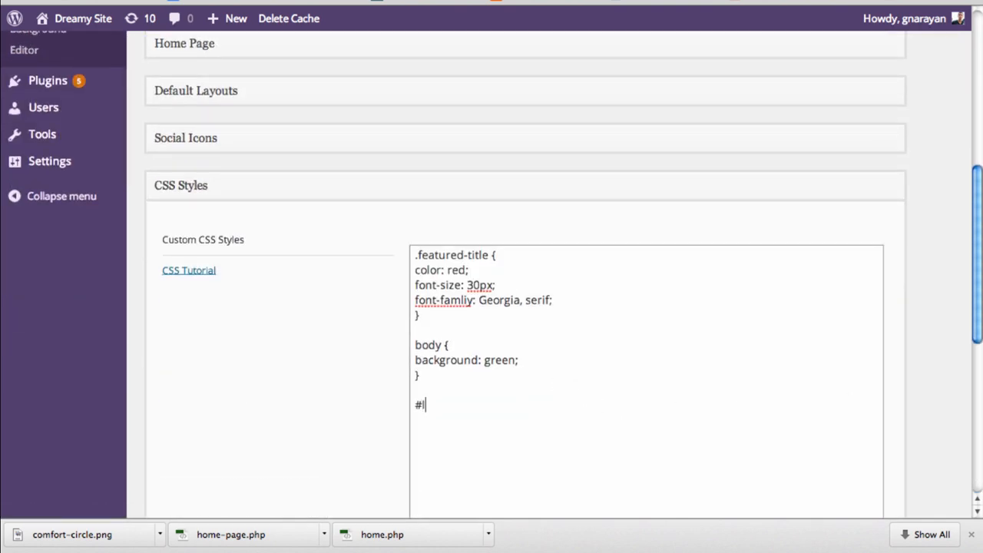
pyautogui.write('logo {')
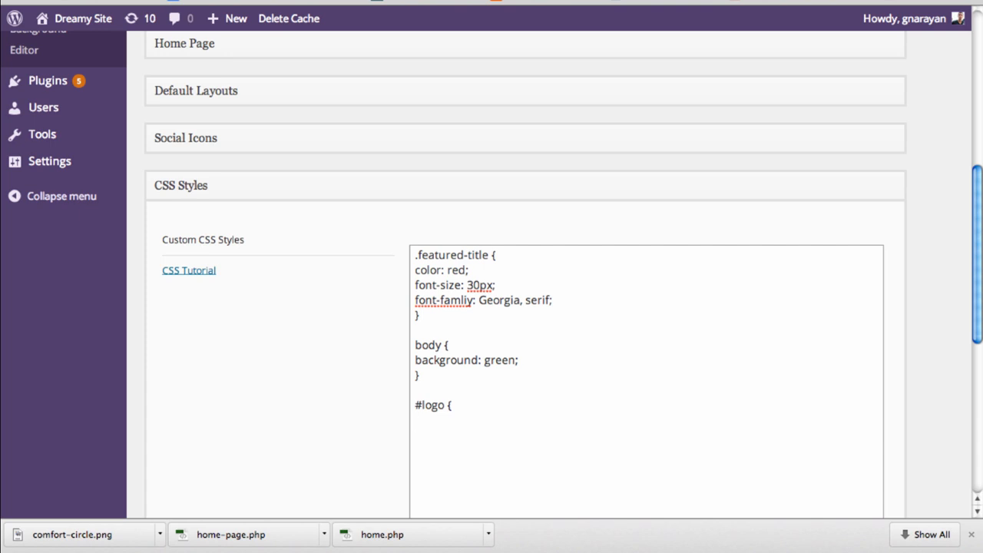
pyautogui.write('heig')
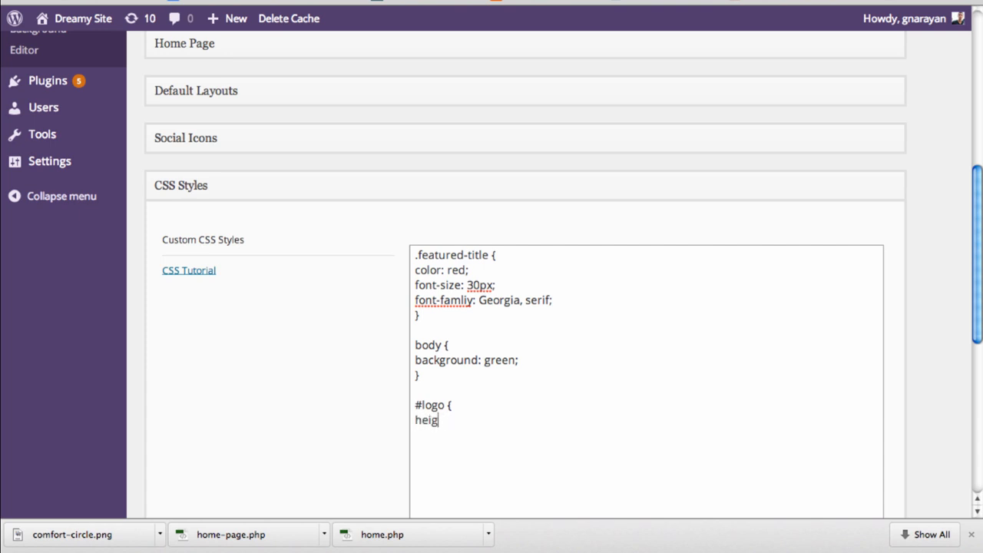
pyautogui.write('ht: 200px;')
pyautogui.write('}')
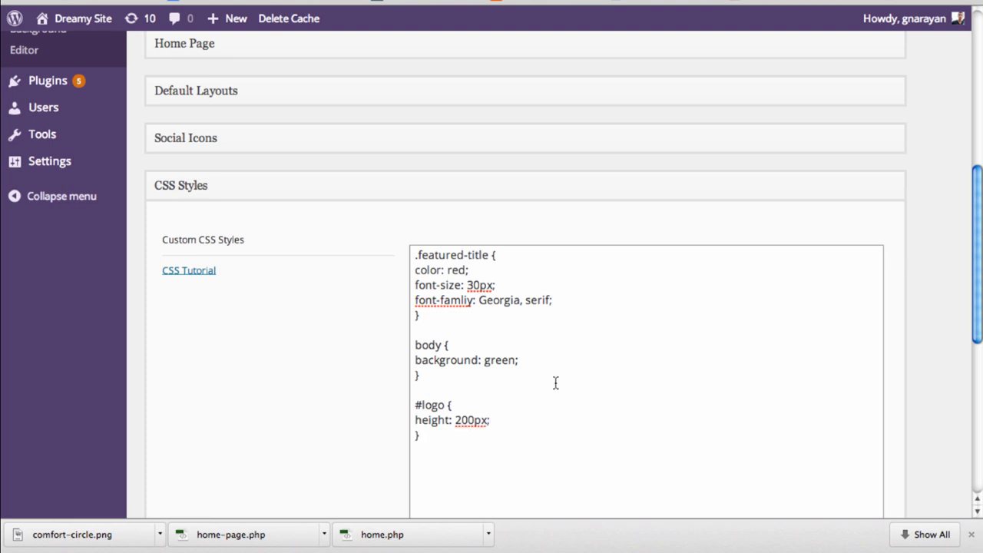
pyautogui.scroll(-3)
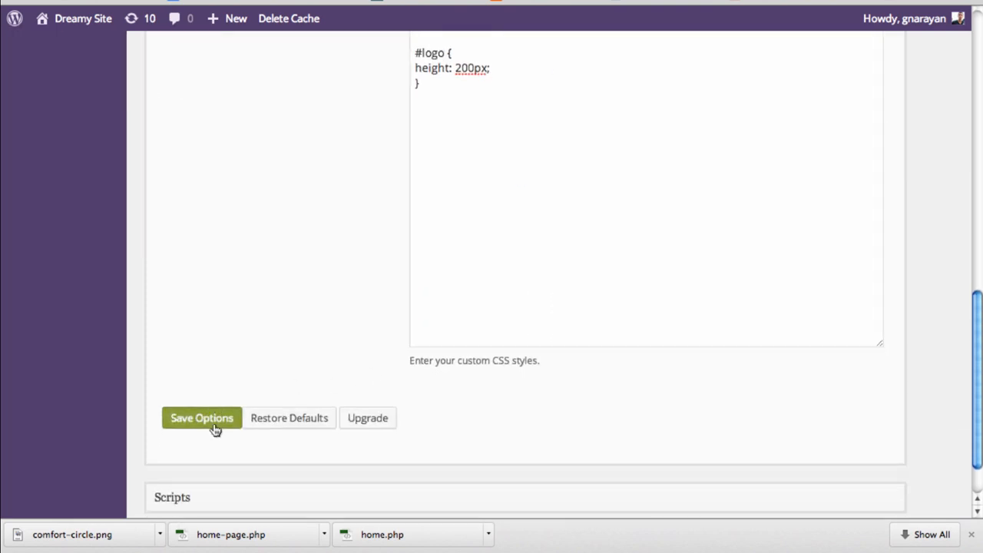
pyautogui.click(201, 418)
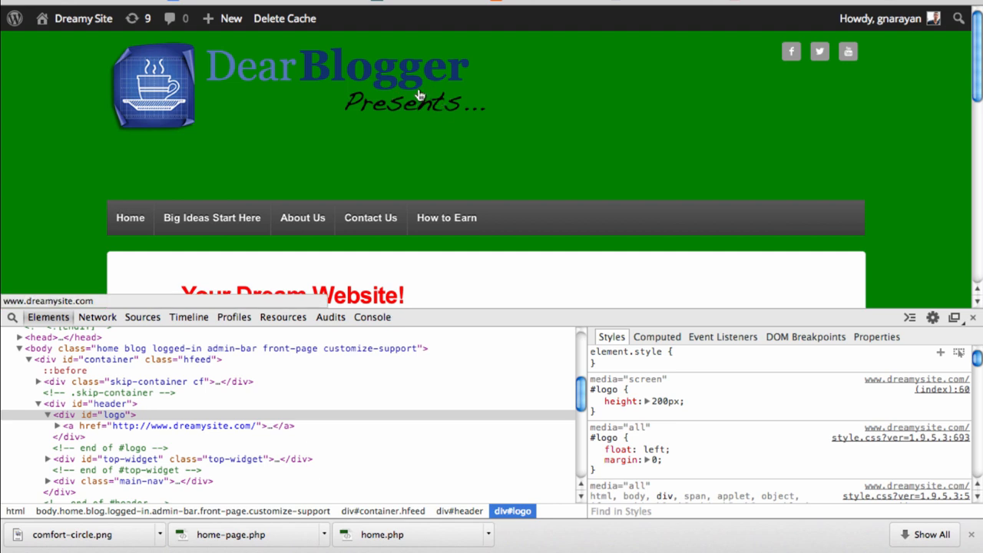
pyautogui.moveTo(407, 166)
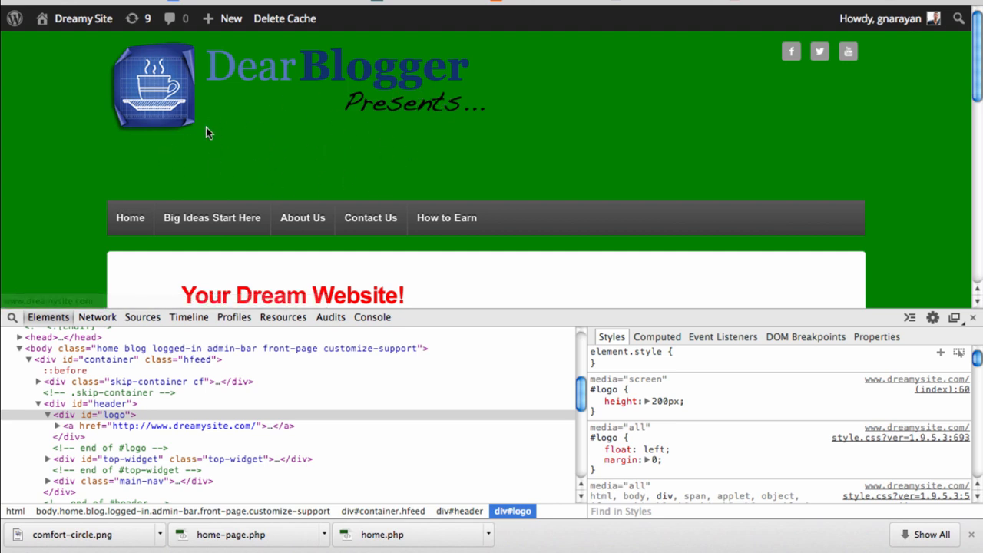
pyautogui.moveTo(182, 193)
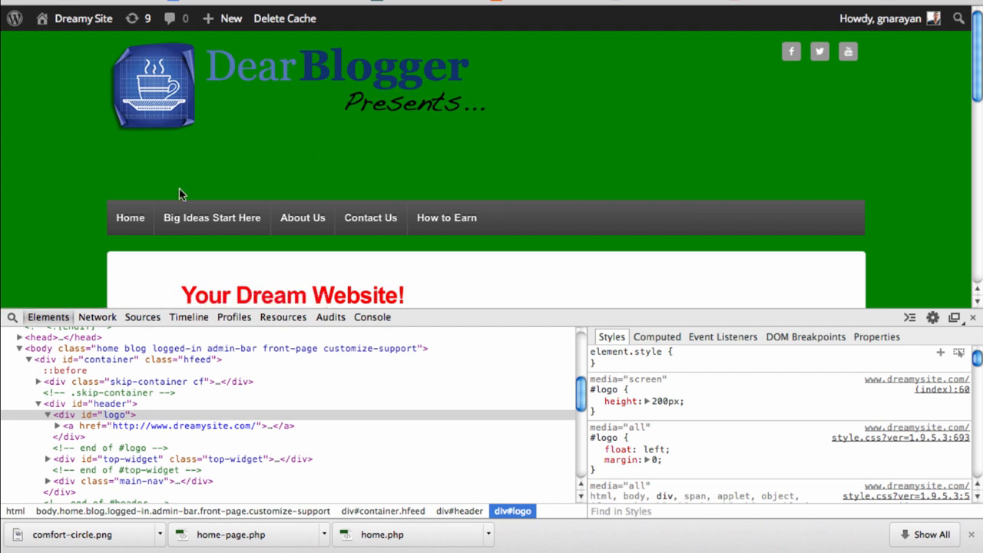
pyautogui.moveTo(471, 132)
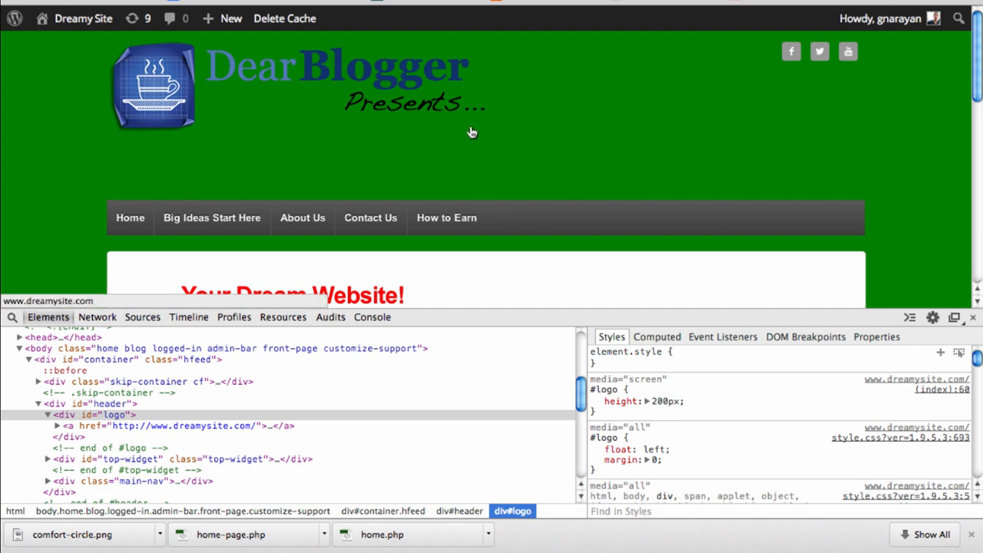
pyautogui.moveTo(411, 172)
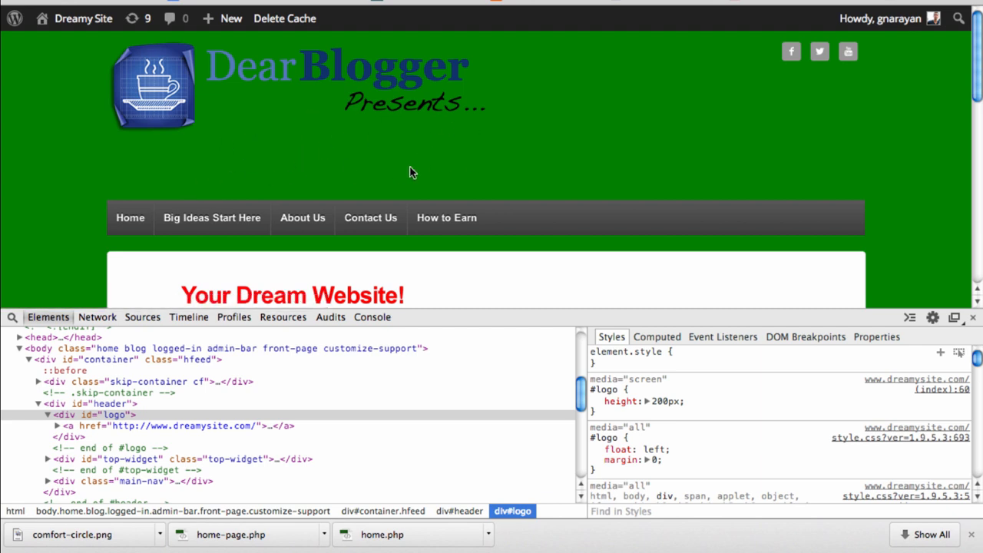
pyautogui.moveTo(421, 120)
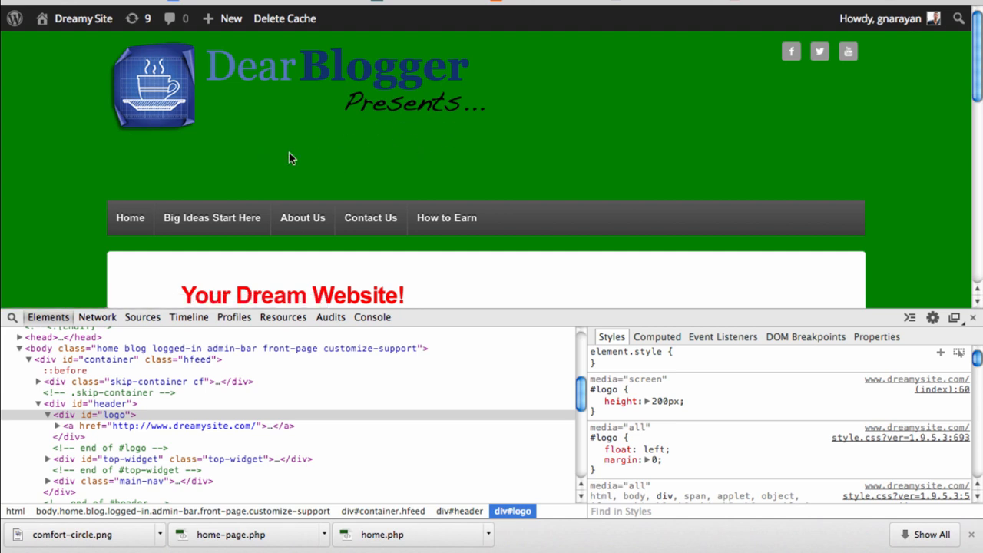
pyautogui.moveTo(350, 159)
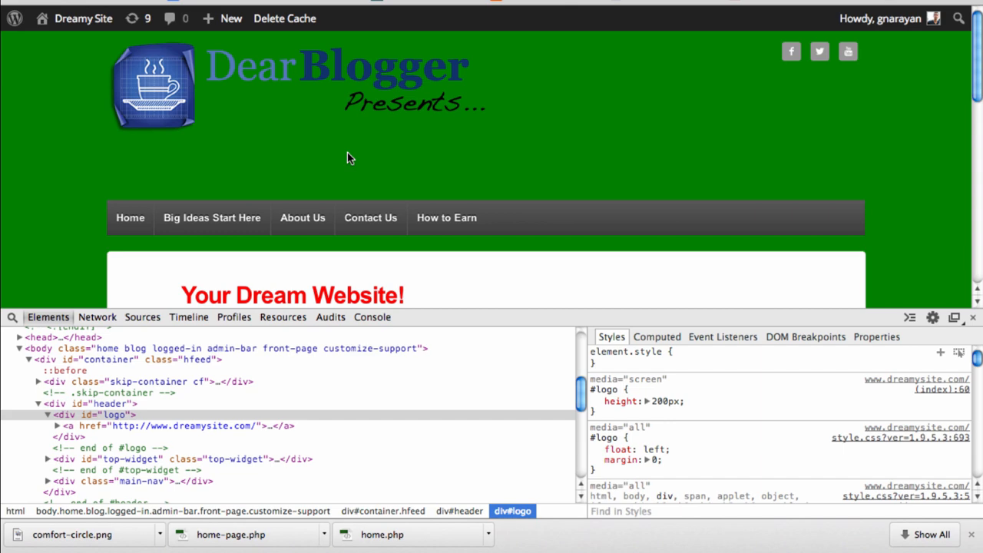
pyautogui.moveTo(415, 173)
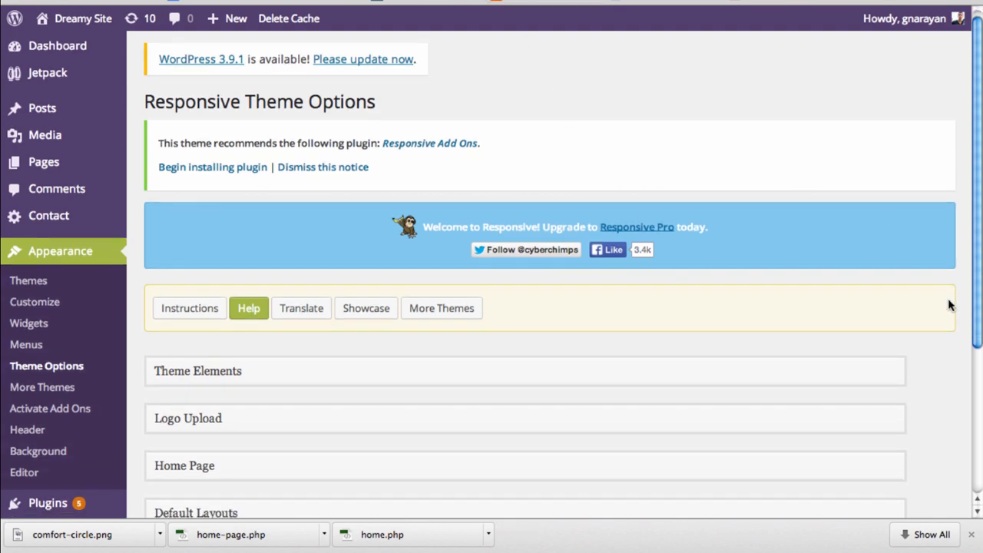
# Scroll down Theme Options to bring the saved custom CSS rules into view
pyautogui.scroll(-3)
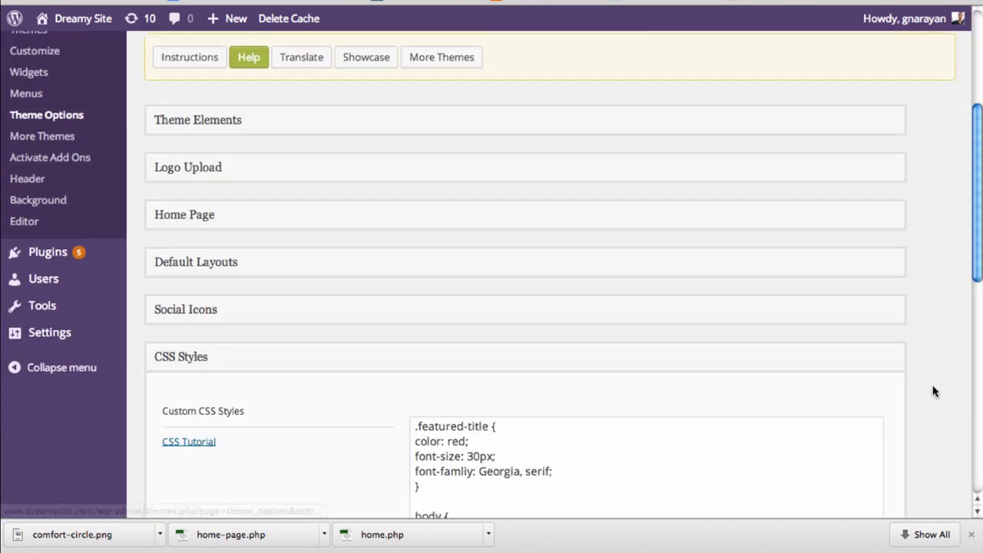
pyautogui.scroll(-3)
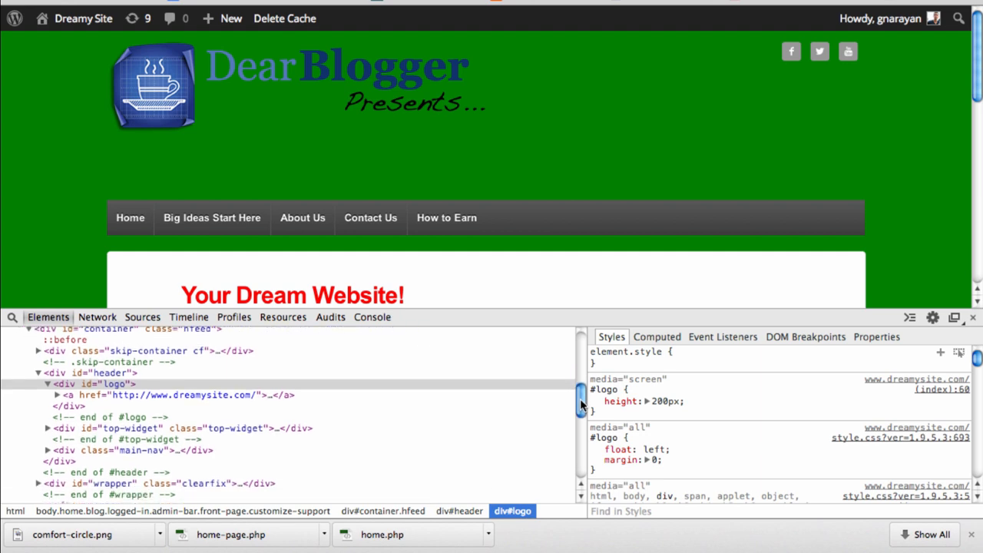
pyautogui.moveTo(212, 217)
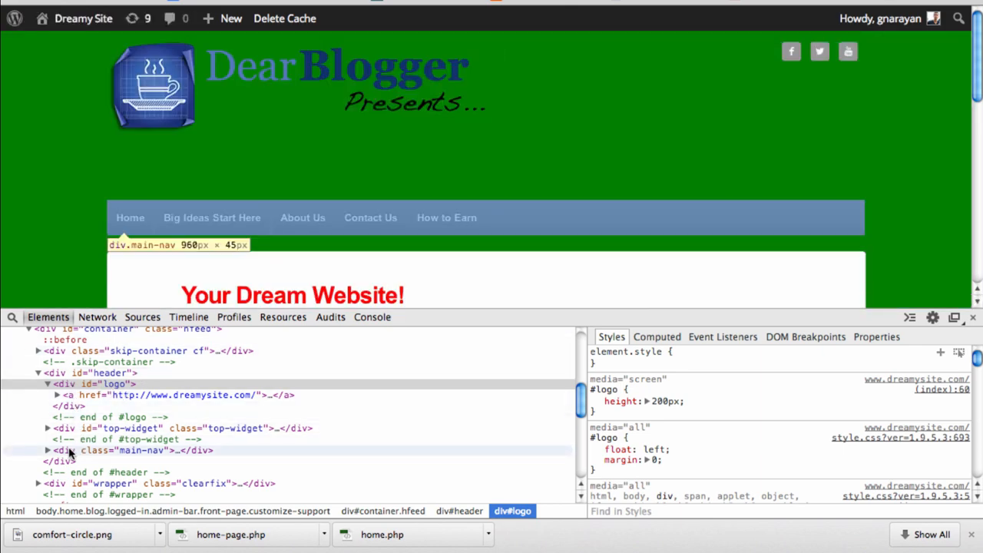
# Expand div.main-nav and ul#menu-main-menu to inspect the current-item's display: none rule
pyautogui.click(123, 450)
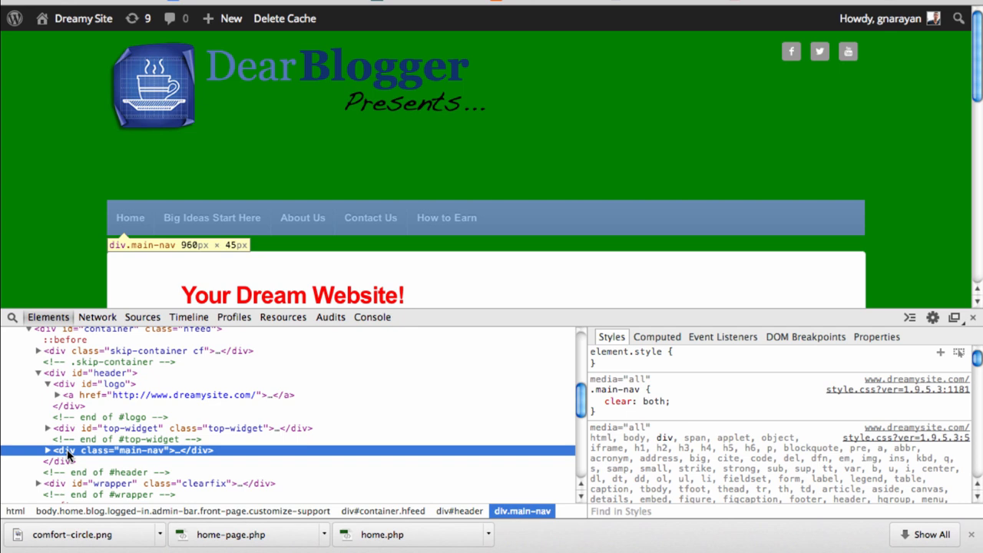
pyautogui.click(46, 450)
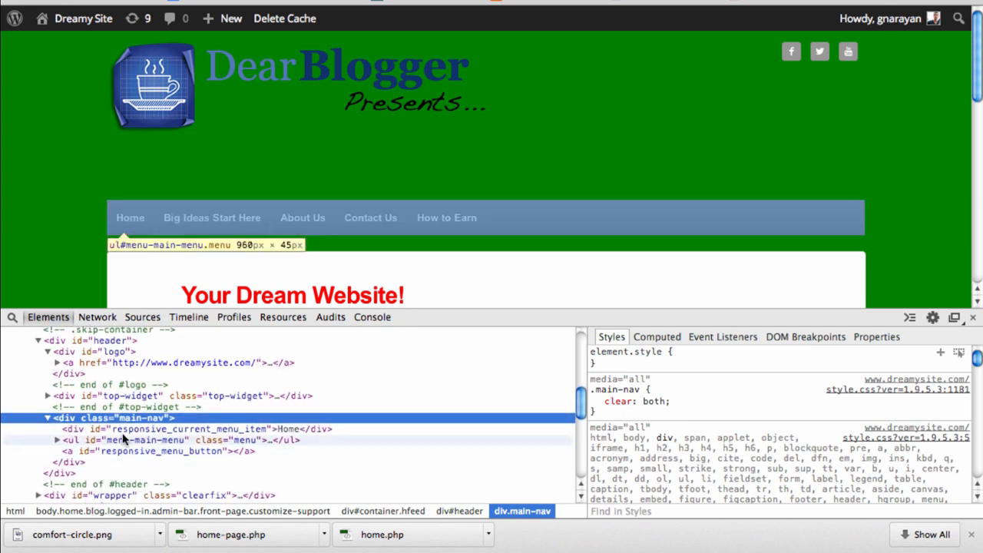
pyautogui.click(185, 428)
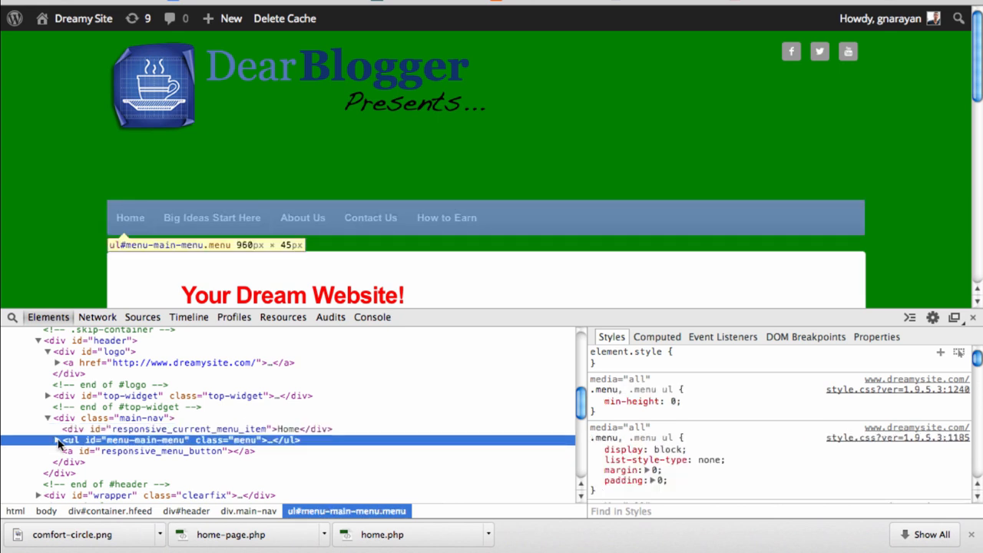
pyautogui.click(47, 439)
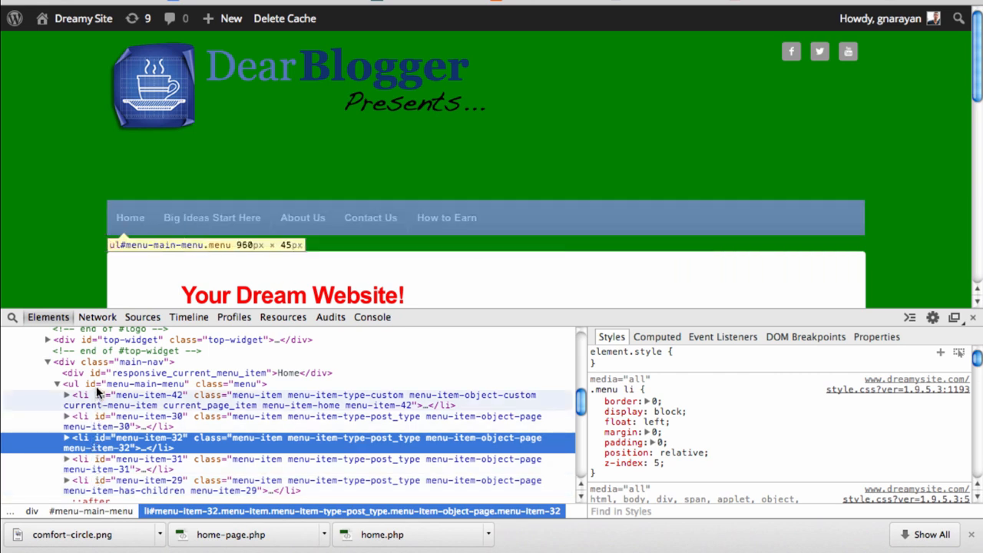
pyautogui.moveTo(100, 464)
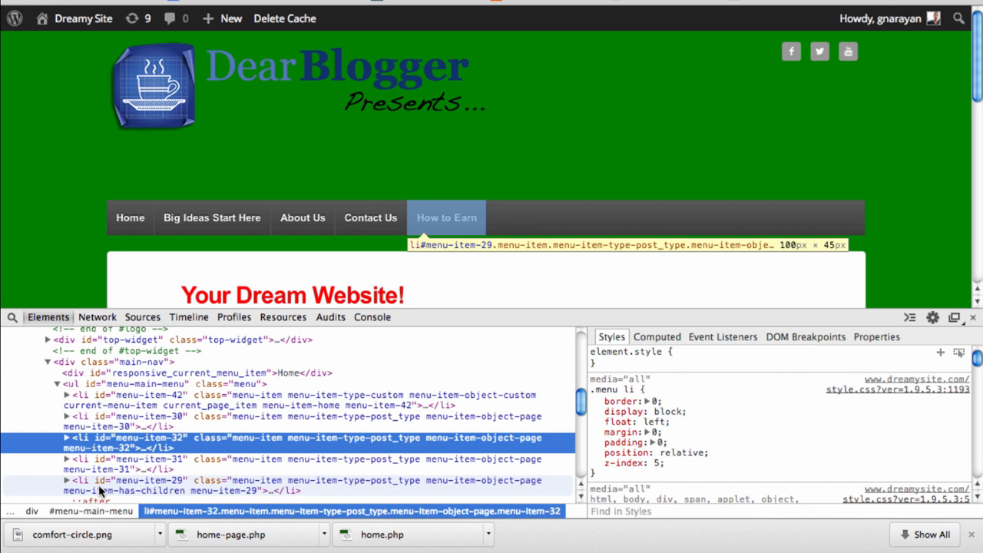
pyautogui.moveTo(101, 490)
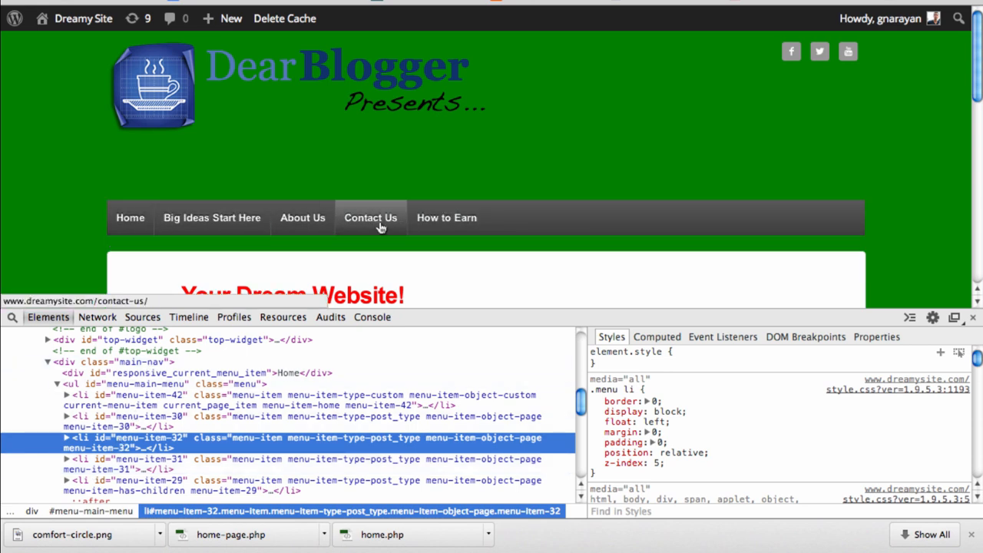
pyautogui.moveTo(211, 218)
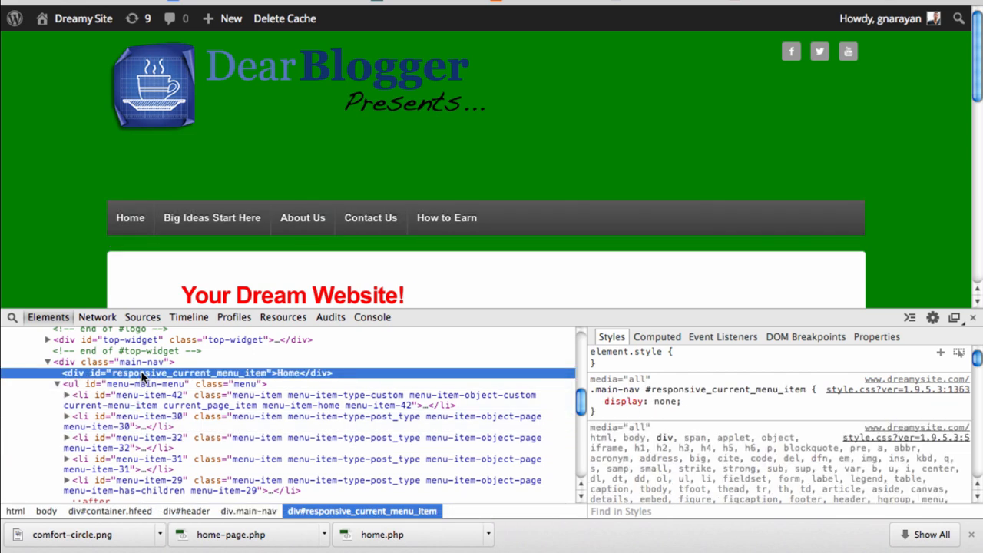
pyautogui.moveTo(595, 388)
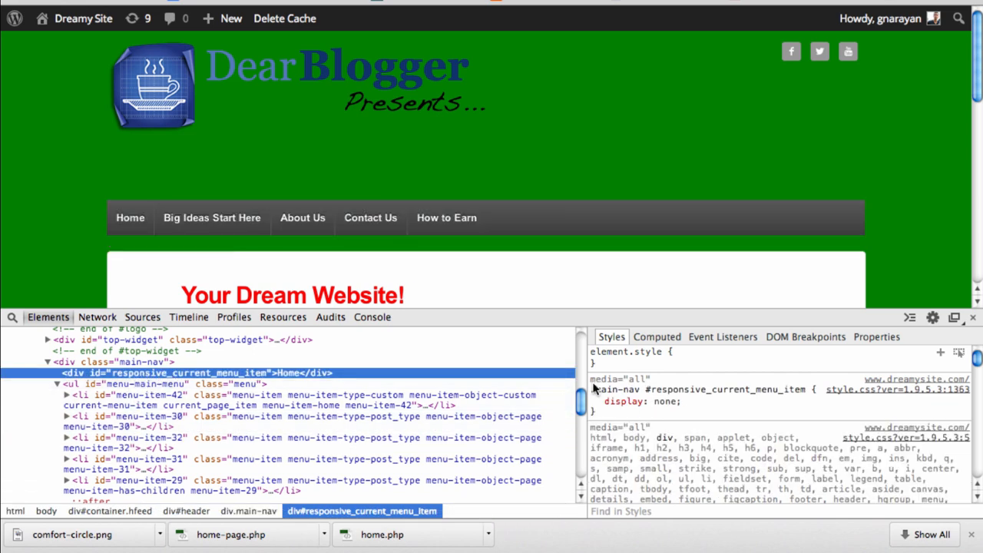
pyautogui.click(596, 401)
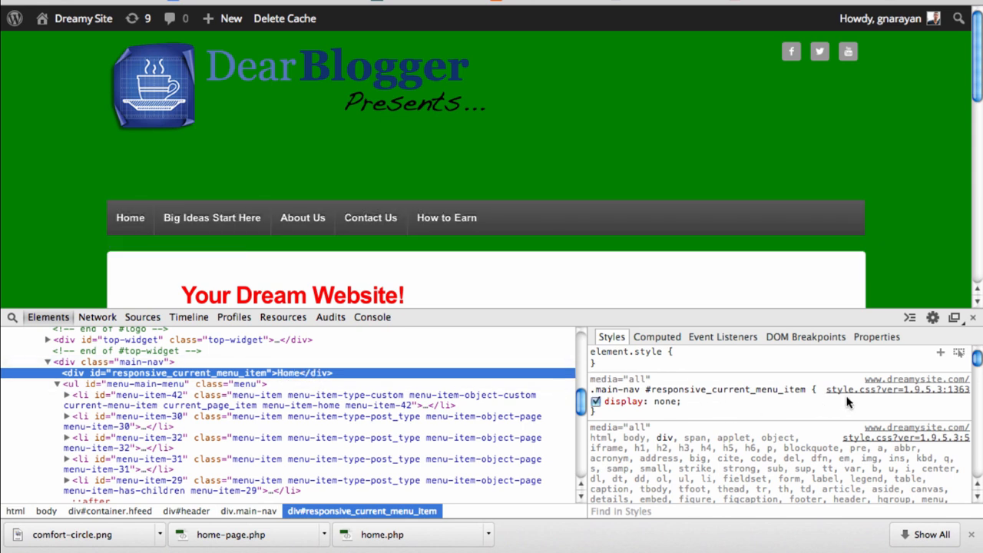
pyautogui.moveTo(891, 393)
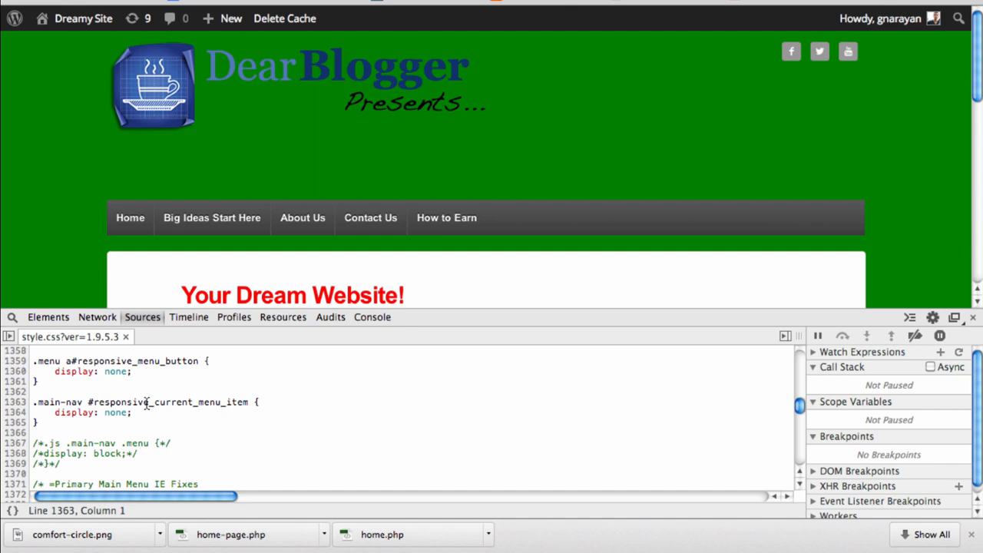
# Browse style.css from the .menu rule down to the .menu a font, colour and height settings
pyautogui.scroll(-3)
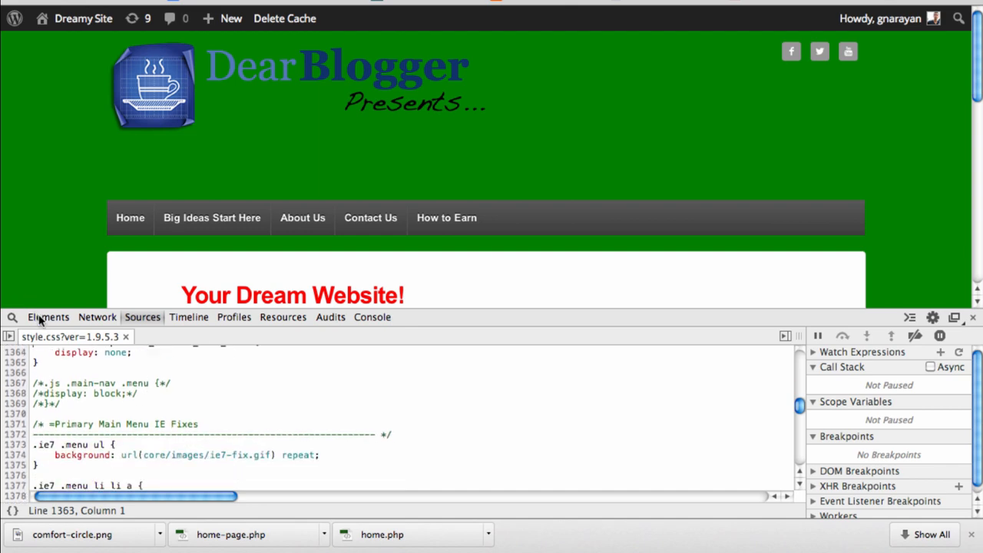
pyautogui.click(48, 316)
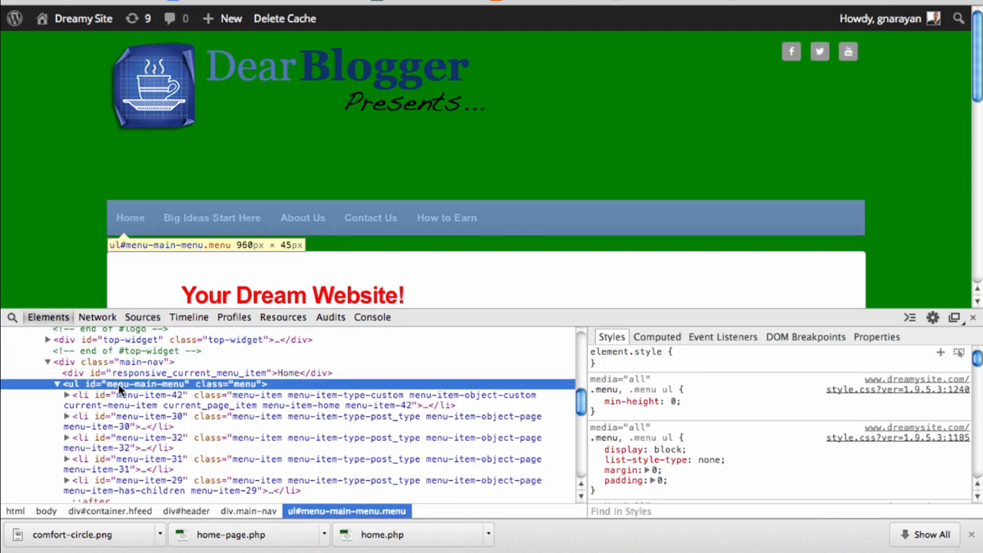
pyautogui.click(595, 401)
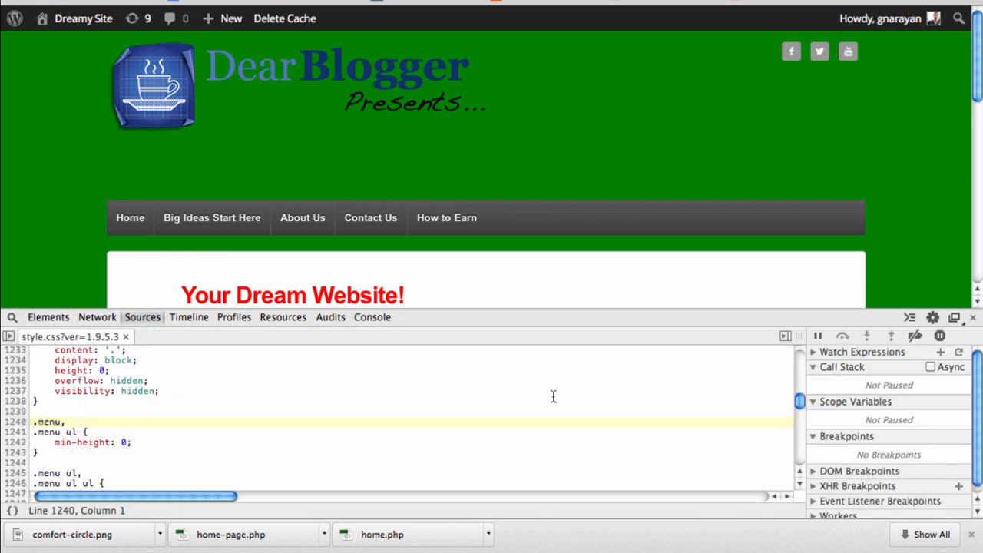
pyautogui.scroll(-3)
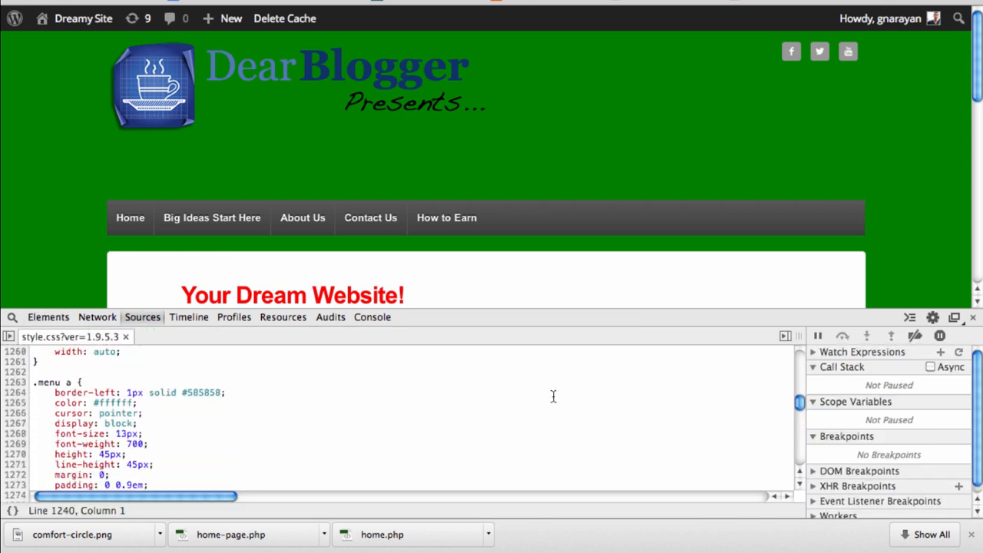
pyautogui.scroll(-3)
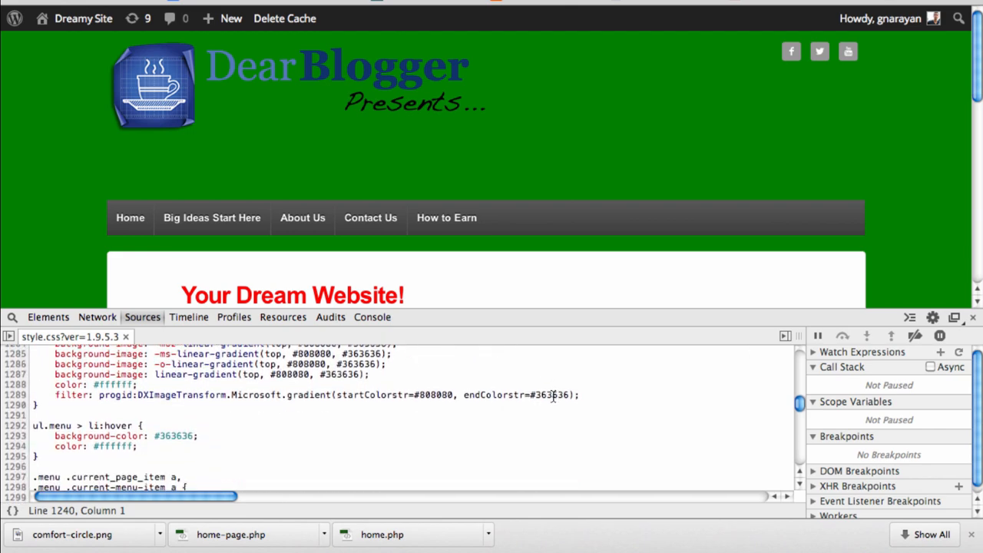
pyautogui.scroll(-3)
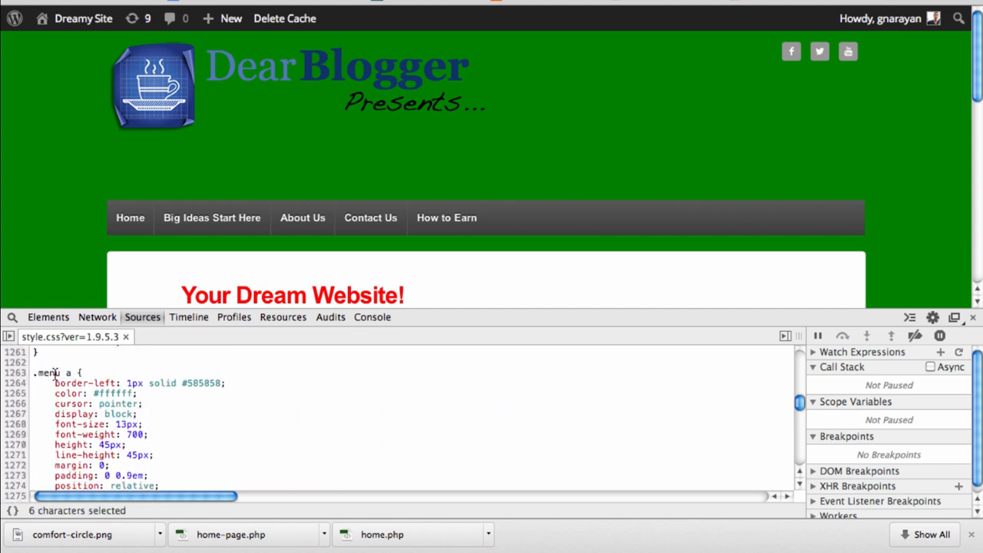
pyautogui.scroll(-3)
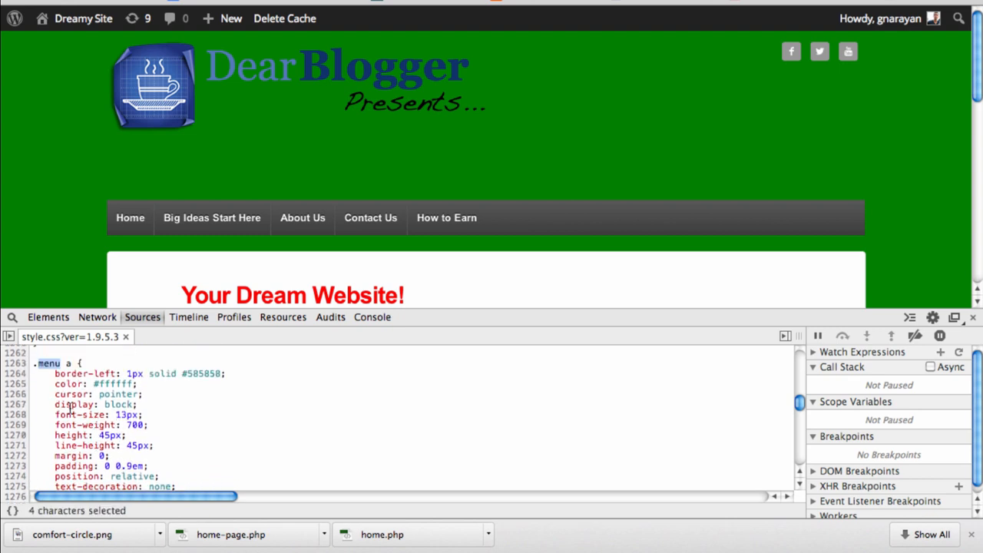
pyautogui.click(137, 415)
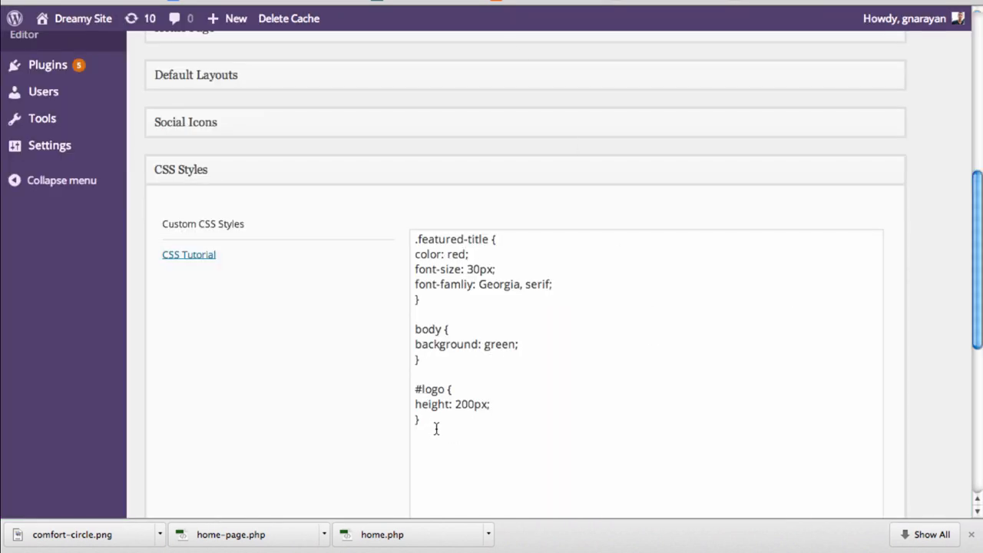
# Delete the red title, green background and logo height rules from Custom CSS Styles
pyautogui.press('ctrl+a')
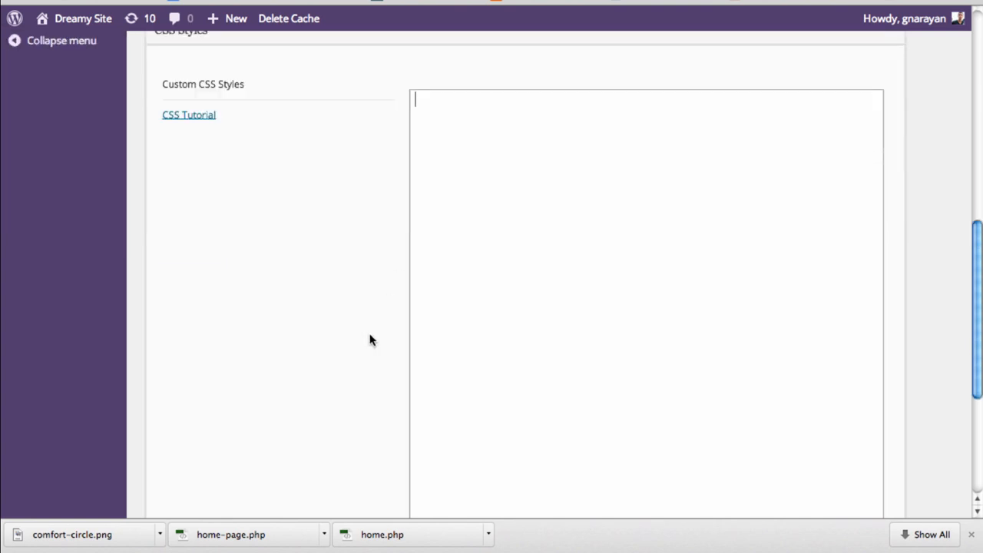
pyautogui.click(201, 353)
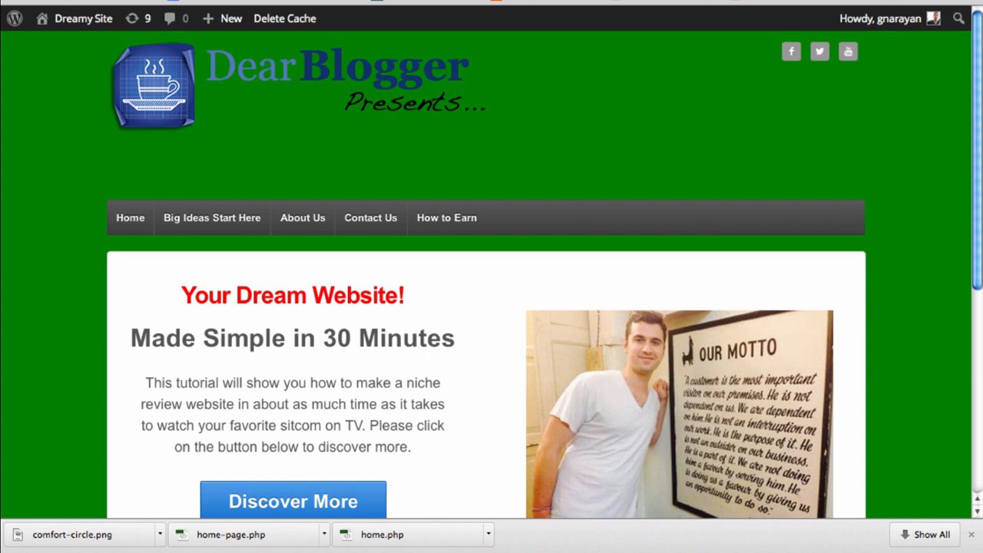
# Reload the site to show the original grey background, grey title and standard logo
pyautogui.click(292, 500)
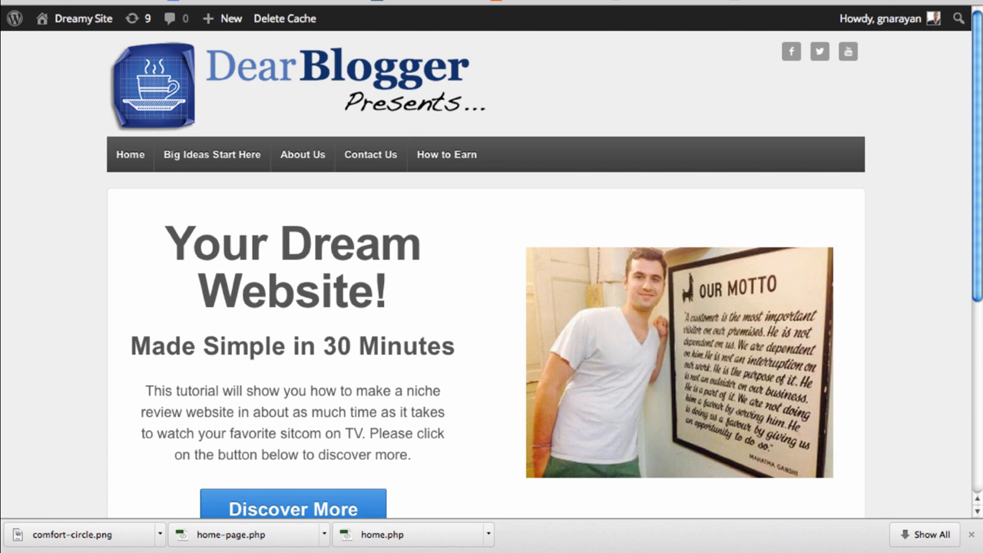
pyautogui.moveTo(28, 241)
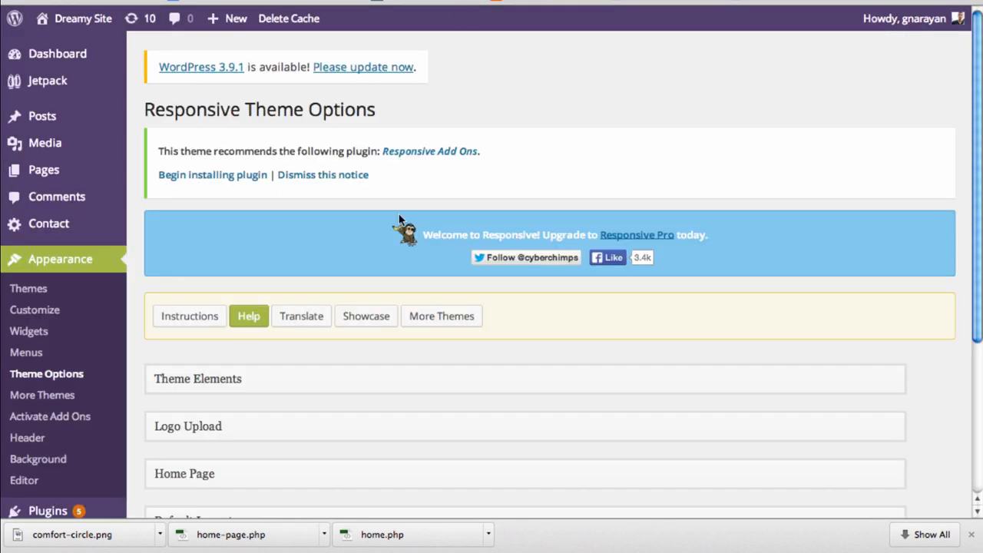
pyautogui.scroll(-3)
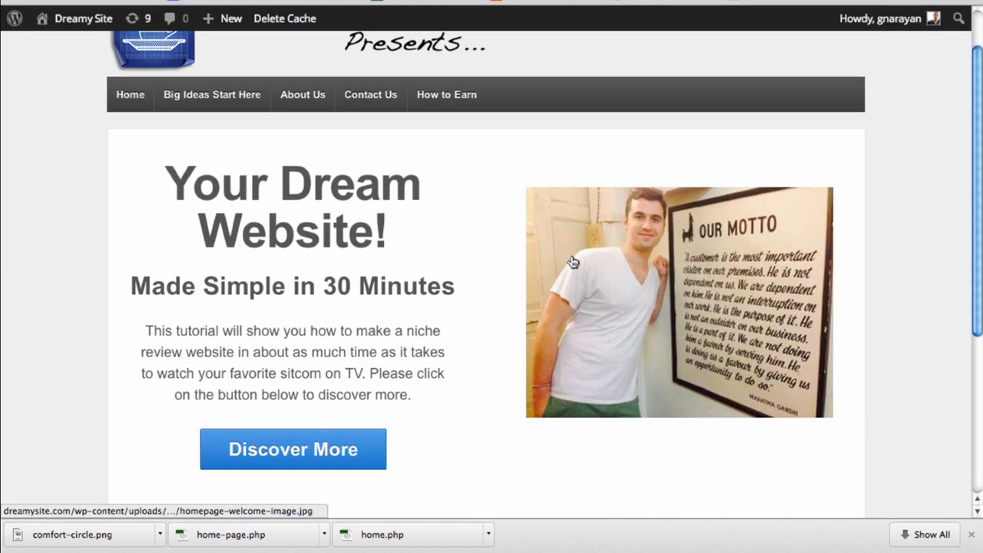
pyautogui.moveTo(310, 254)
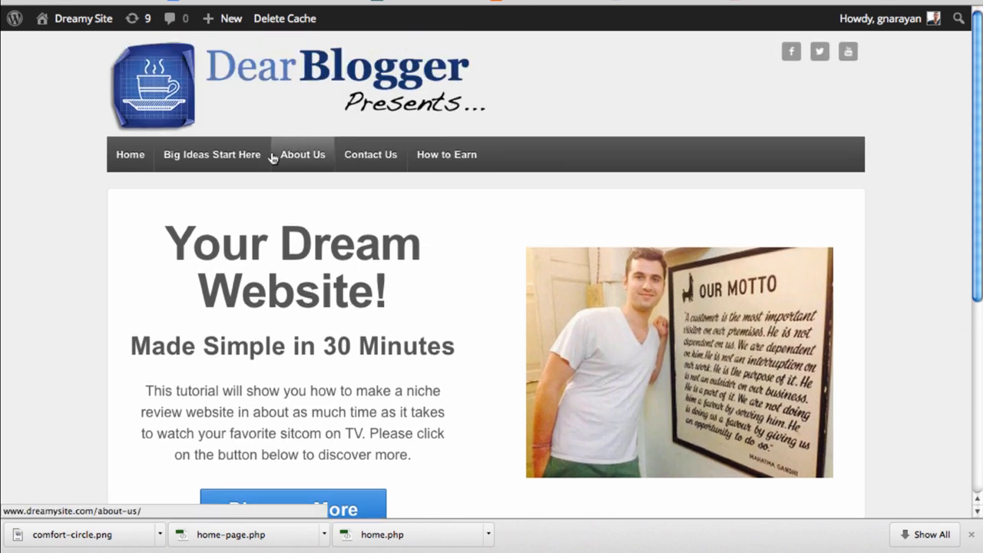
pyautogui.moveTo(211, 154)
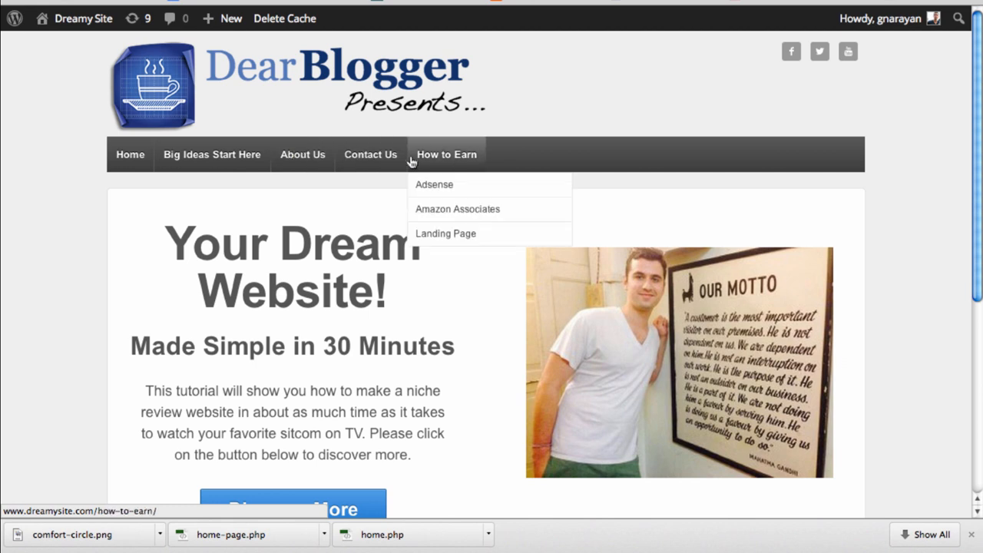
pyautogui.moveTo(437, 164)
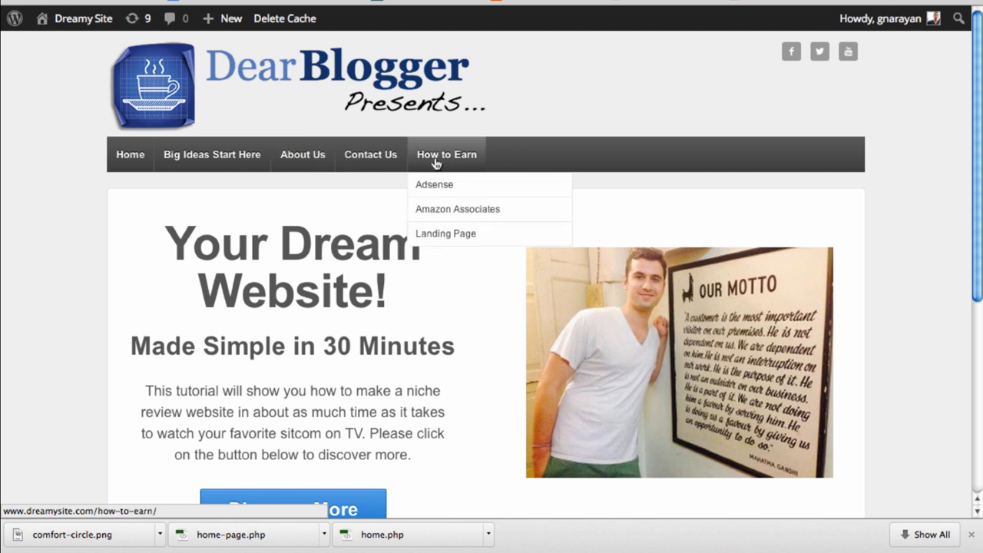